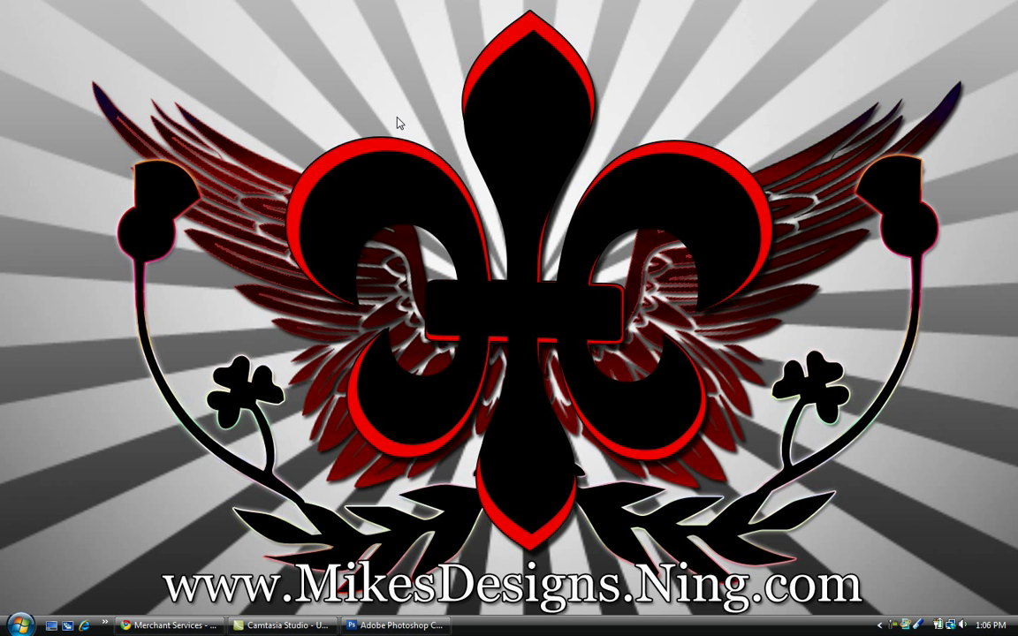
{"action": "mouse_move", "coordinate": [428, 143]}
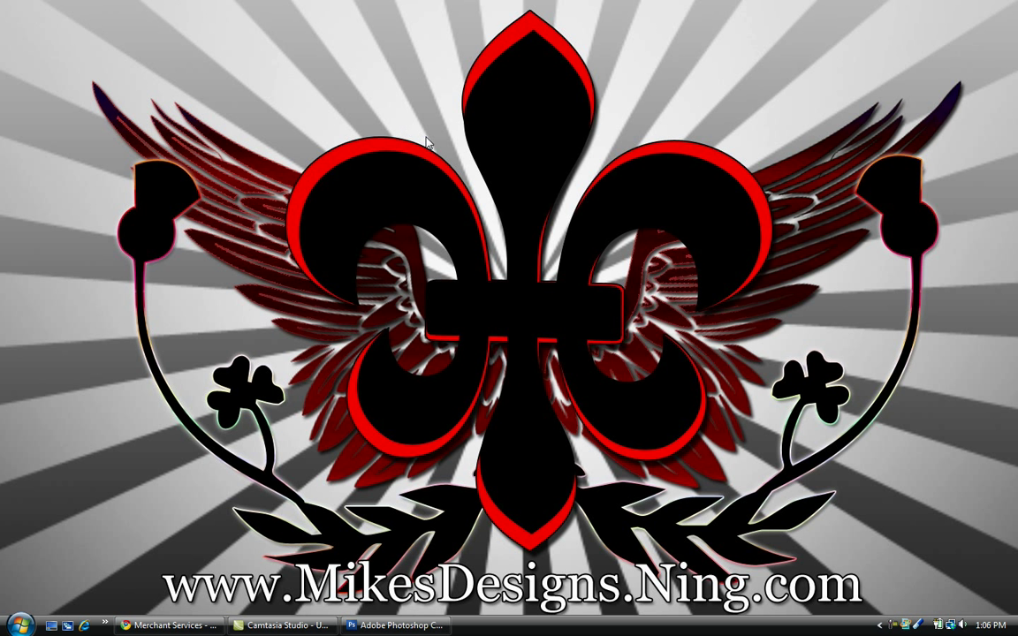
{"action": "mouse_move", "coordinate": [484, 286]}
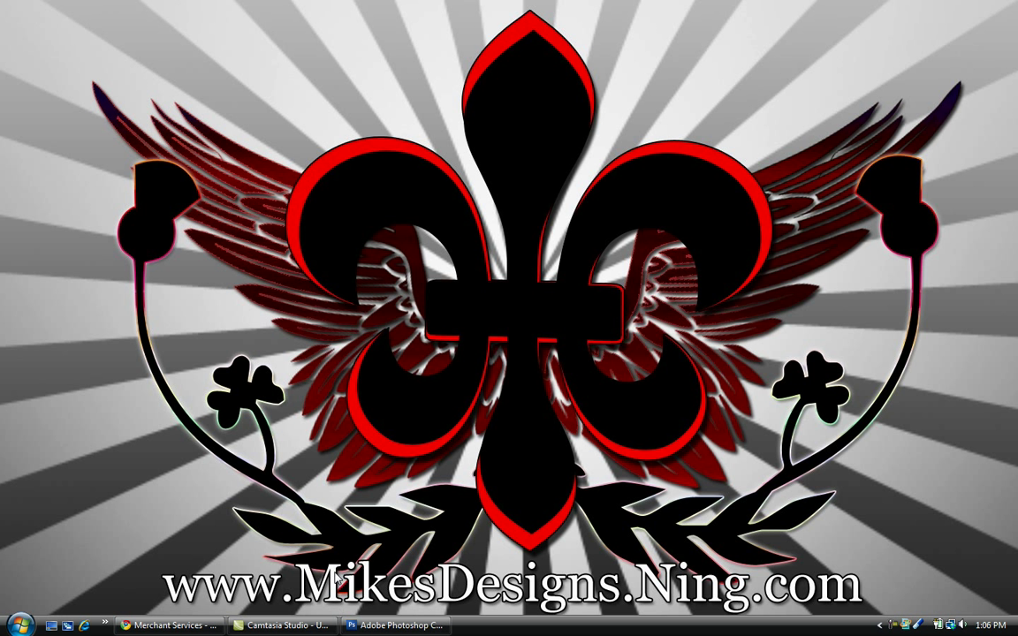
{"action": "mouse_move", "coordinate": [409, 272]}
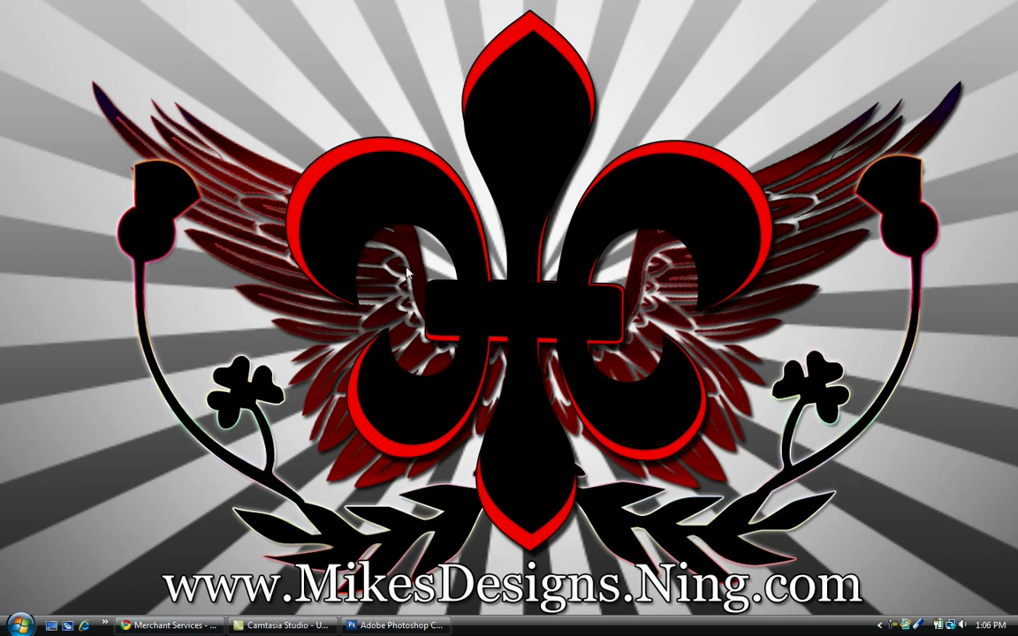
{"action": "mouse_move", "coordinate": [573, 420]}
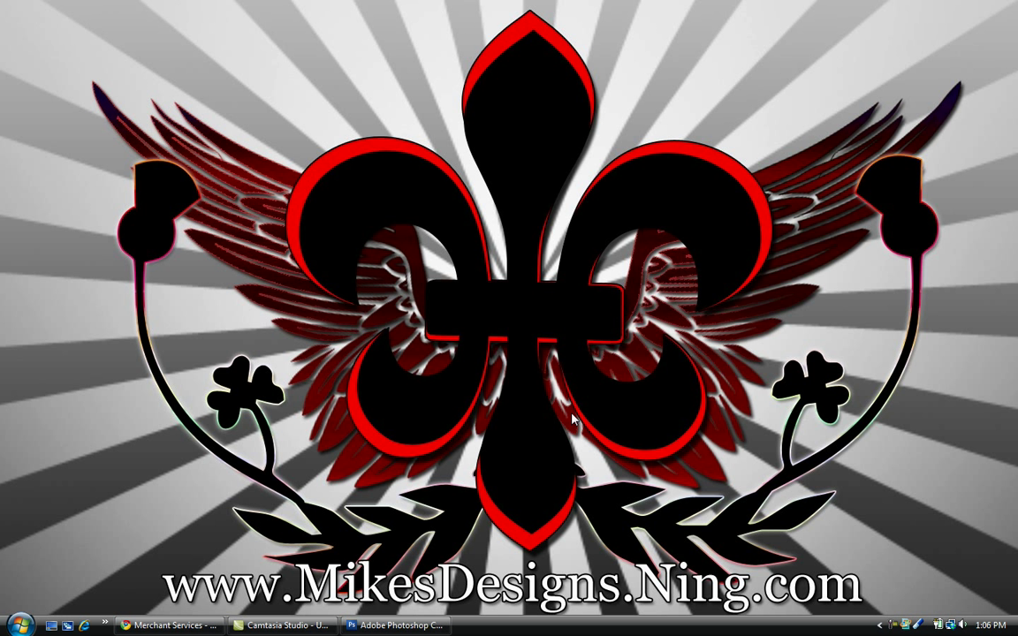
Step: Switch from the Vista desktop to Photoshop CS3 using its taskbar button
{"action": "left_click", "coordinate": [396, 626]}
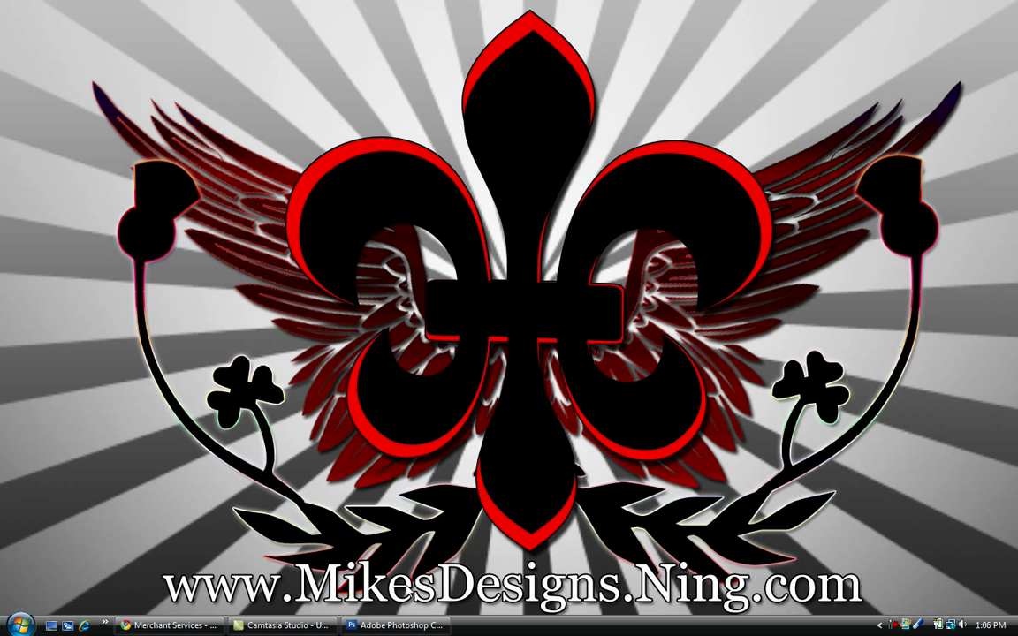
{"action": "mouse_move", "coordinate": [398, 625]}
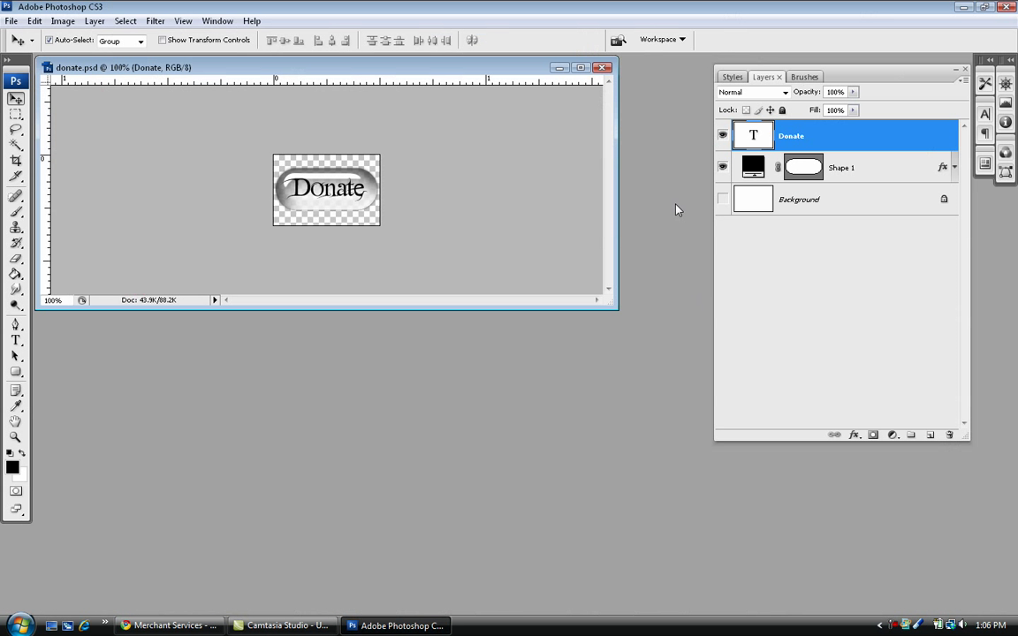
Step: Move the donate.psd window, then maximize it to fill the Photoshop workspace
{"action": "left_click_drag", "start_coordinate": [115, 68], "coordinate": [175, 93]}
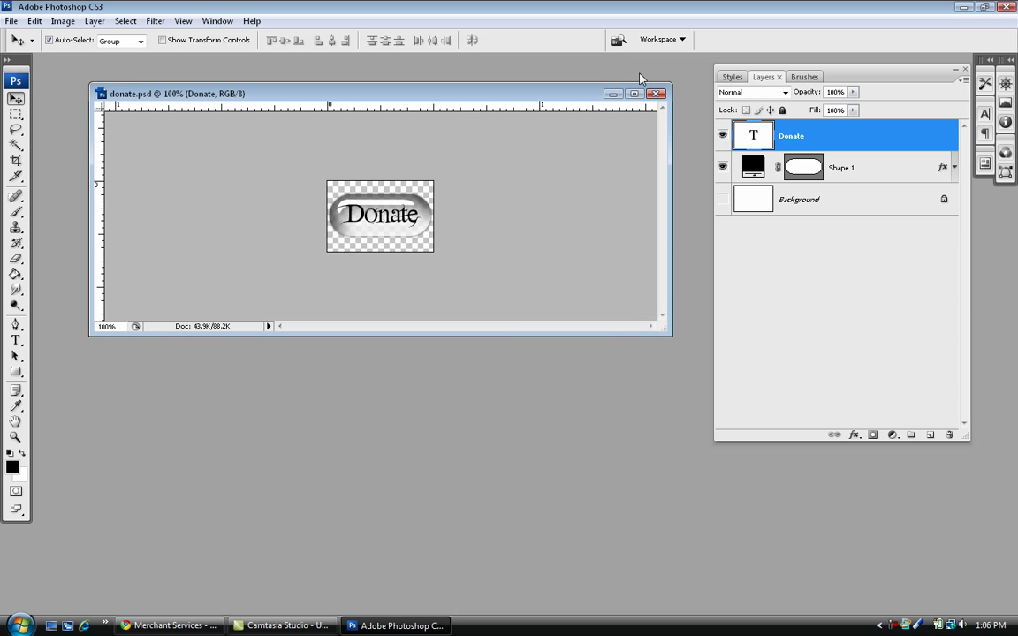
{"action": "left_click", "coordinate": [635, 93]}
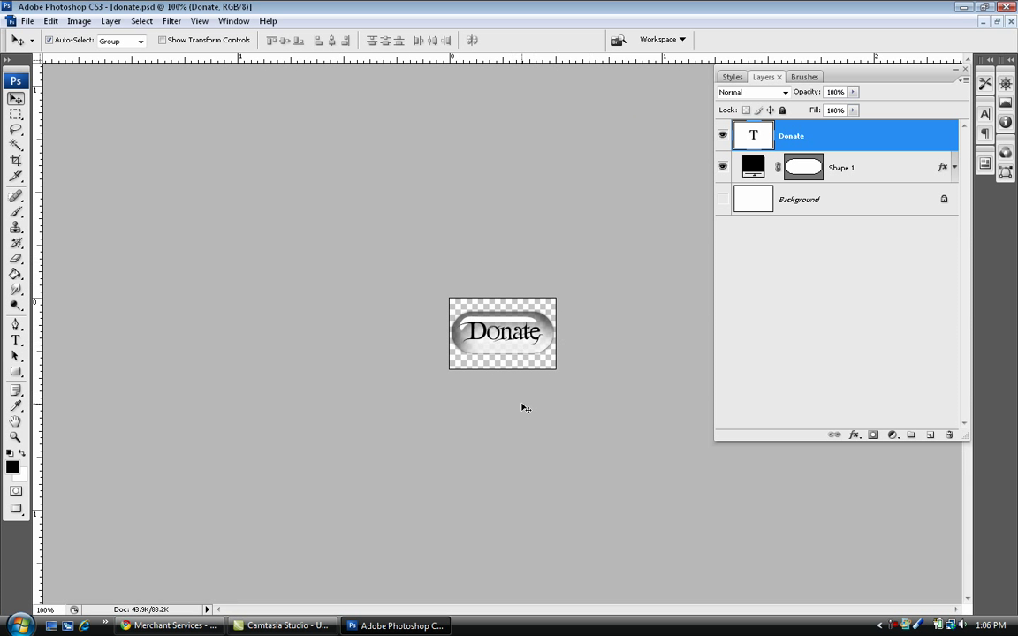
{"action": "mouse_move", "coordinate": [129, 224]}
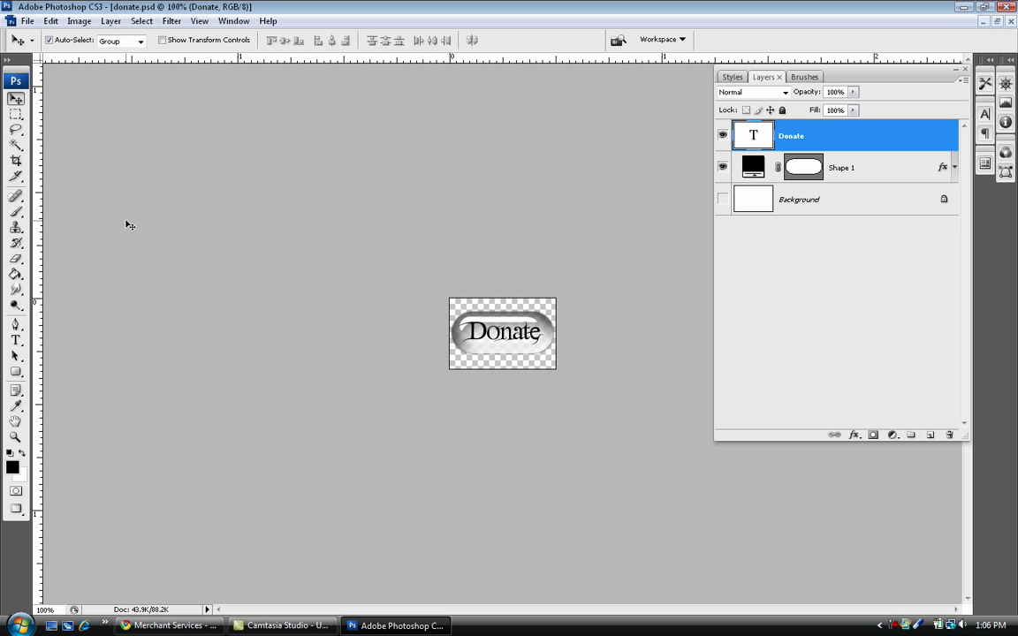
{"action": "mouse_move", "coordinate": [185, 398]}
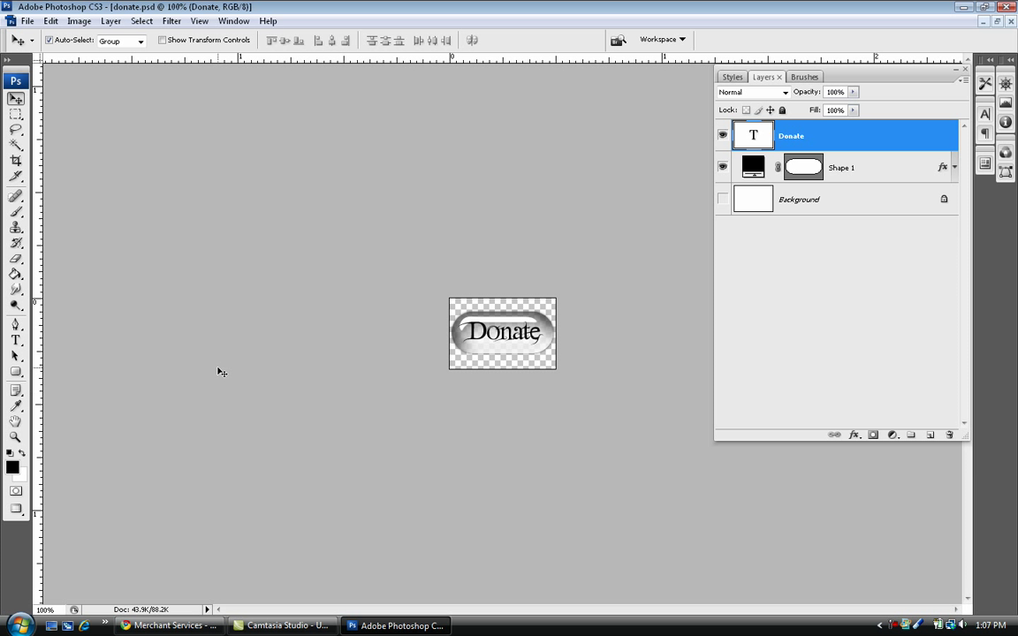
{"action": "mouse_move", "coordinate": [670, 370]}
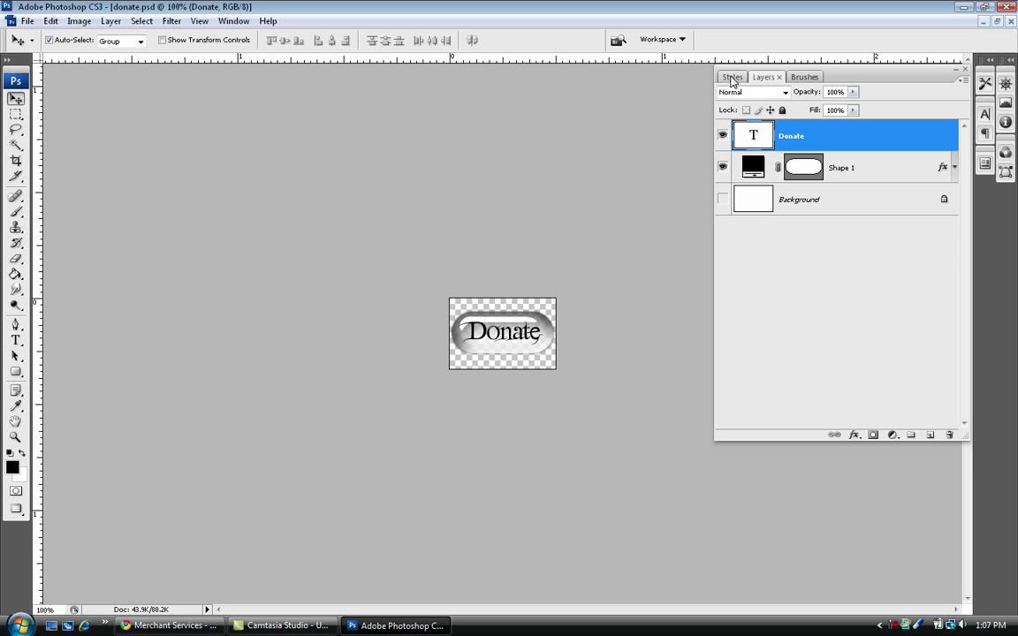
Step: Show the Styles panel with its preset layer style swatches
{"action": "left_click", "coordinate": [732, 77]}
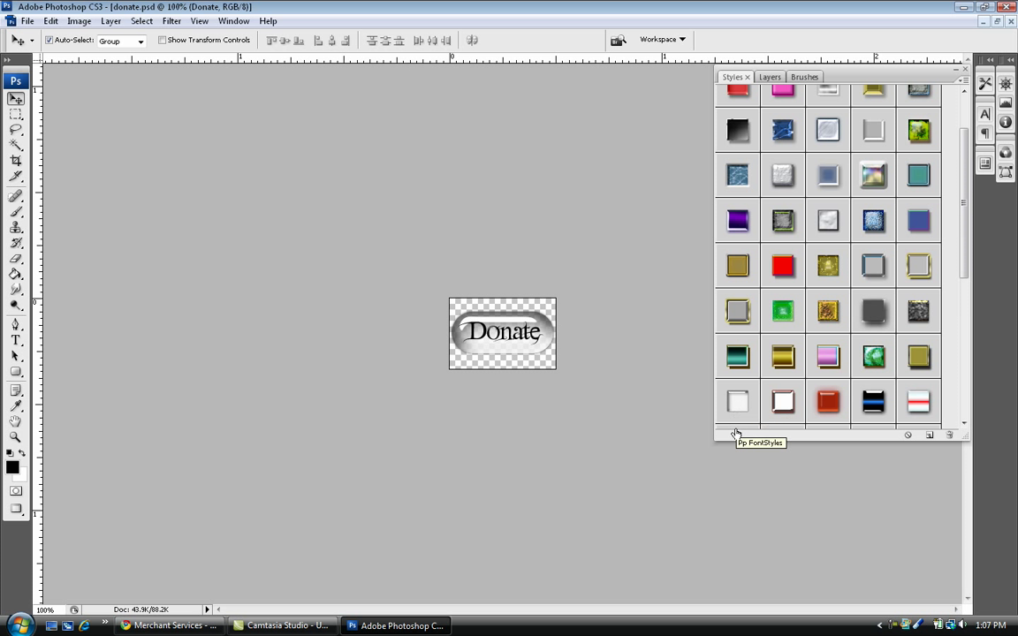
{"action": "mouse_move", "coordinate": [699, 354]}
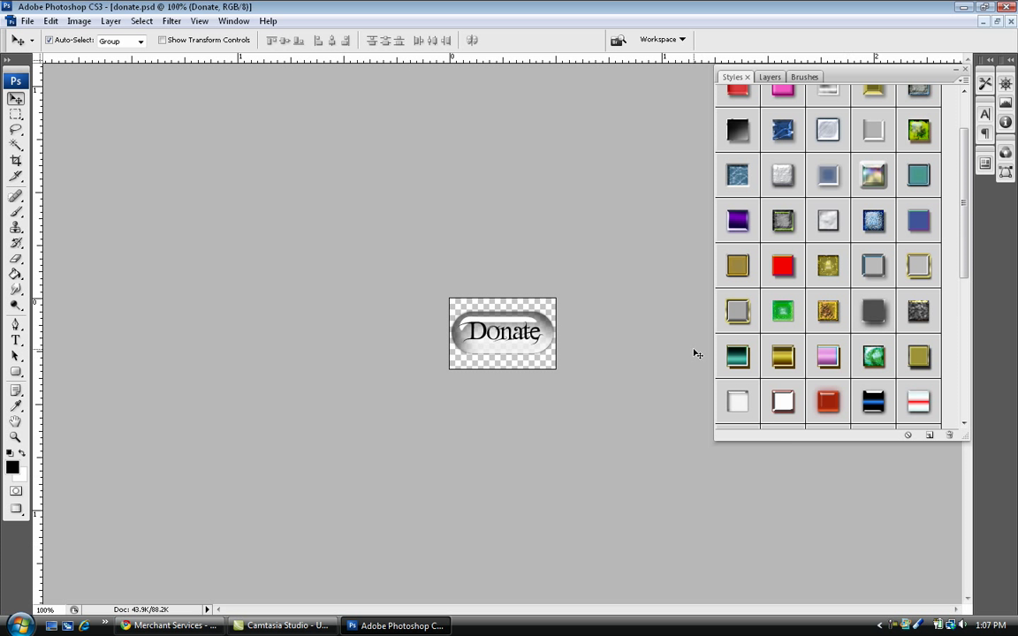
{"action": "mouse_move", "coordinate": [738, 403]}
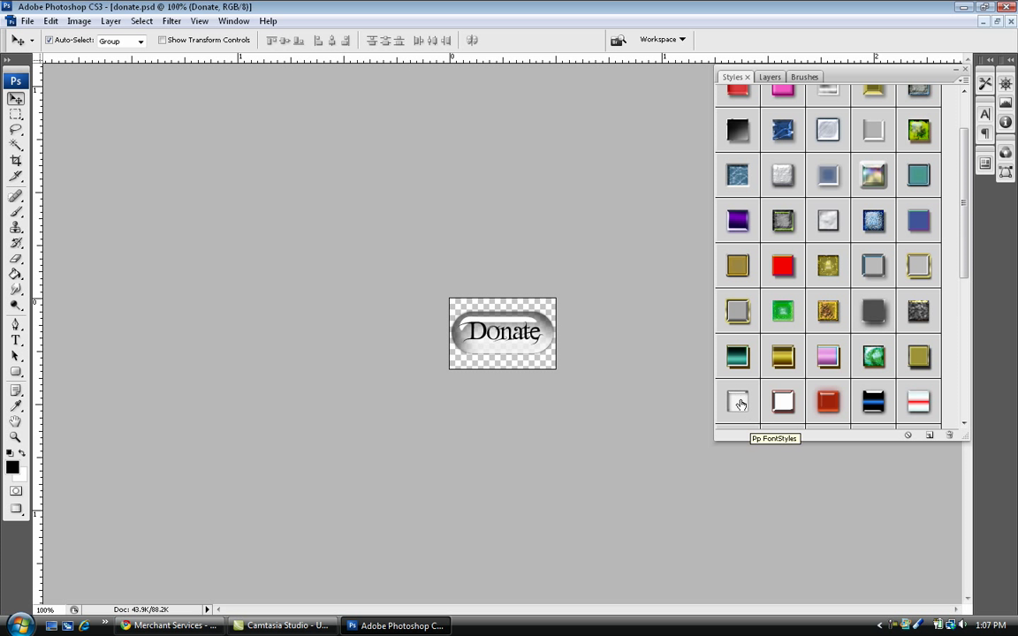
{"action": "mouse_move", "coordinate": [739, 403]}
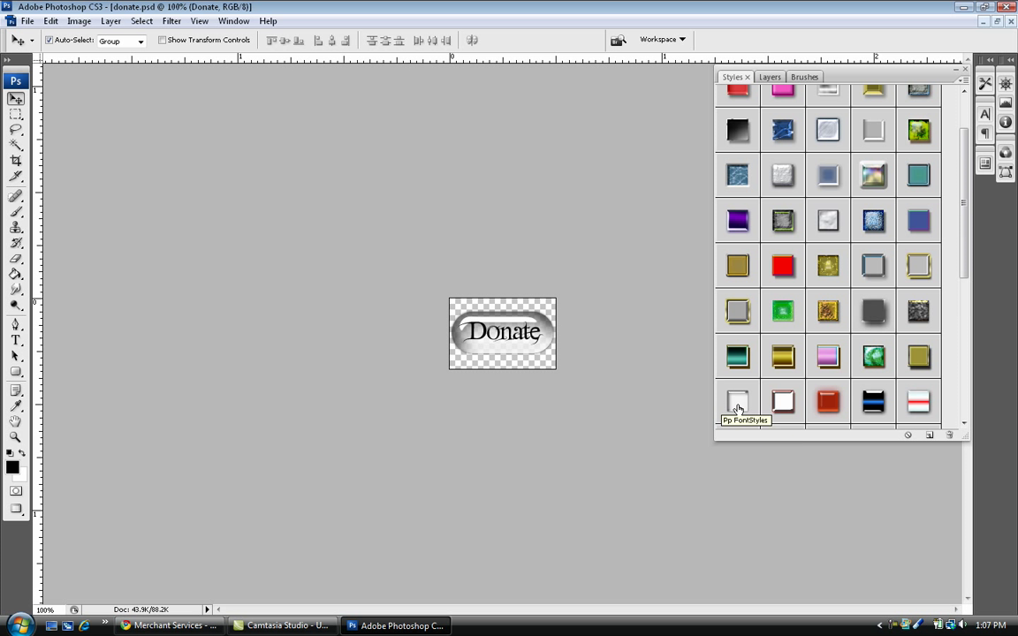
{"action": "mouse_move", "coordinate": [739, 352]}
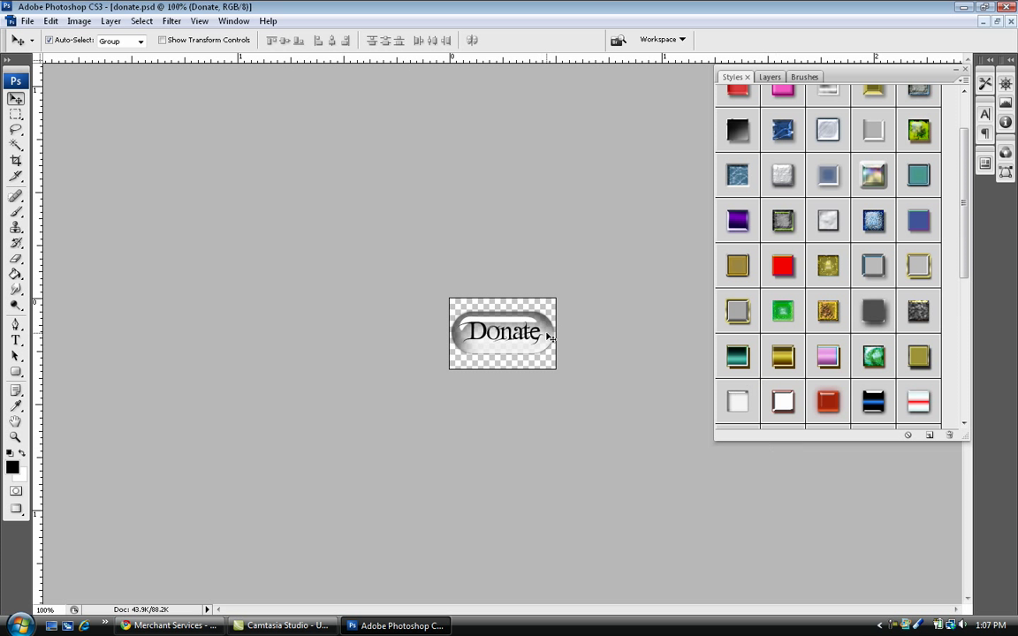
{"action": "mouse_move", "coordinate": [738, 403]}
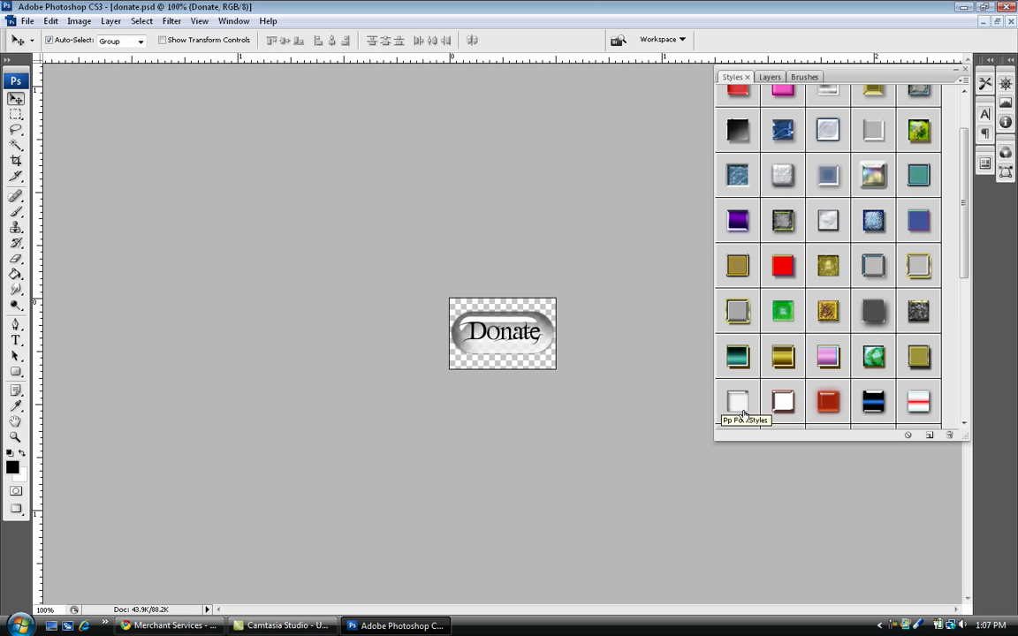
{"action": "mouse_move", "coordinate": [620, 428]}
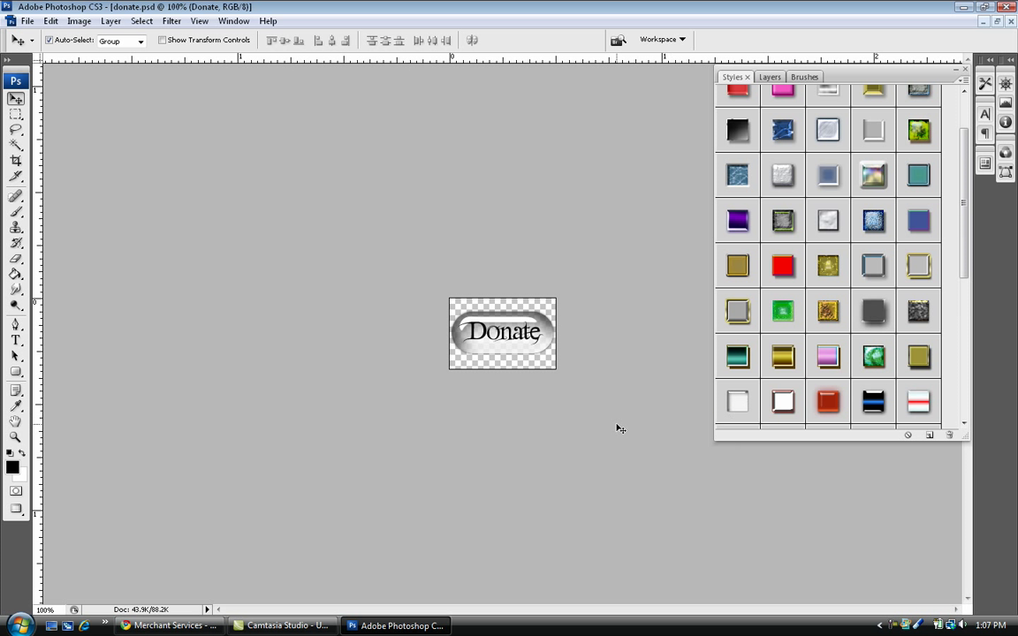
{"action": "mouse_move", "coordinate": [484, 328]}
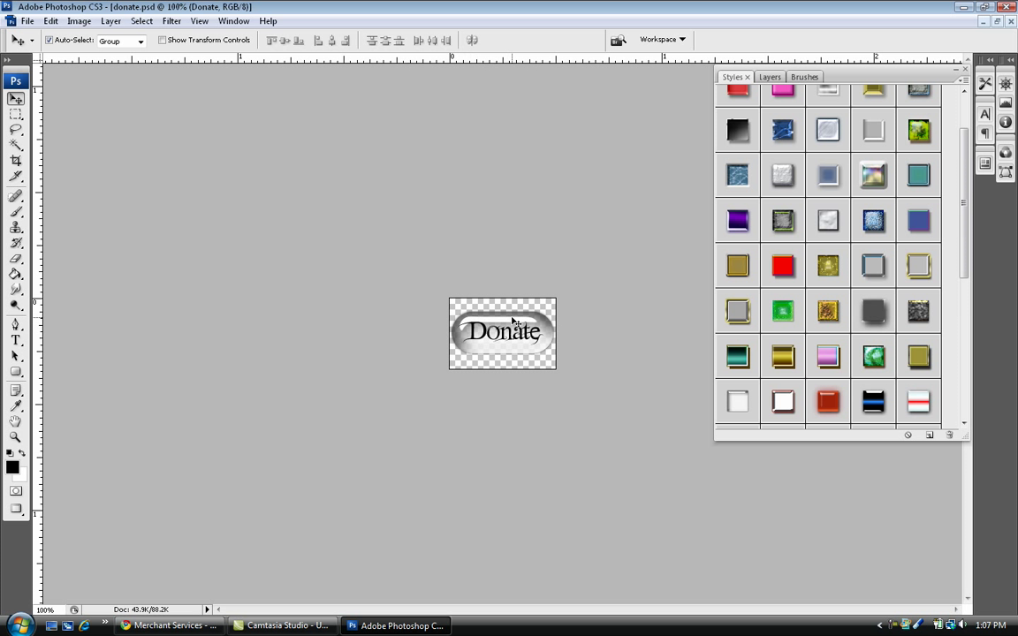
{"action": "mouse_move", "coordinate": [589, 344]}
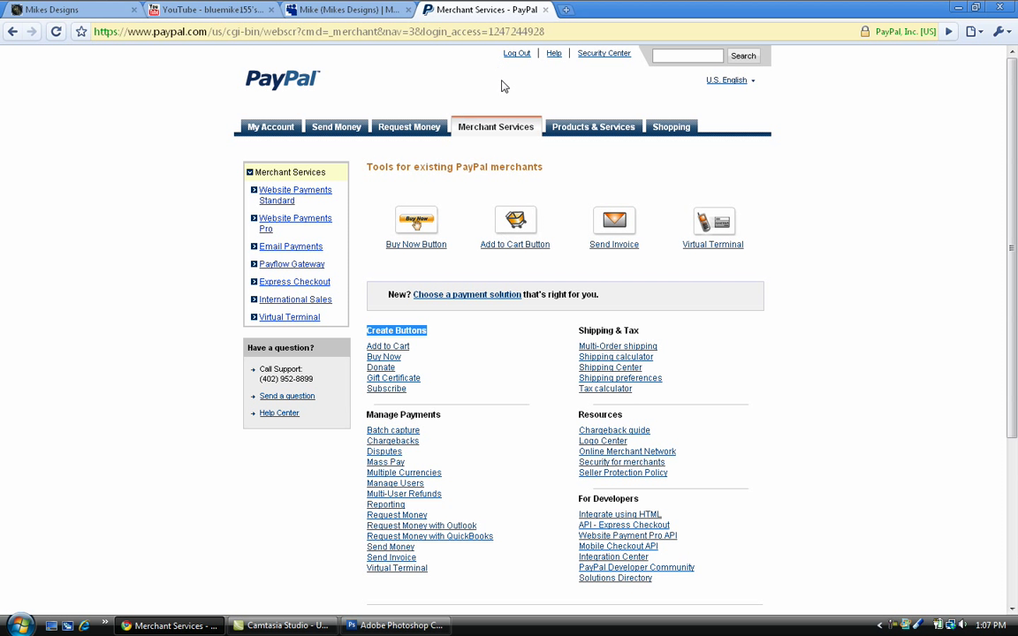
{"action": "mouse_move", "coordinate": [618, 200]}
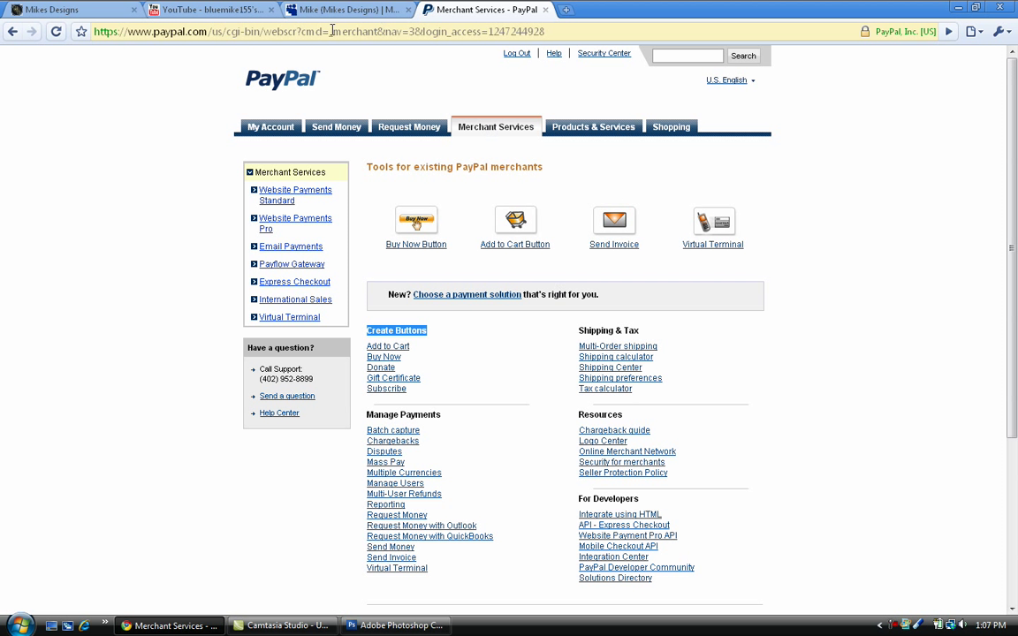
{"action": "mouse_move", "coordinate": [777, 271]}
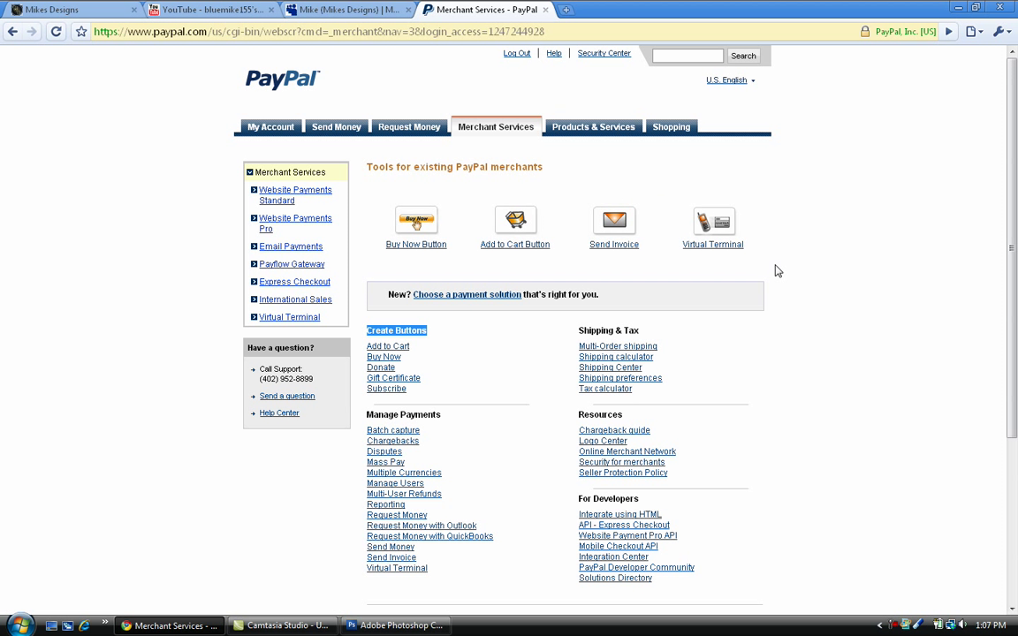
{"action": "mouse_move", "coordinate": [676, 279]}
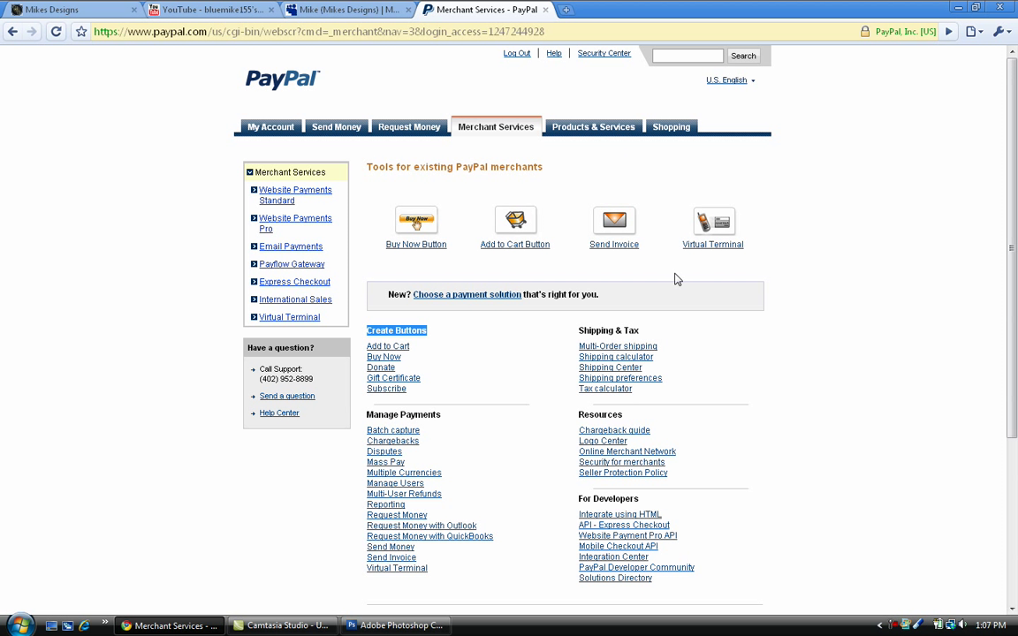
{"action": "mouse_move", "coordinate": [543, 145]}
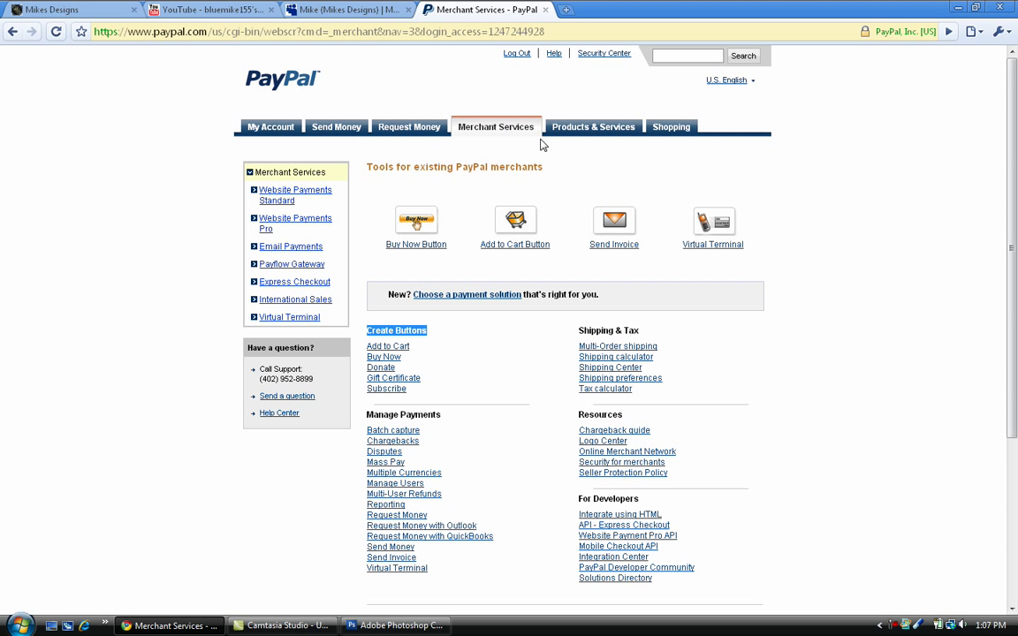
{"action": "mouse_move", "coordinate": [497, 349]}
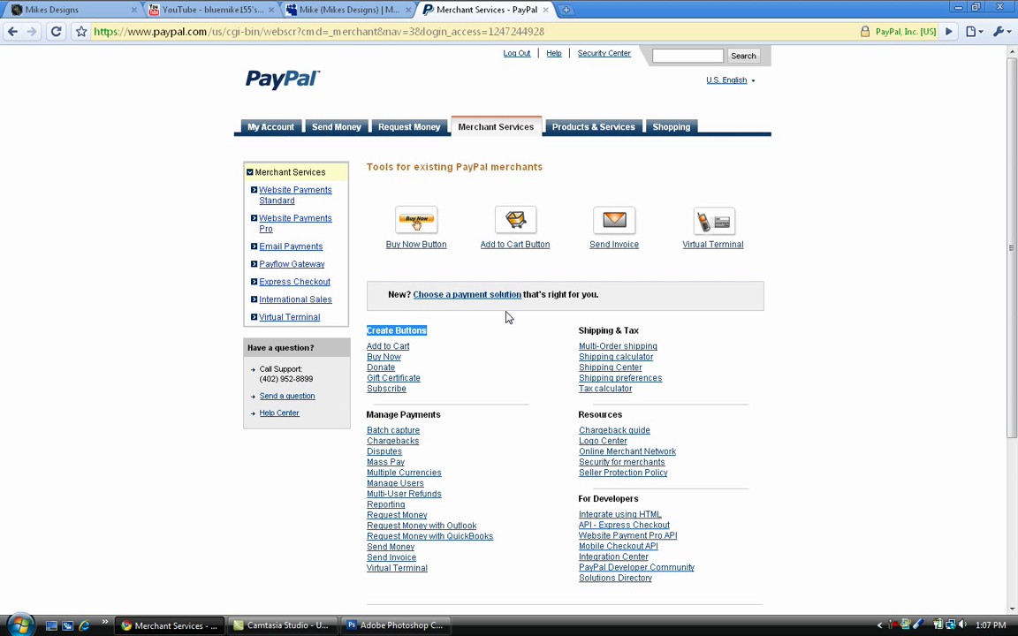
{"action": "mouse_move", "coordinate": [530, 325]}
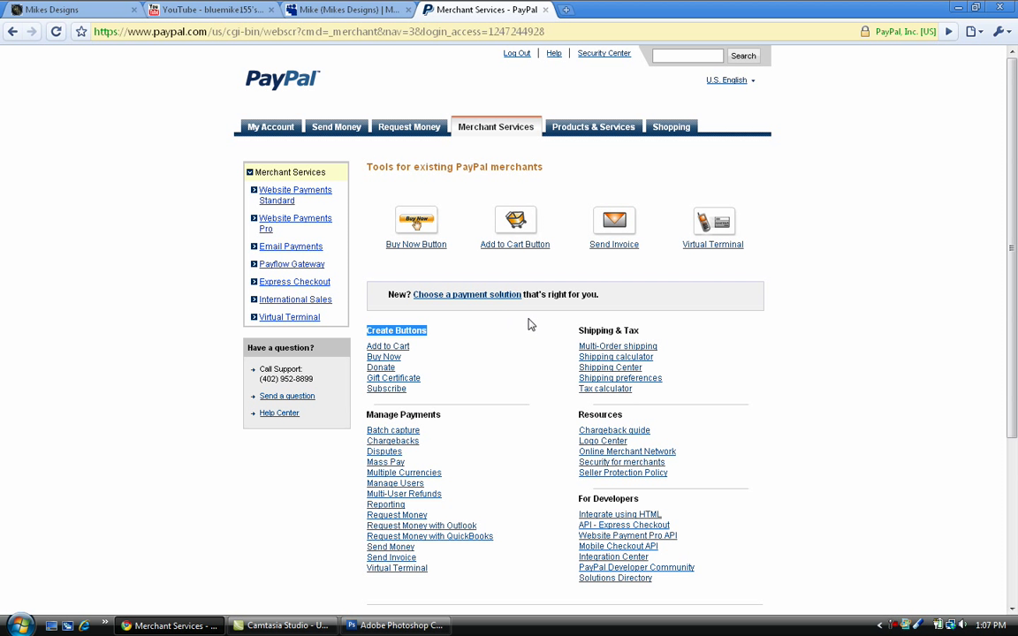
{"action": "mouse_move", "coordinate": [527, 345]}
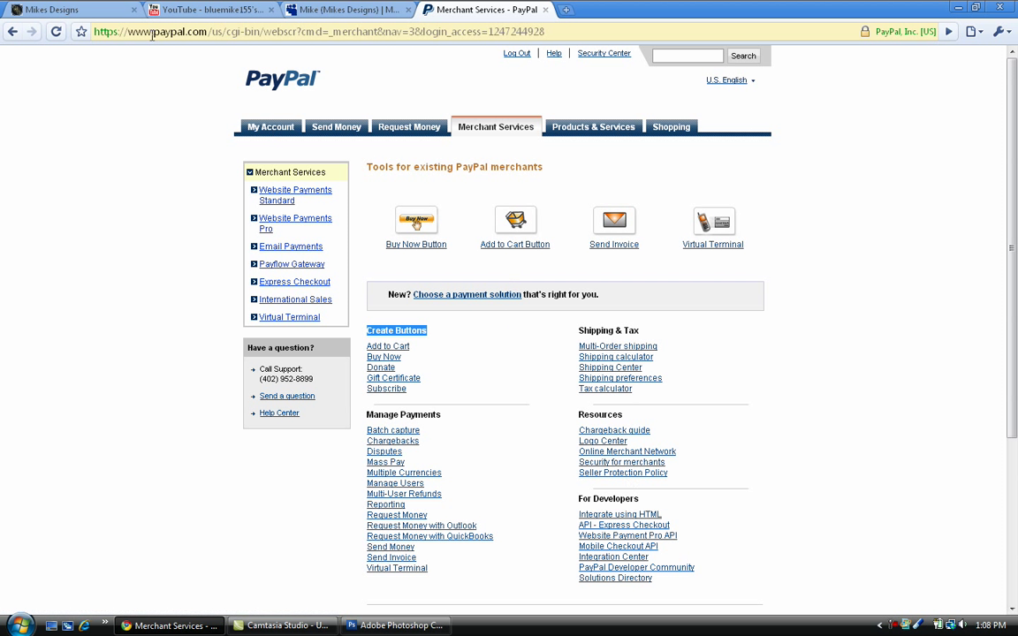
Step: Go to PayPal's Merchant Services page showing the Create Buttons tools
{"action": "left_click", "coordinate": [62, 10]}
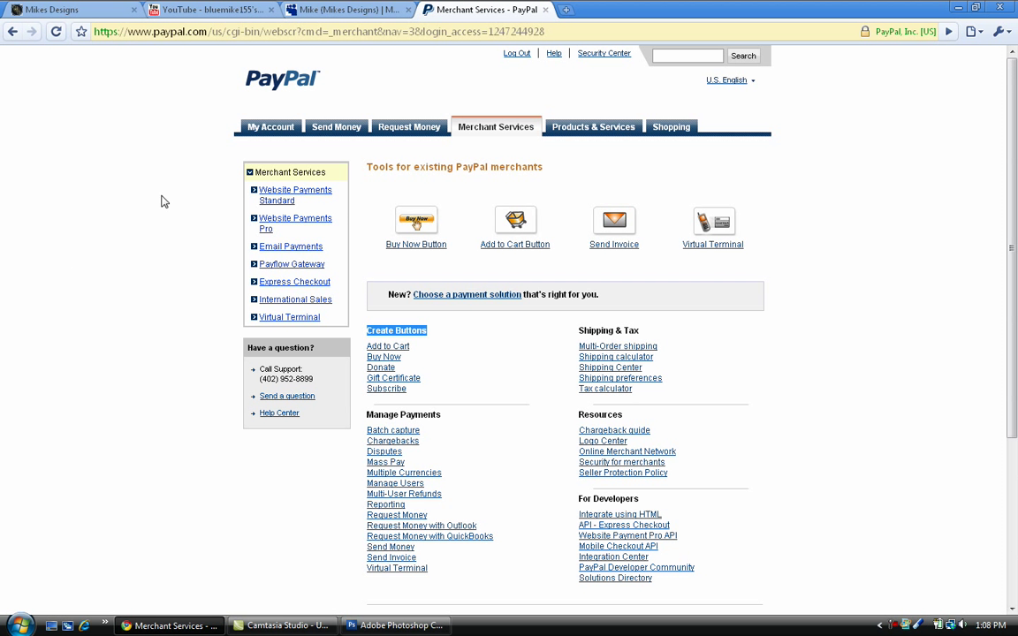
{"action": "mouse_move", "coordinate": [352, 220]}
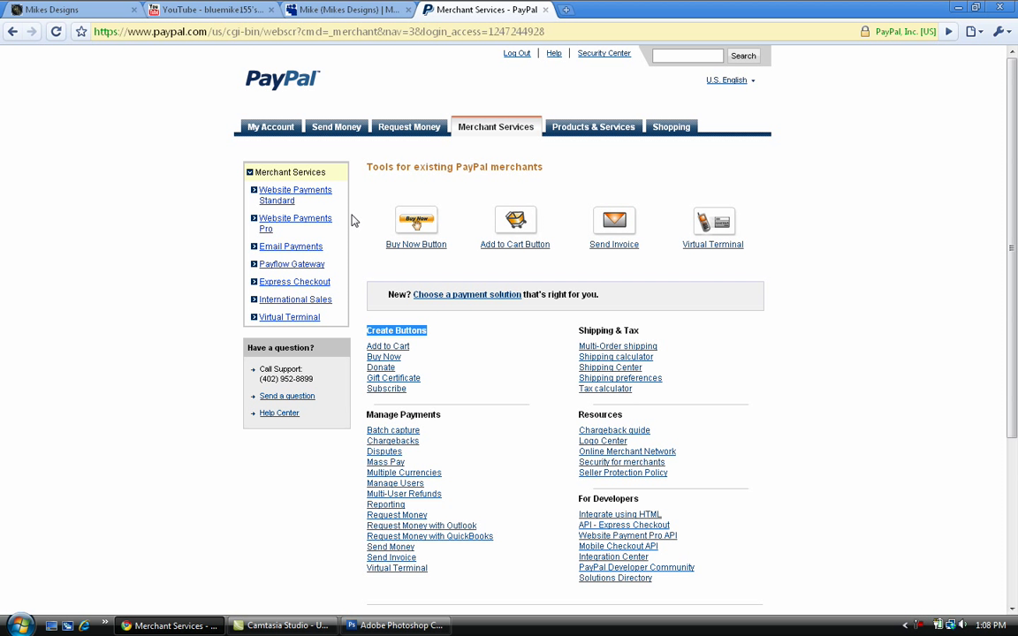
{"action": "mouse_move", "coordinate": [378, 200]}
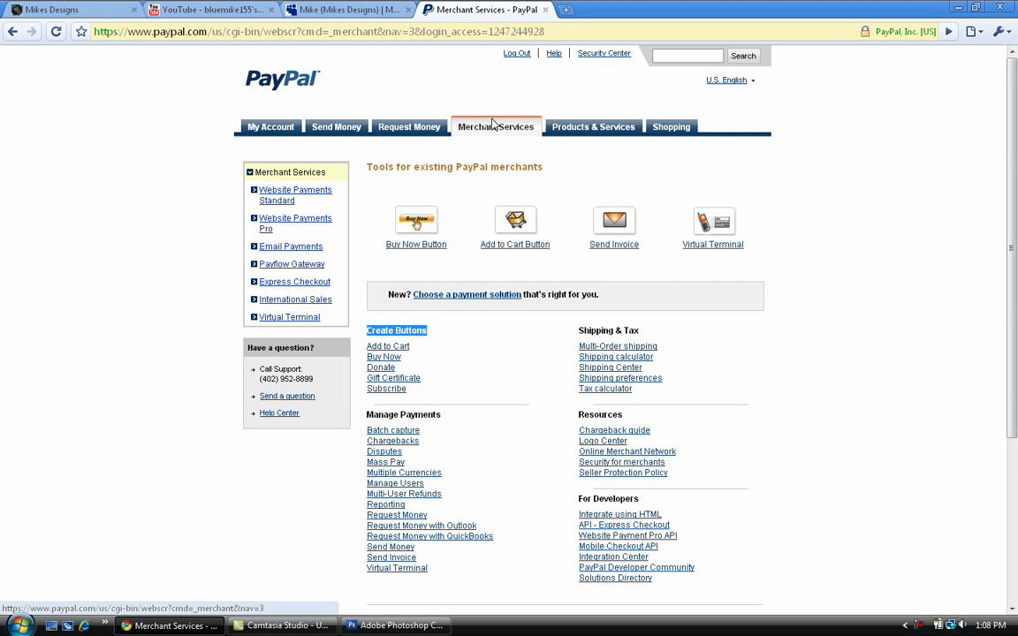
{"action": "mouse_move", "coordinate": [489, 134]}
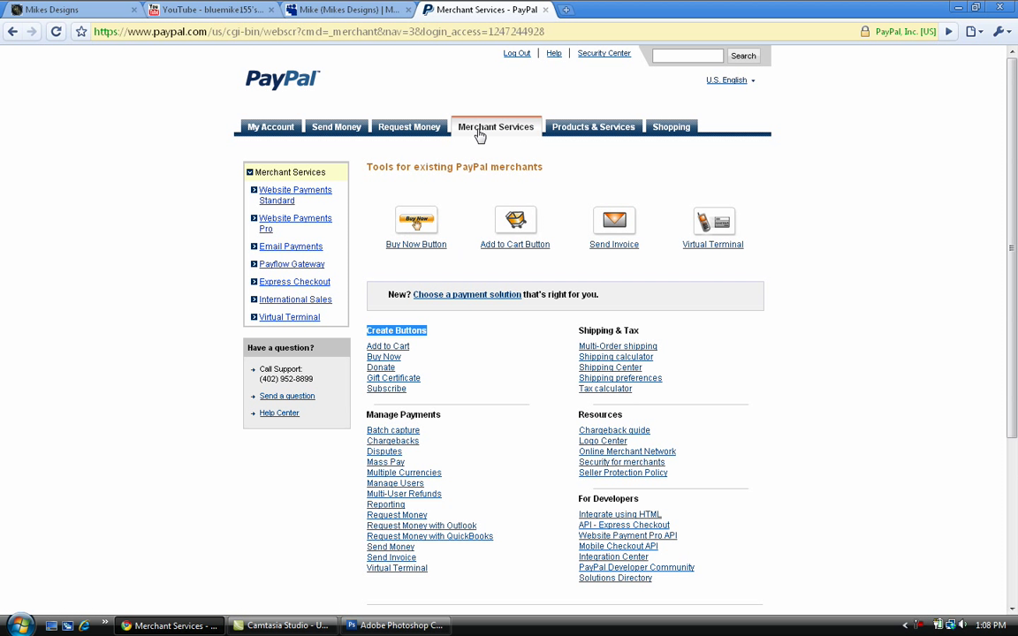
{"action": "mouse_move", "coordinate": [789, 427]}
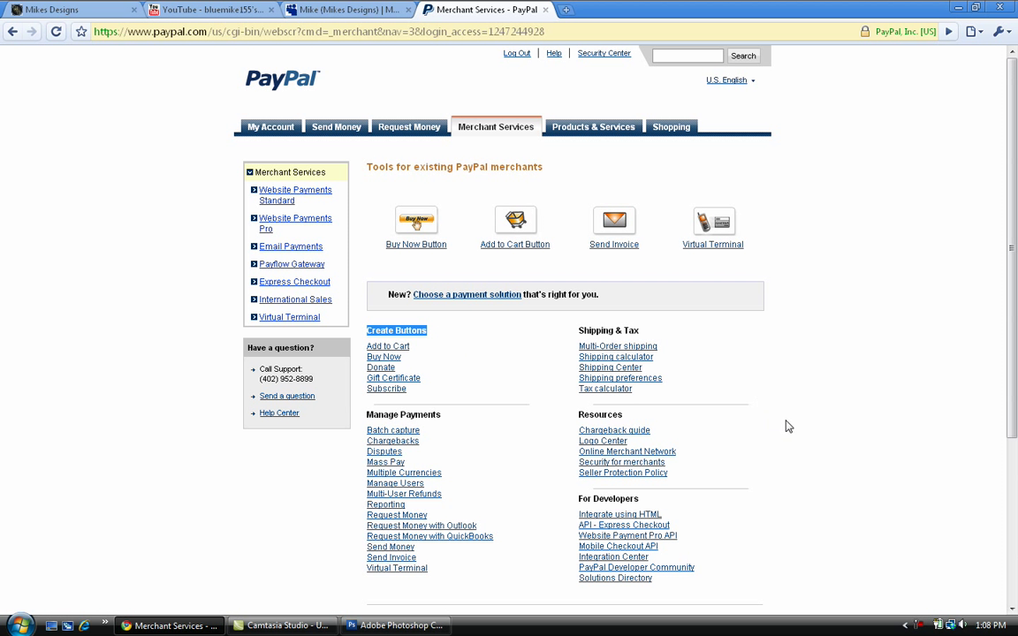
{"action": "mouse_move", "coordinate": [460, 318]}
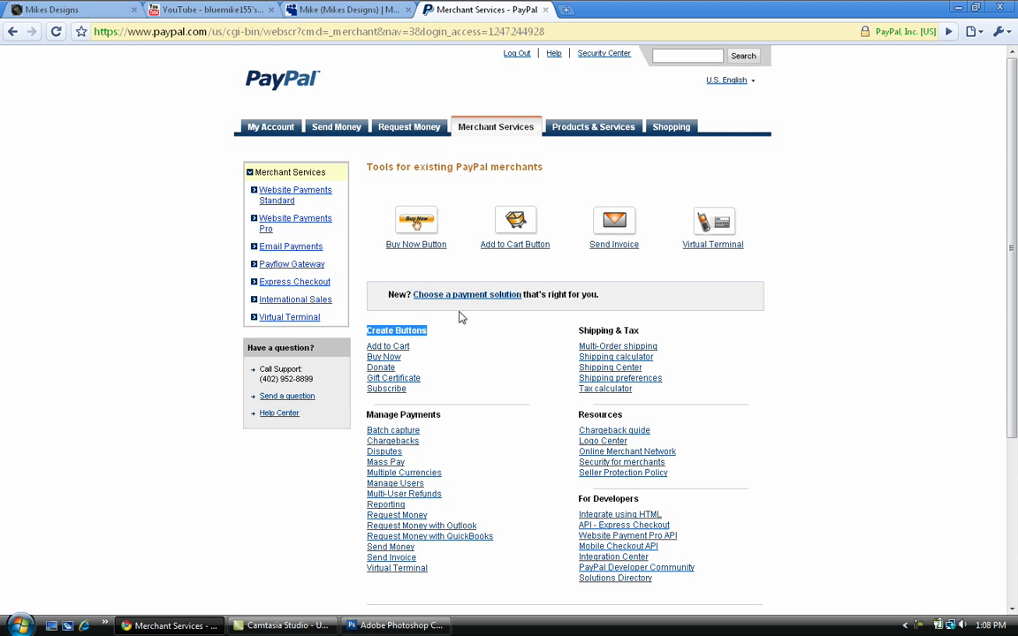
{"action": "mouse_move", "coordinate": [384, 357]}
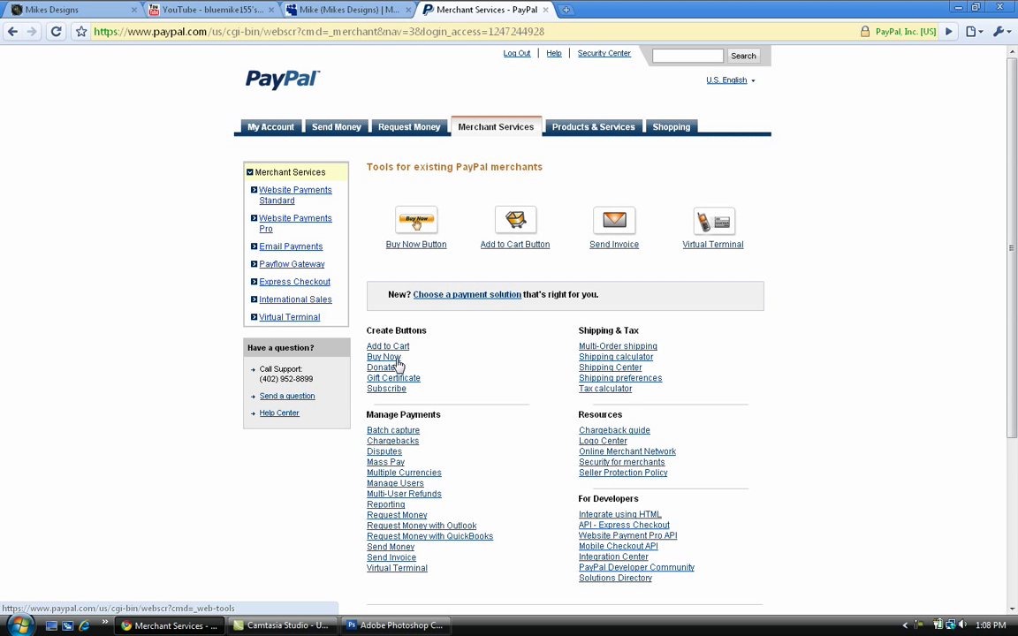
{"action": "mouse_move", "coordinate": [386, 389]}
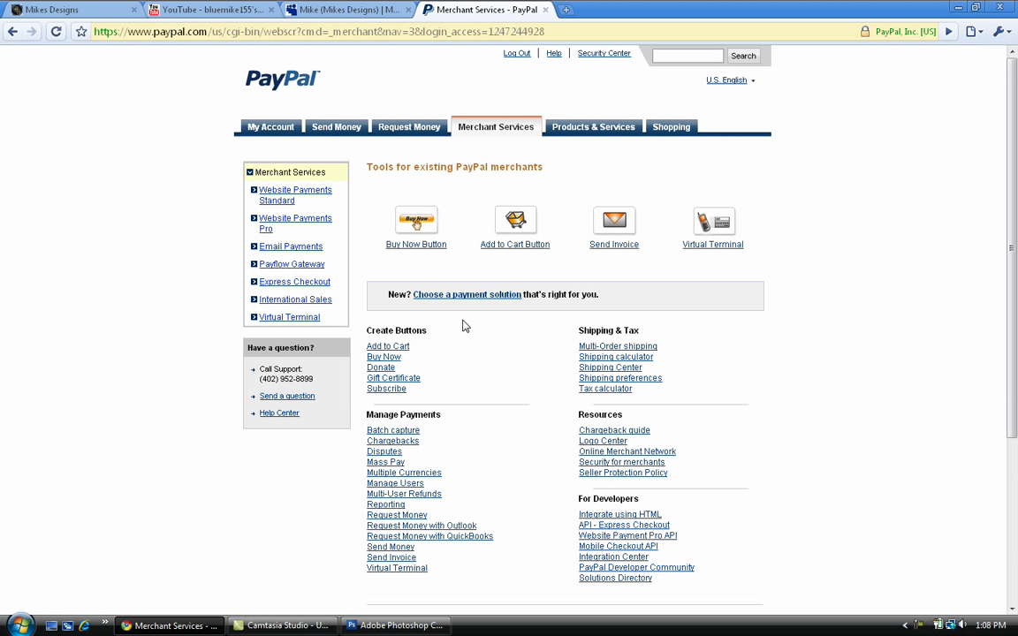
{"action": "mouse_move", "coordinate": [387, 389]}
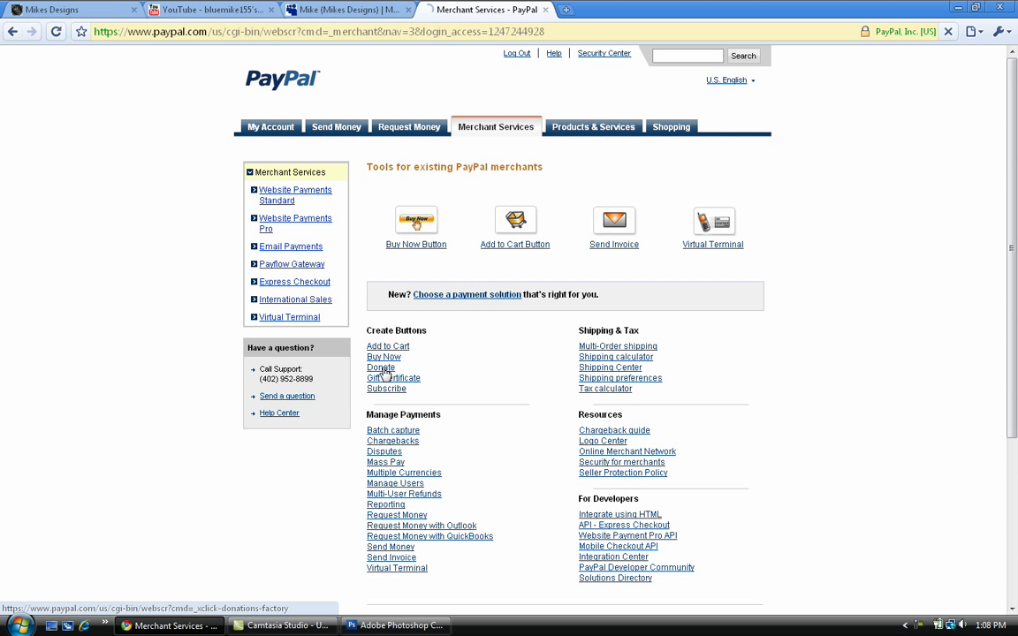
Step: Start a new Donate button and keep Donations as the payment type
{"action": "left_click", "coordinate": [467, 294]}
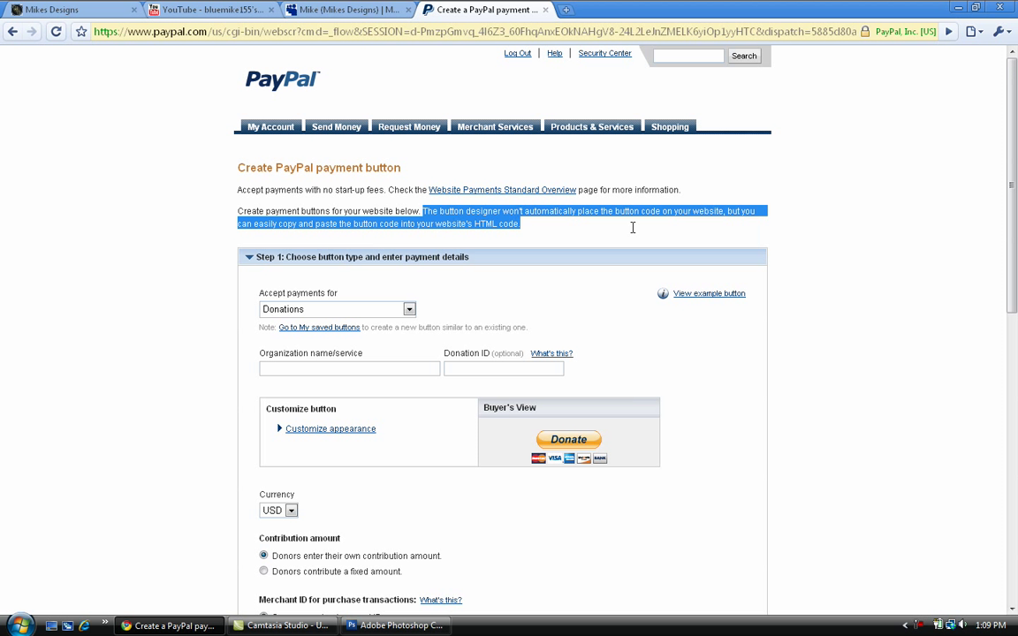
{"action": "scroll", "scroll_direction": "down", "scroll_amount": 3}
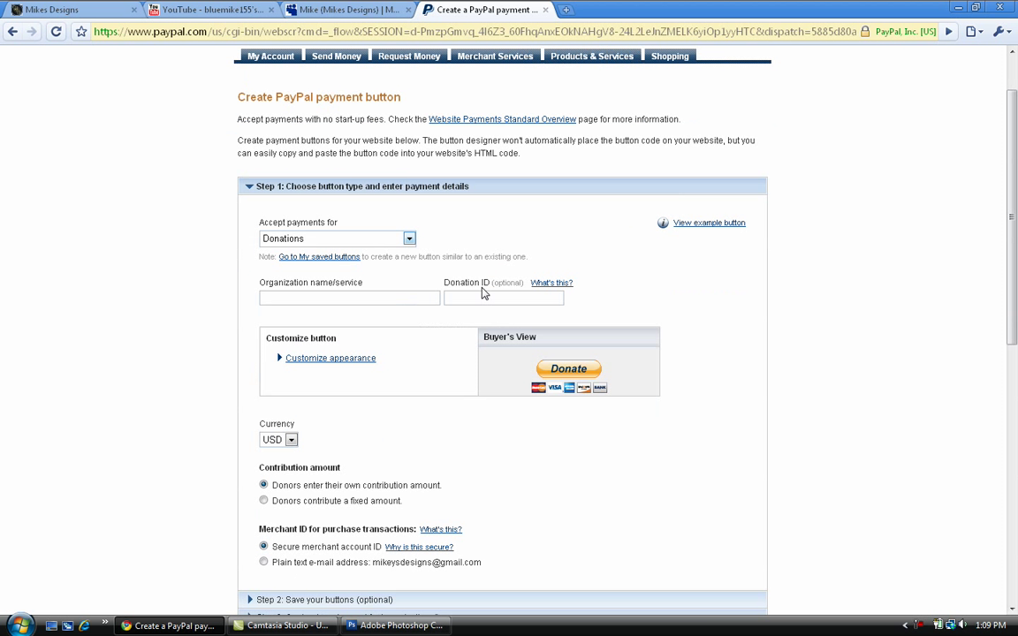
{"action": "scroll", "scroll_direction": "down", "scroll_amount": 3}
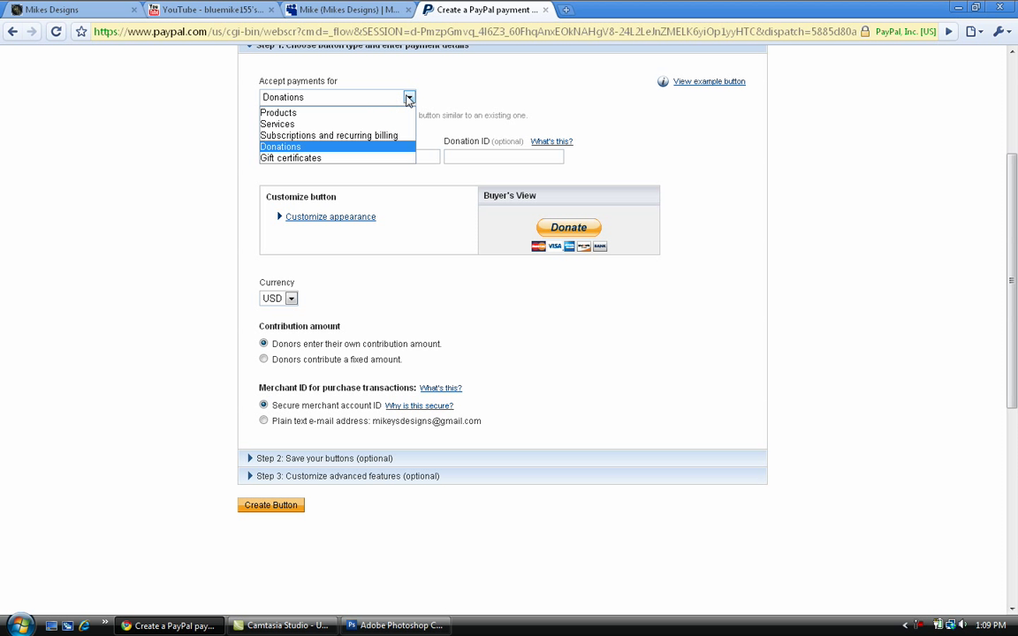
{"action": "left_click", "coordinate": [281, 146]}
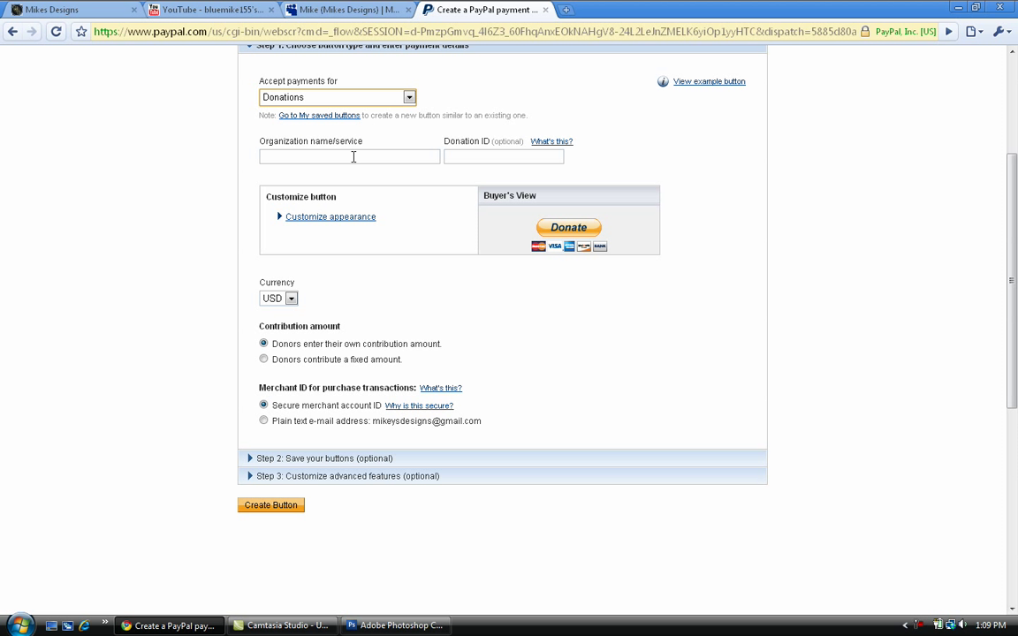
Step: Enter 'Support Mikes Designs' as the organization name
{"action": "left_click", "coordinate": [349, 156]}
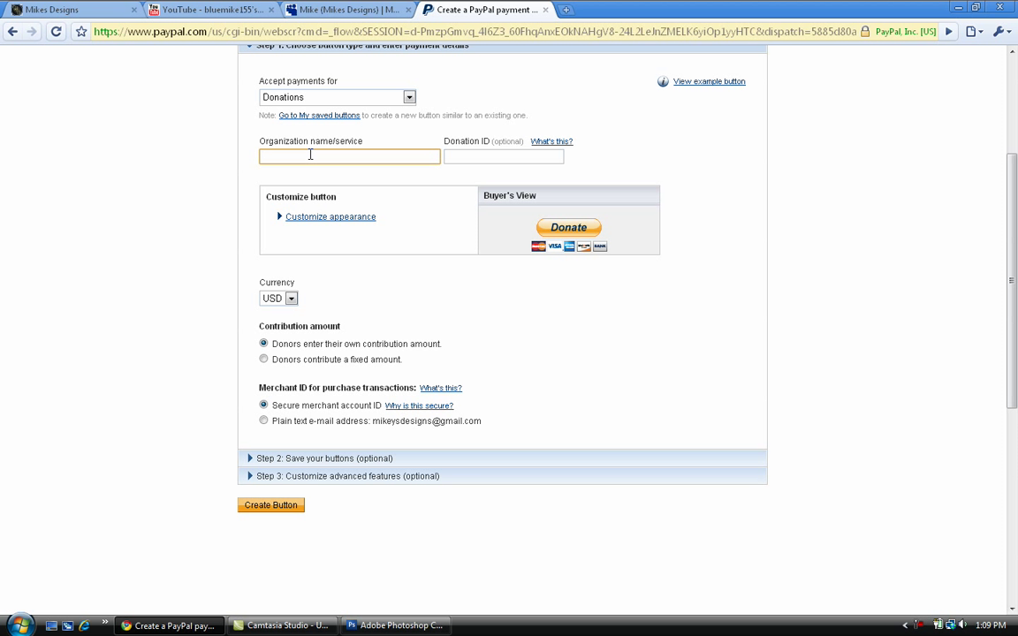
{"action": "mouse_move", "coordinate": [325, 158]}
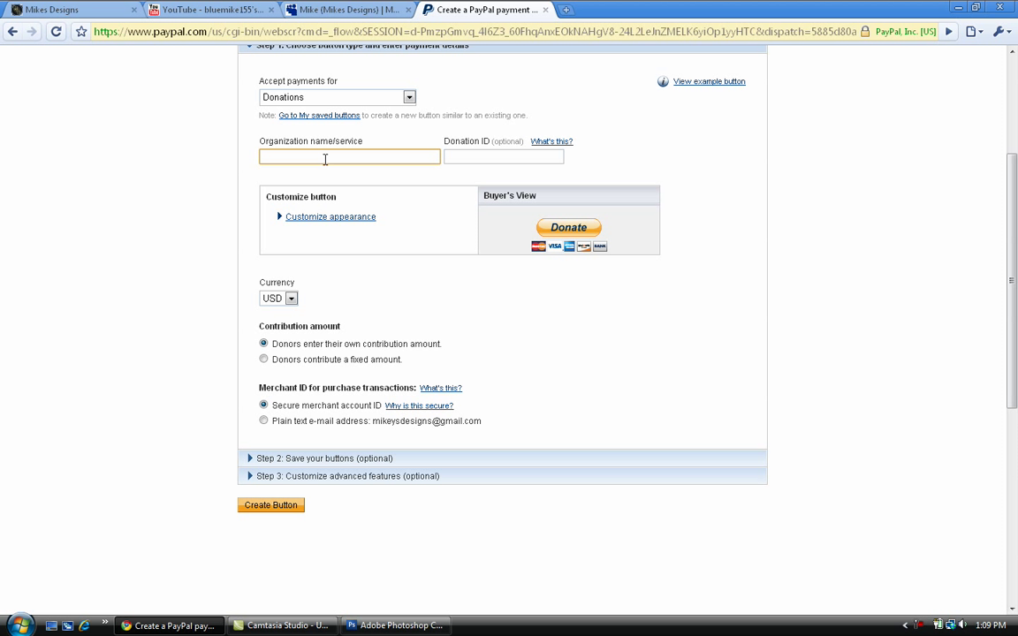
{"action": "left_click", "coordinate": [349, 157]}
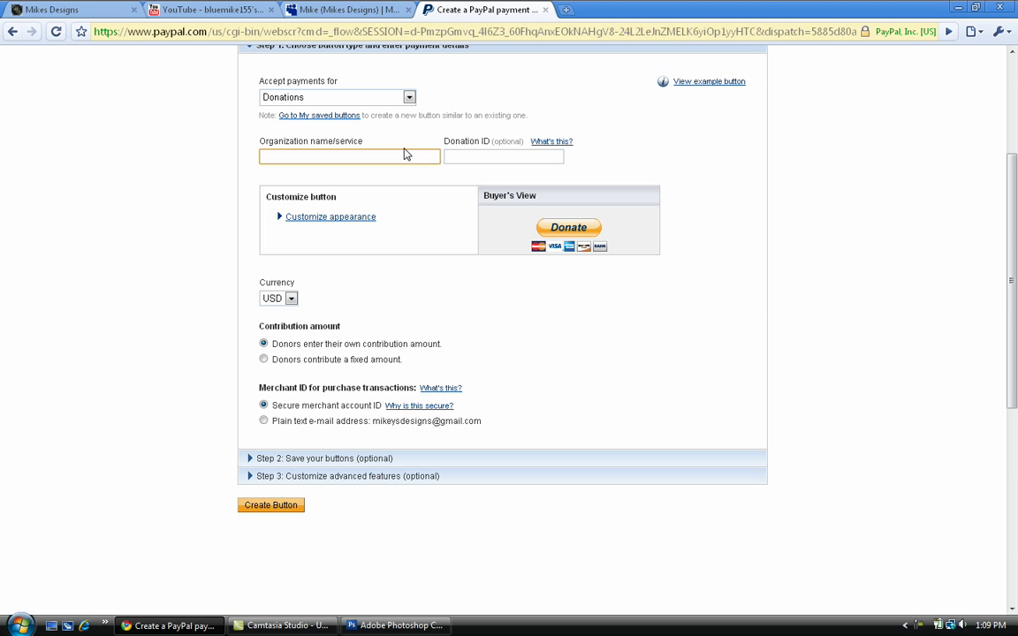
{"action": "mouse_move", "coordinate": [407, 148]}
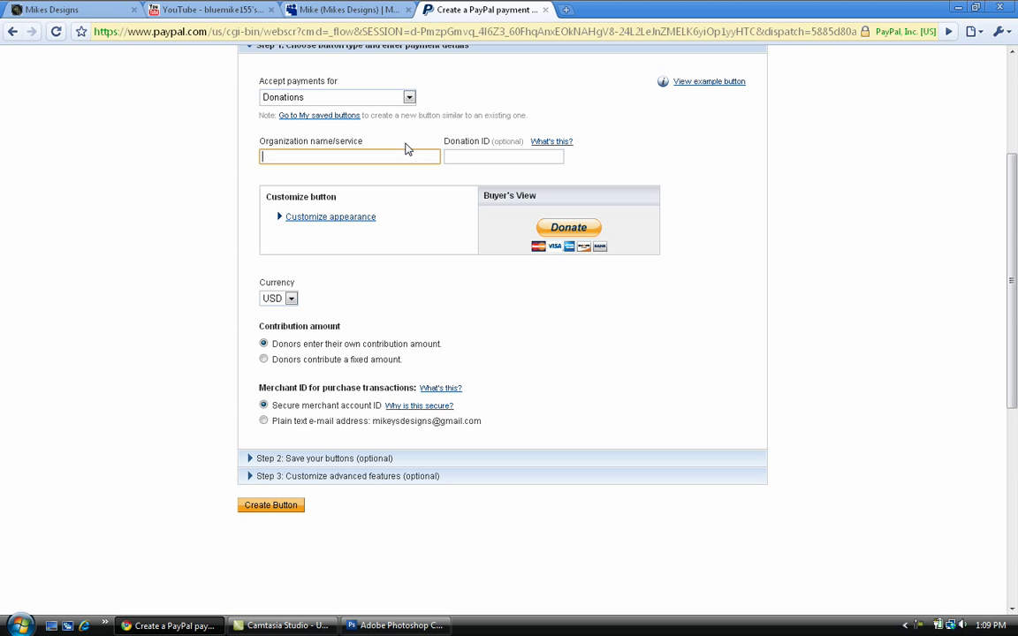
{"action": "type", "text": "Support Mi"}
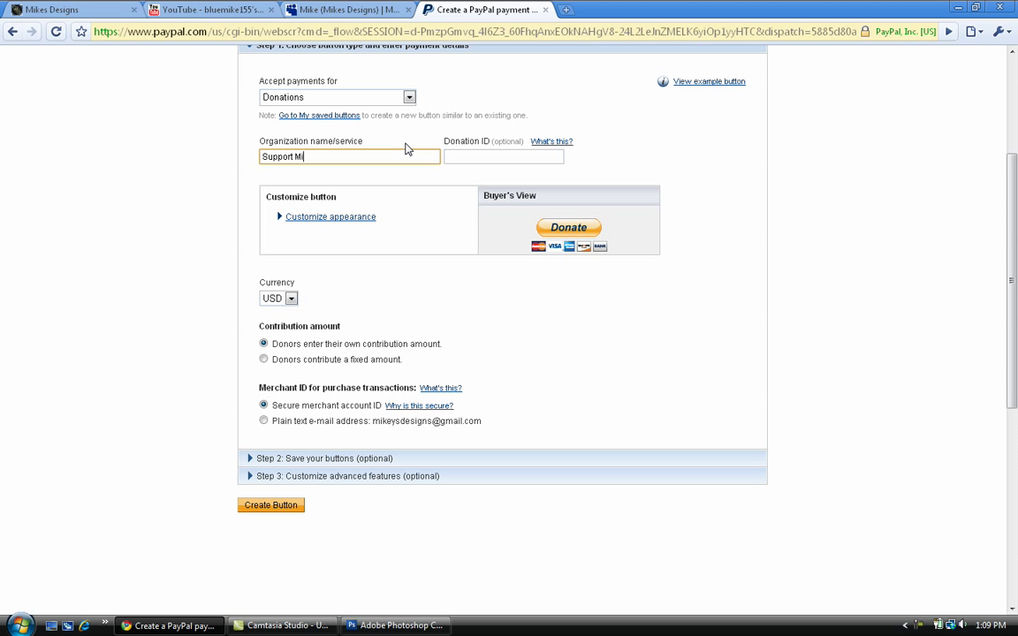
{"action": "type", "text": "kes Desig"}
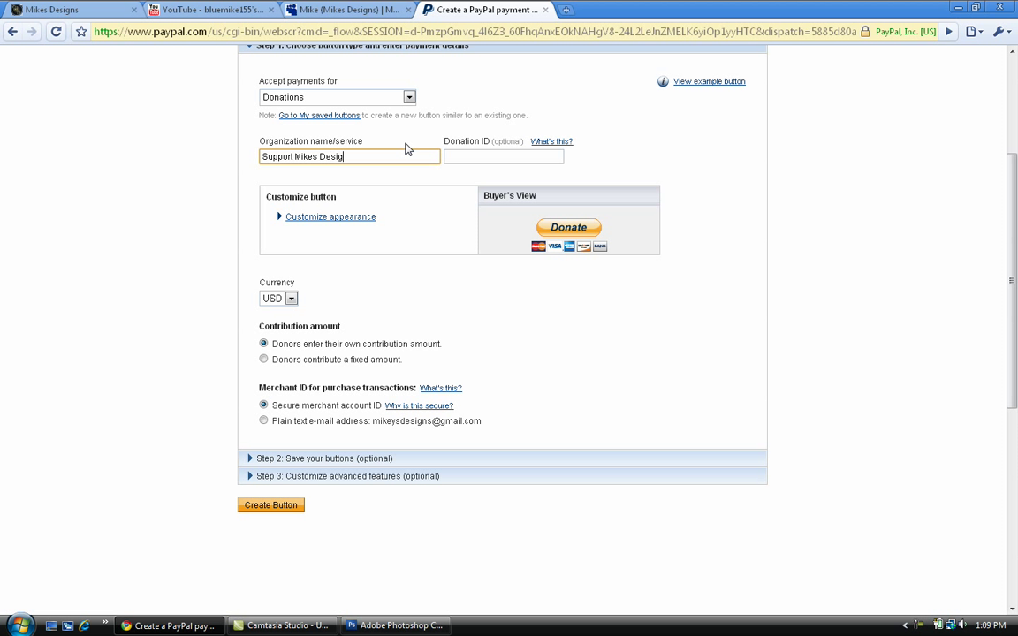
{"action": "type", "text": "ns"}
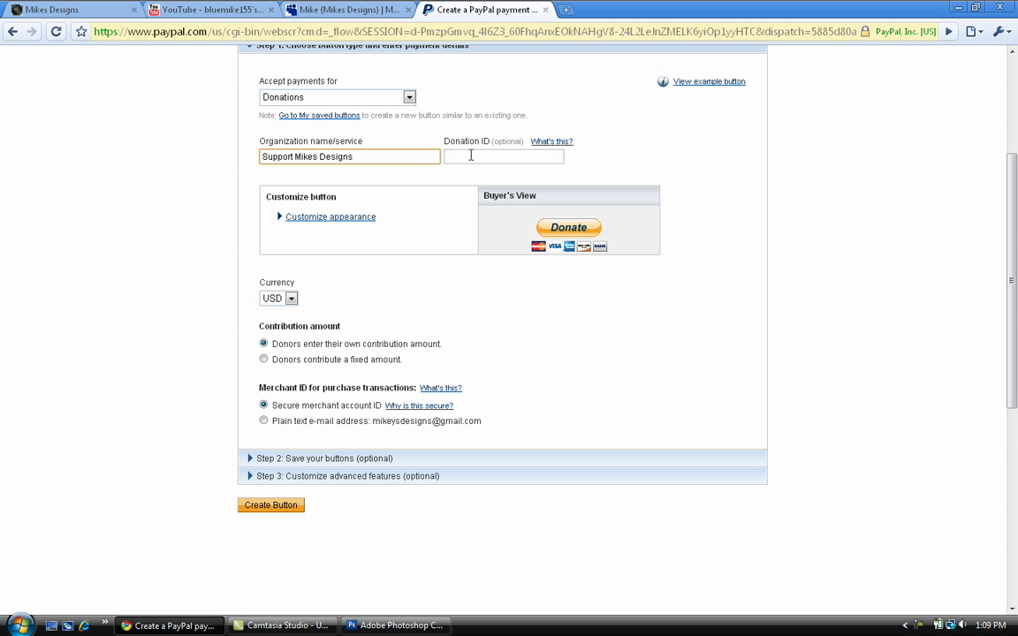
Step: Expand the appearance options and choose 'Use your own button image'
{"action": "left_click", "coordinate": [504, 156]}
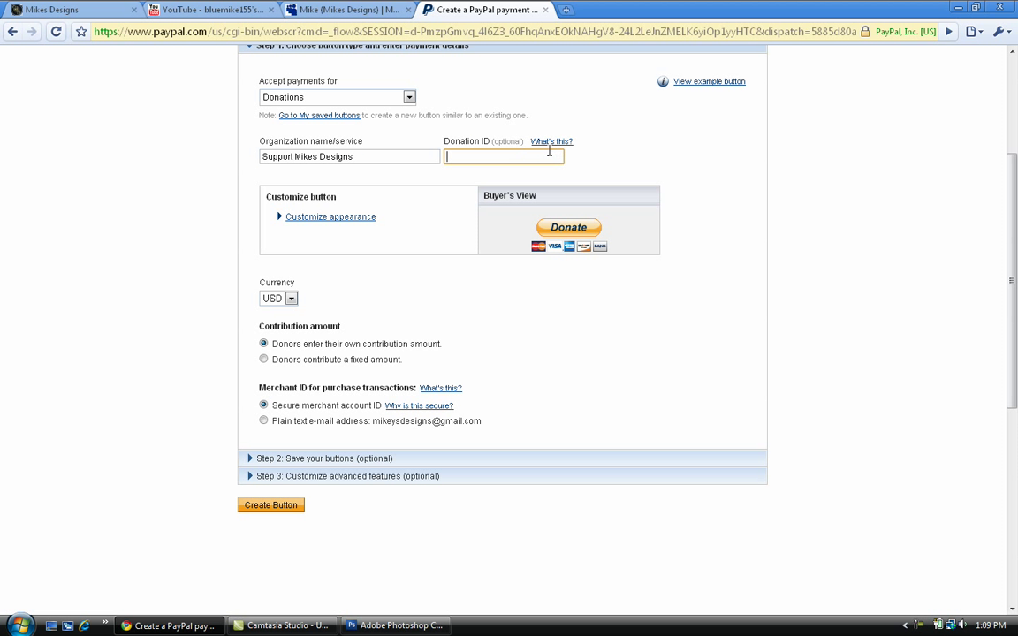
{"action": "mouse_move", "coordinate": [527, 148]}
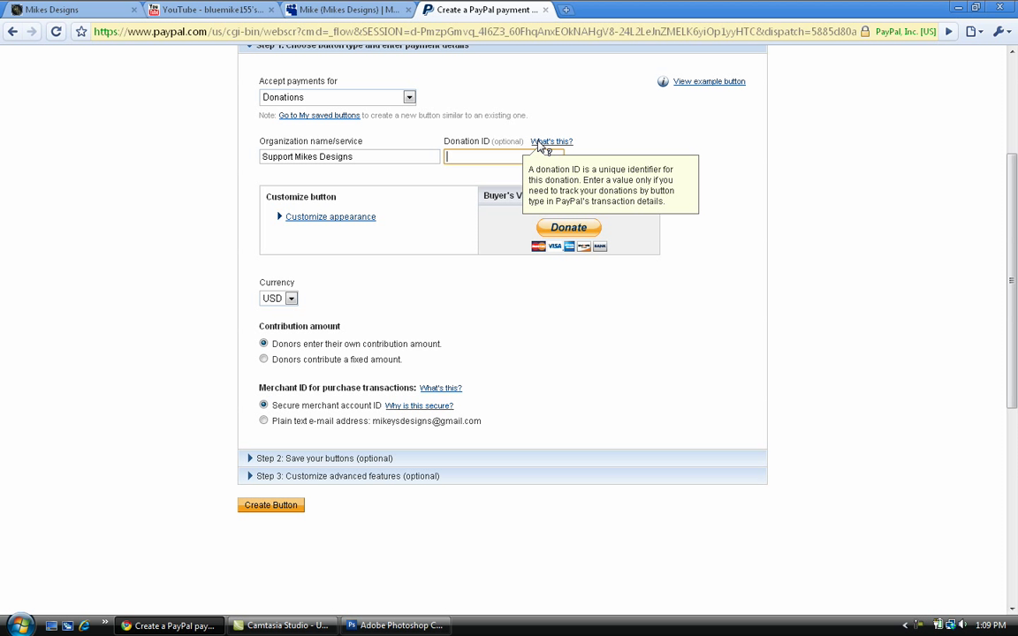
{"action": "mouse_move", "coordinate": [330, 228]}
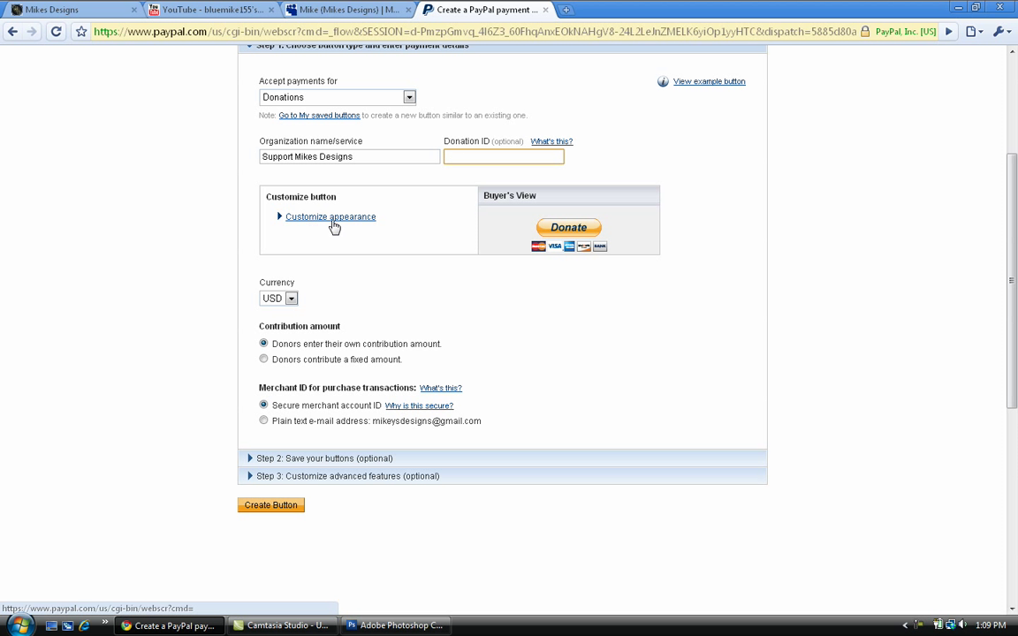
{"action": "mouse_move", "coordinate": [297, 208]}
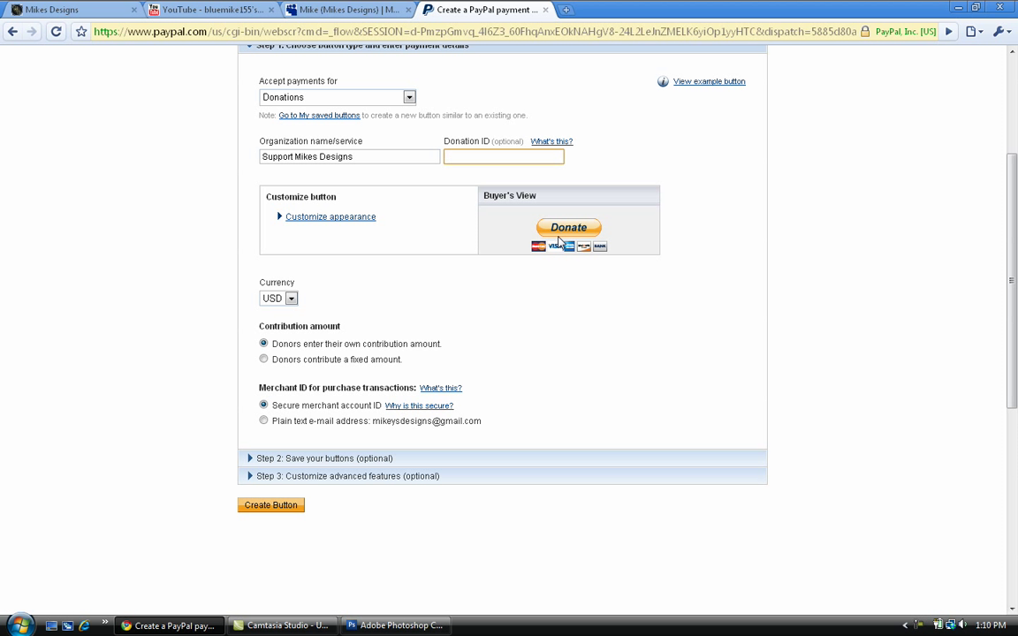
{"action": "left_click", "coordinate": [504, 157]}
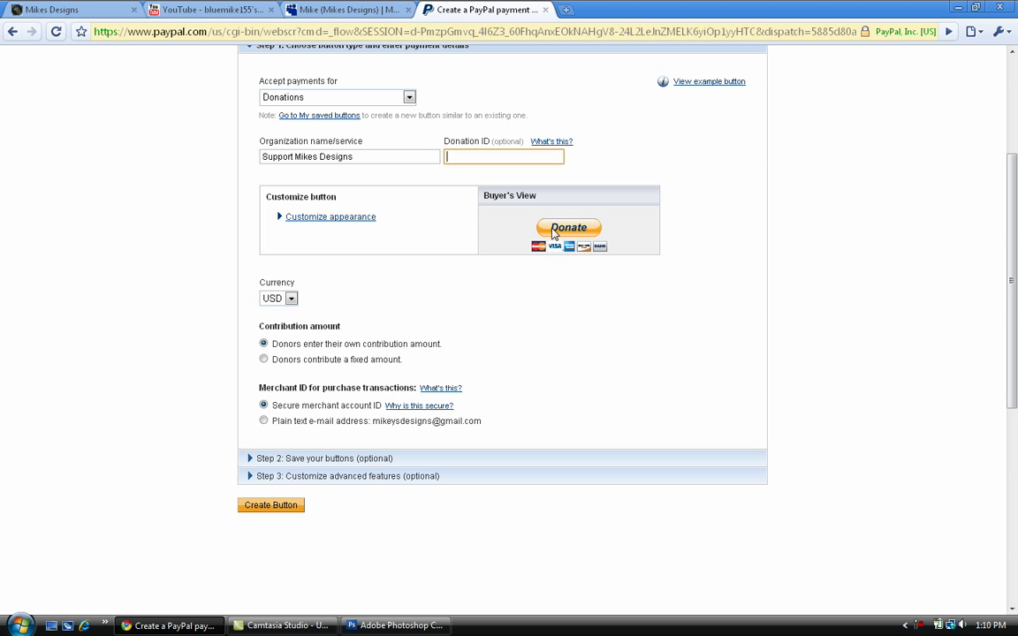
{"action": "mouse_move", "coordinate": [405, 225]}
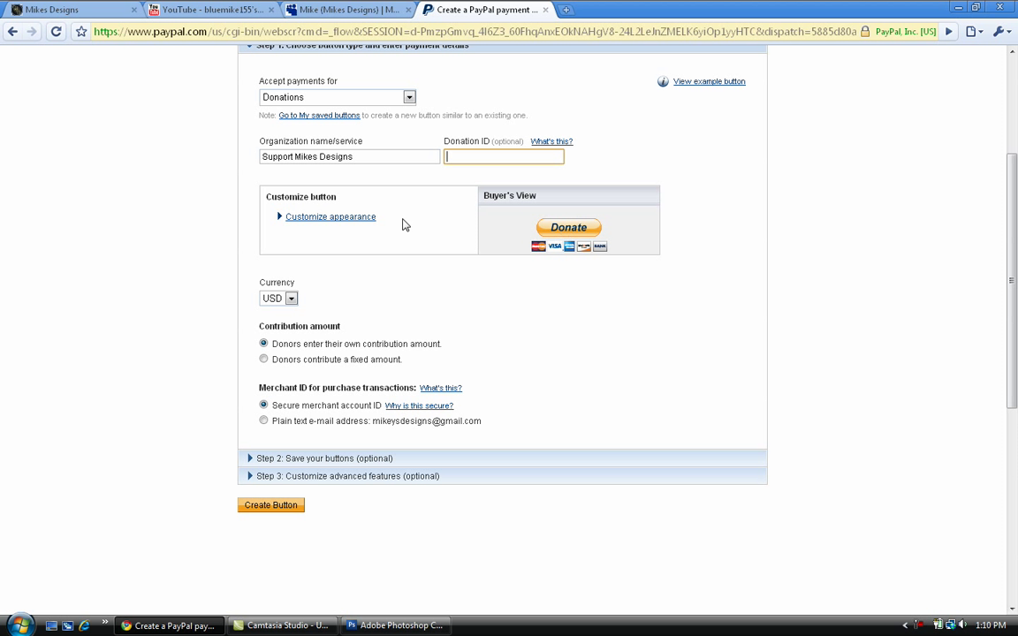
{"action": "left_click", "coordinate": [330, 216]}
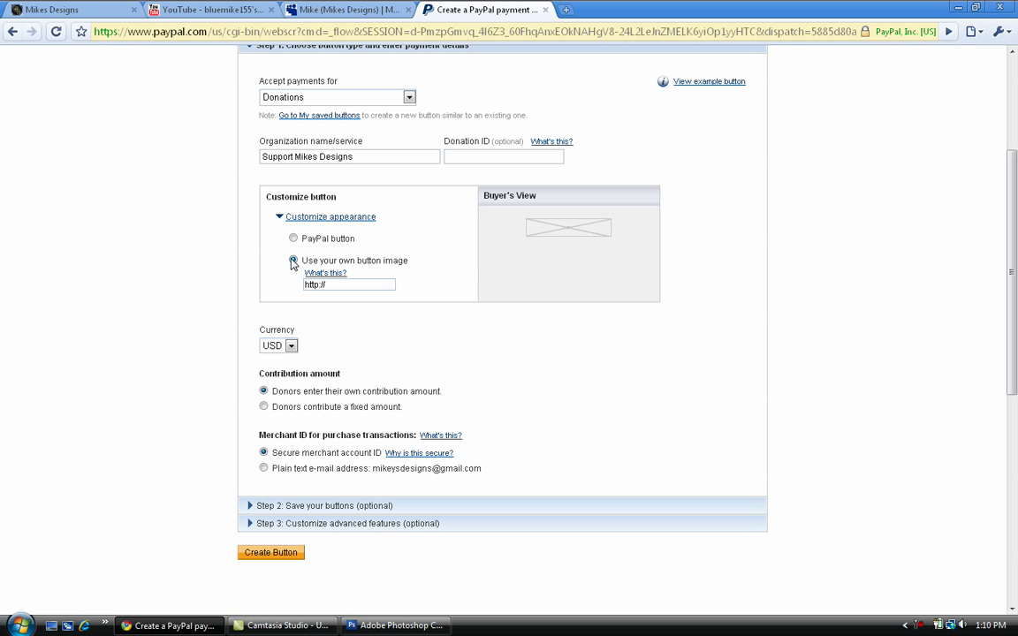
{"action": "left_click", "coordinate": [294, 260]}
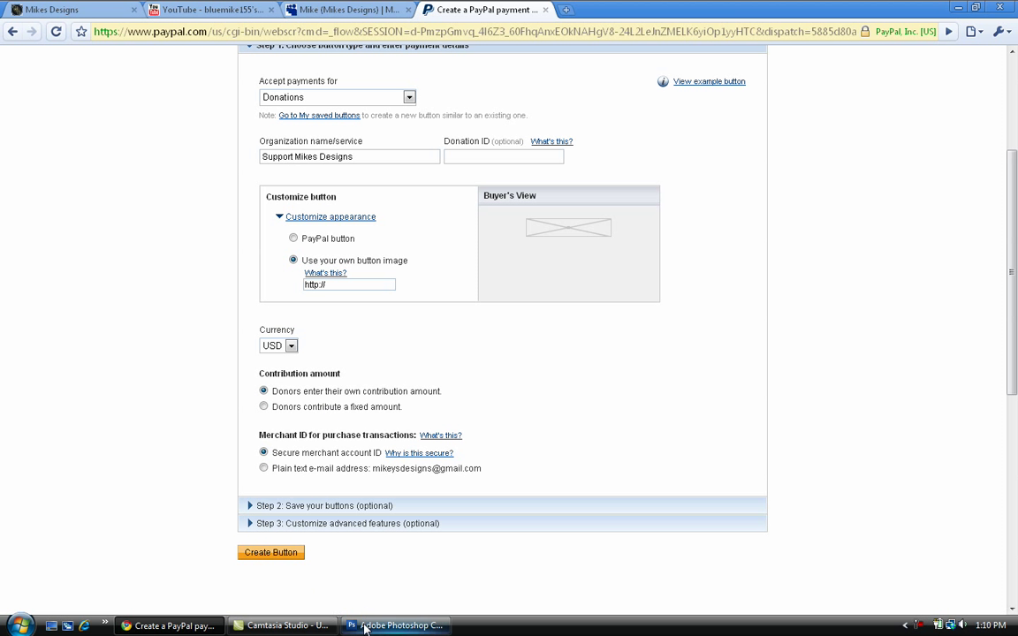
Step: Back in Photoshop, create a new 200 × 100 px document at 300 ppi
{"action": "left_click", "coordinate": [403, 626]}
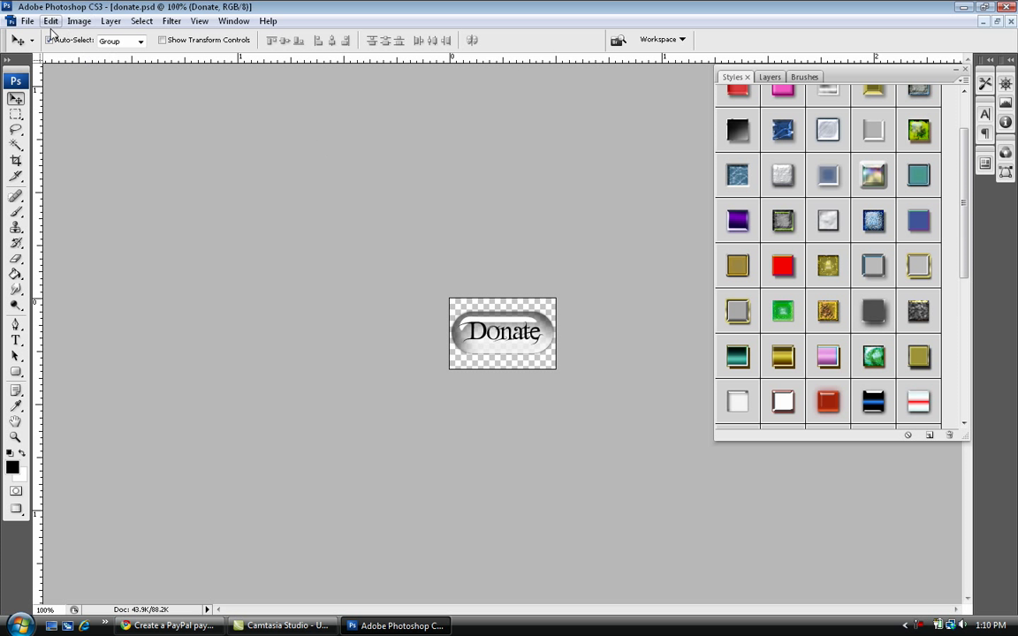
{"action": "left_click", "coordinate": [29, 20]}
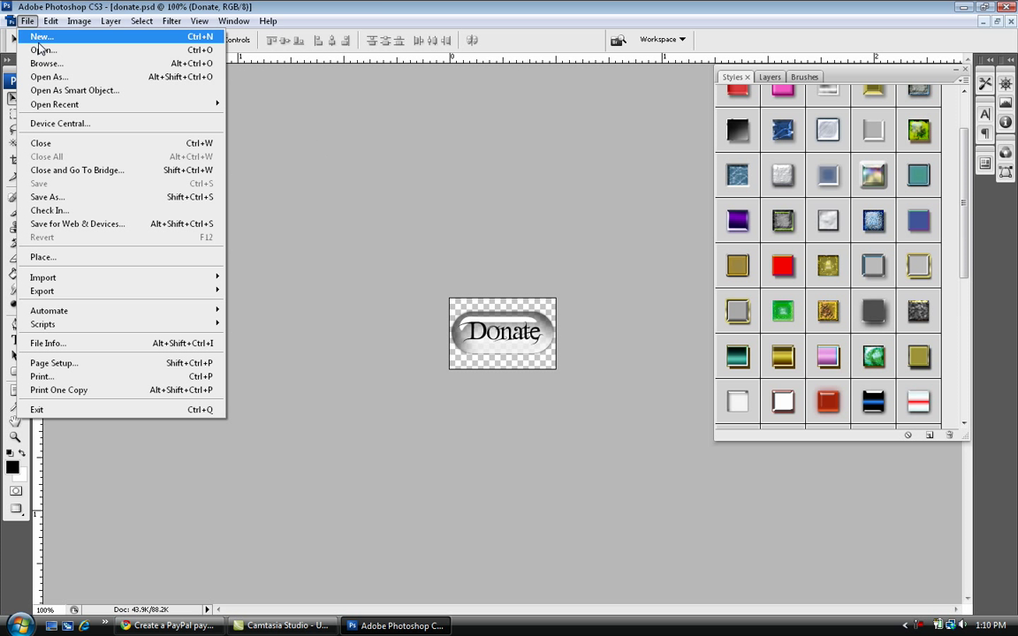
{"action": "left_click", "coordinate": [40, 36]}
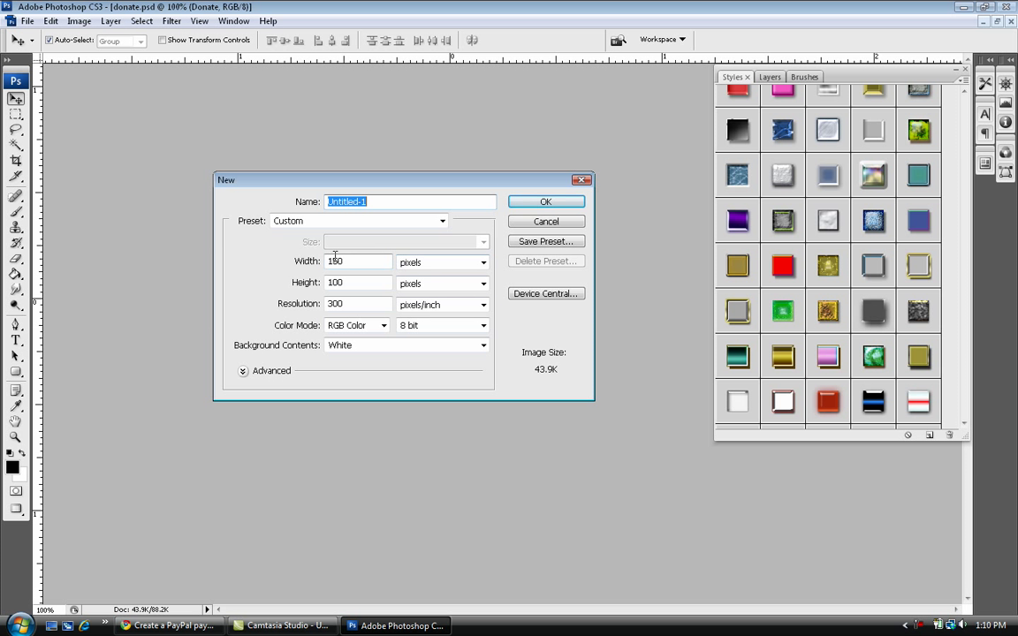
{"action": "left_click", "coordinate": [358, 262]}
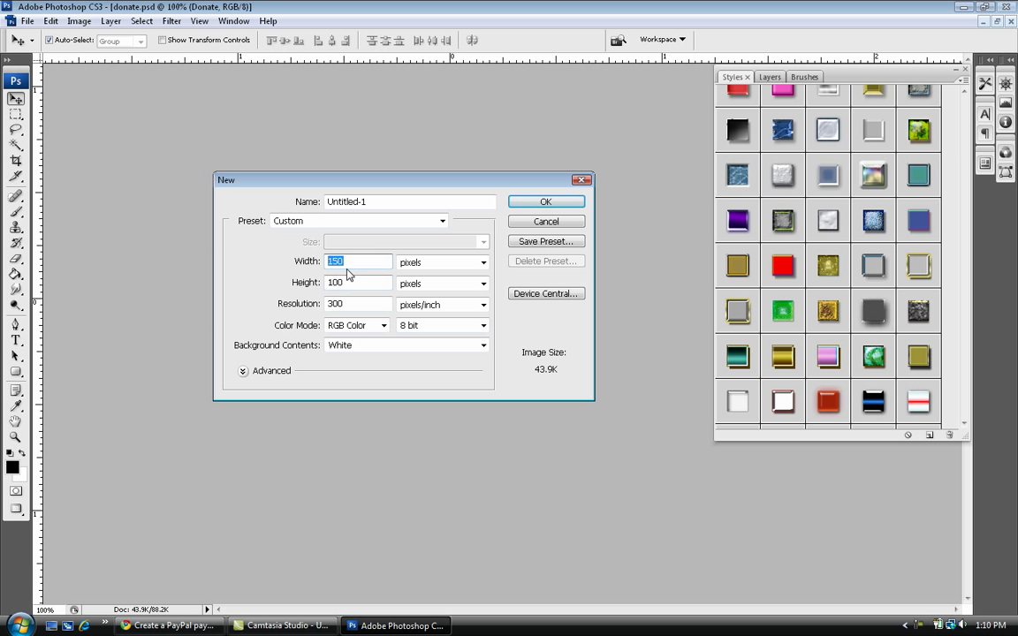
{"action": "mouse_move", "coordinate": [350, 265]}
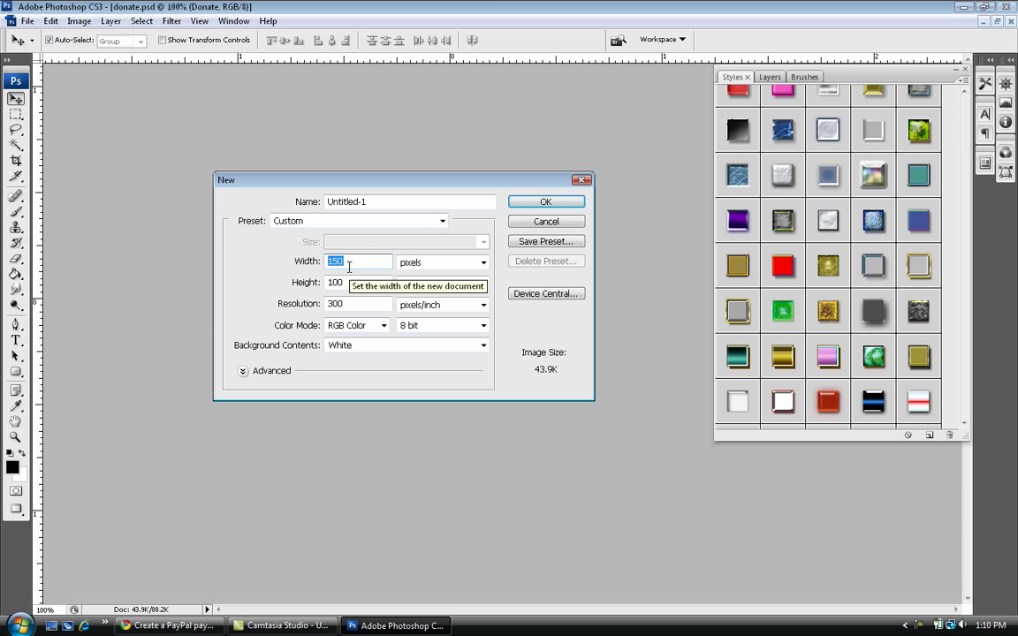
{"action": "mouse_move", "coordinate": [398, 340]}
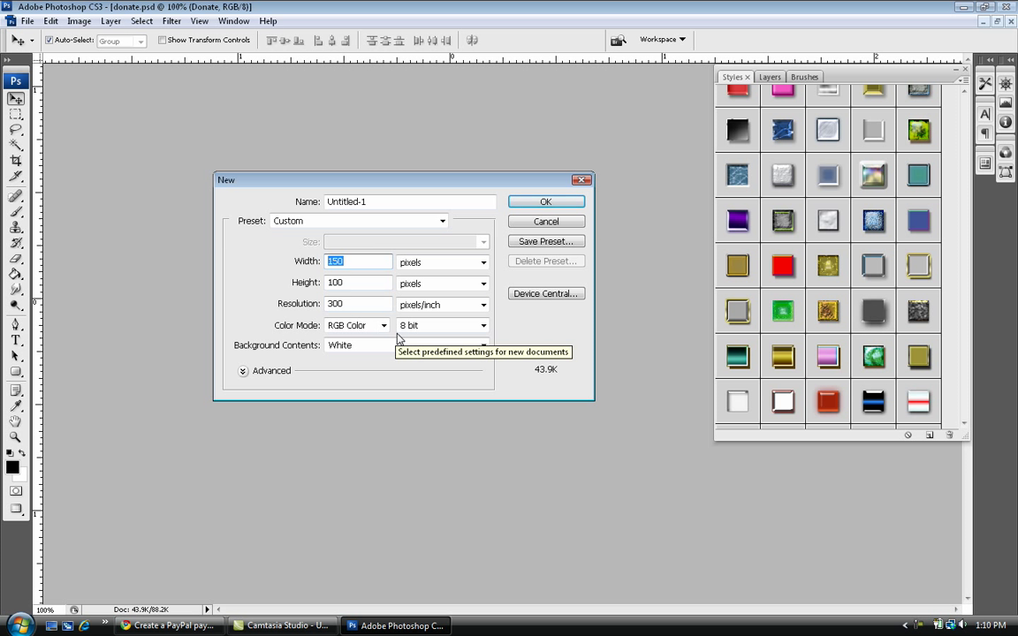
{"action": "type", "text": "200"}
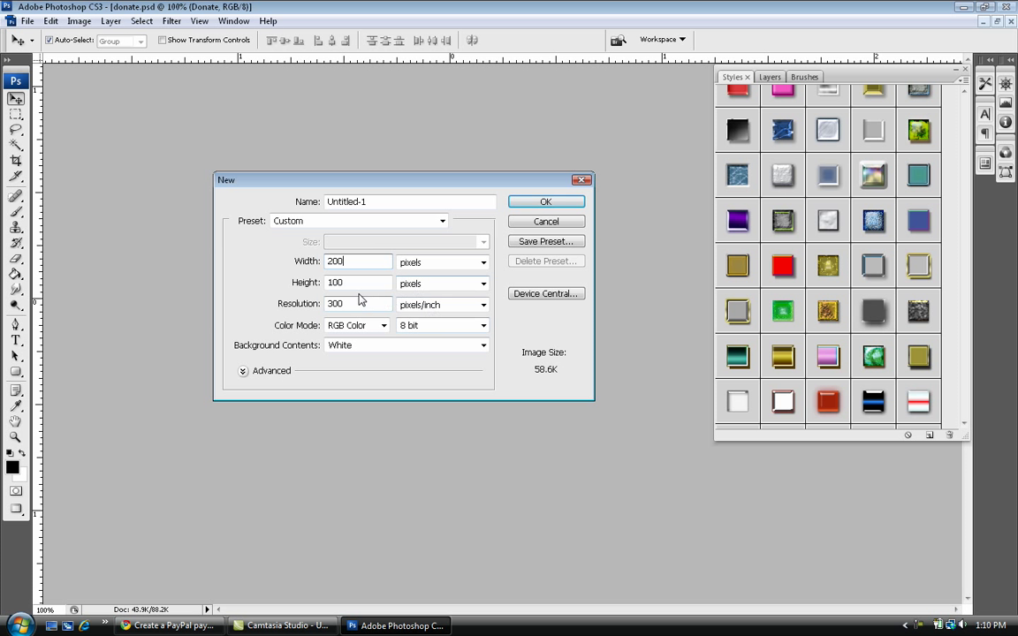
{"action": "left_click", "coordinate": [545, 201]}
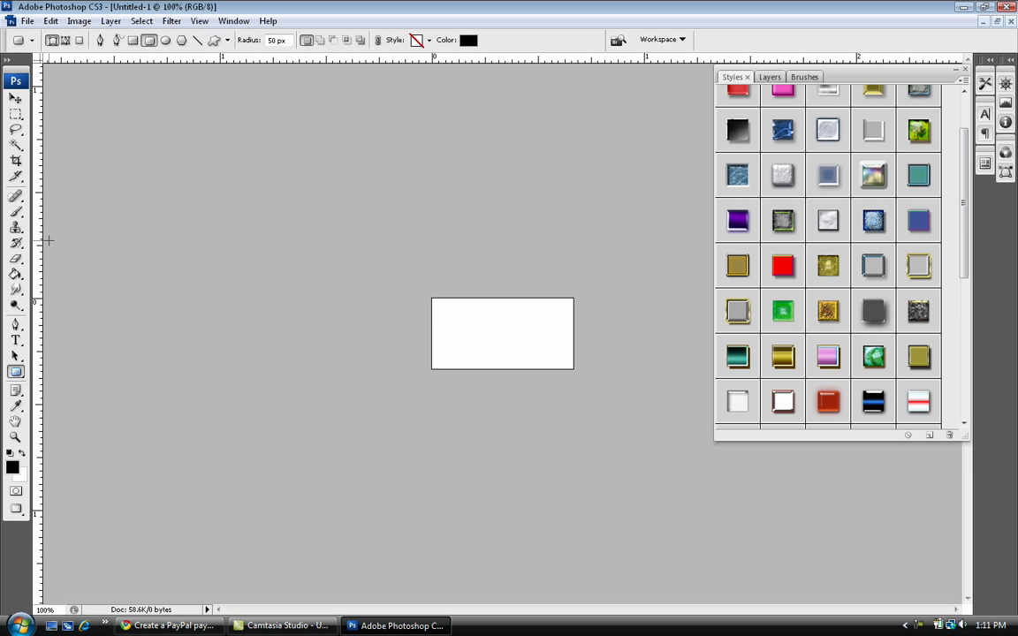
{"action": "mouse_move", "coordinate": [76, 258]}
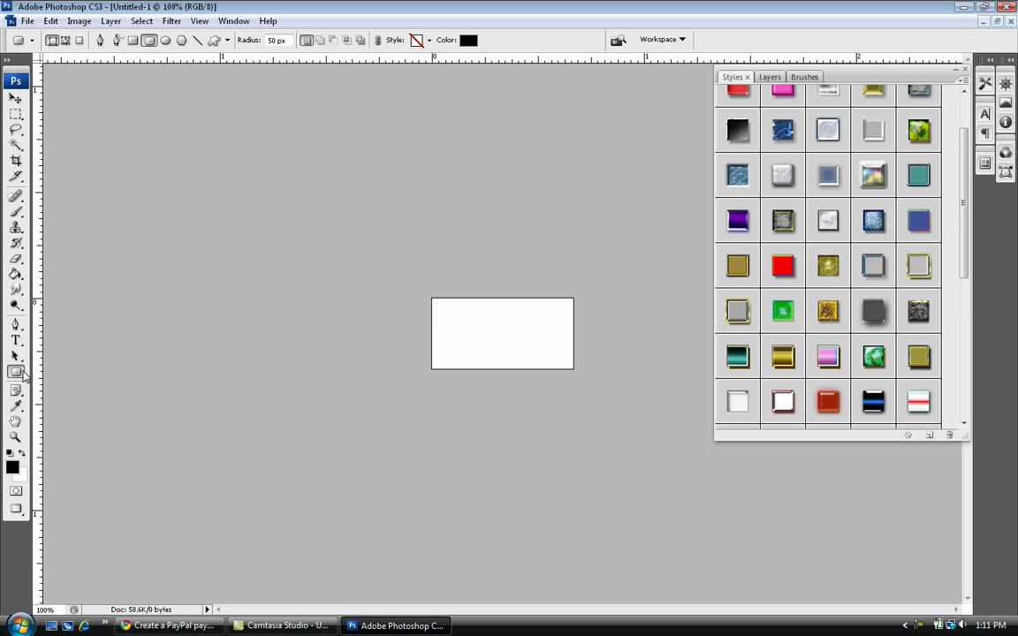
Step: Draw a 50 px radius rounded rectangle across the canvas as the button base
{"action": "left_click", "coordinate": [15, 371]}
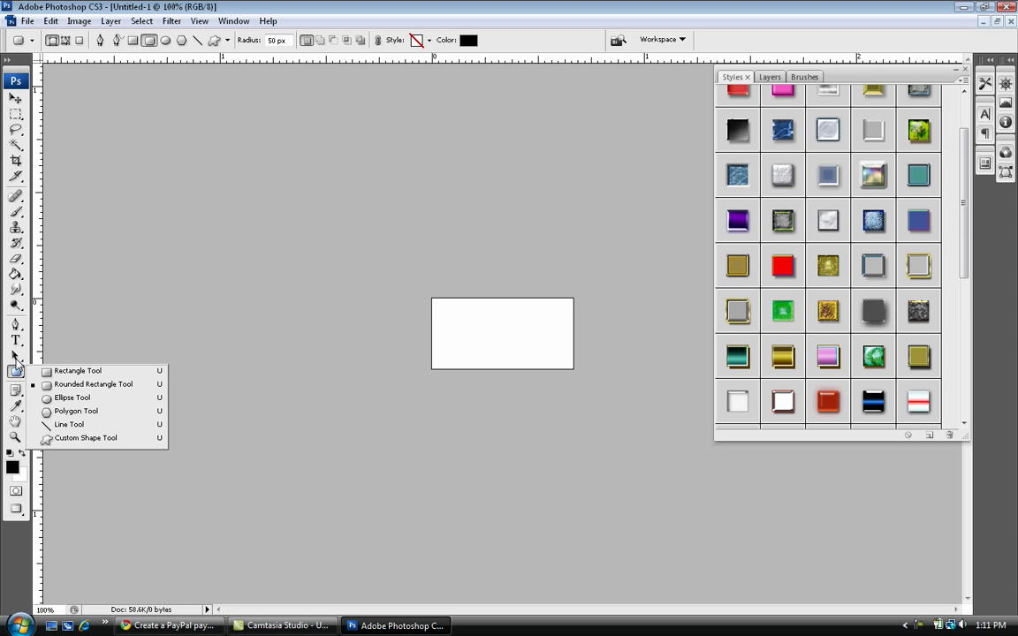
{"action": "mouse_move", "coordinate": [22, 369]}
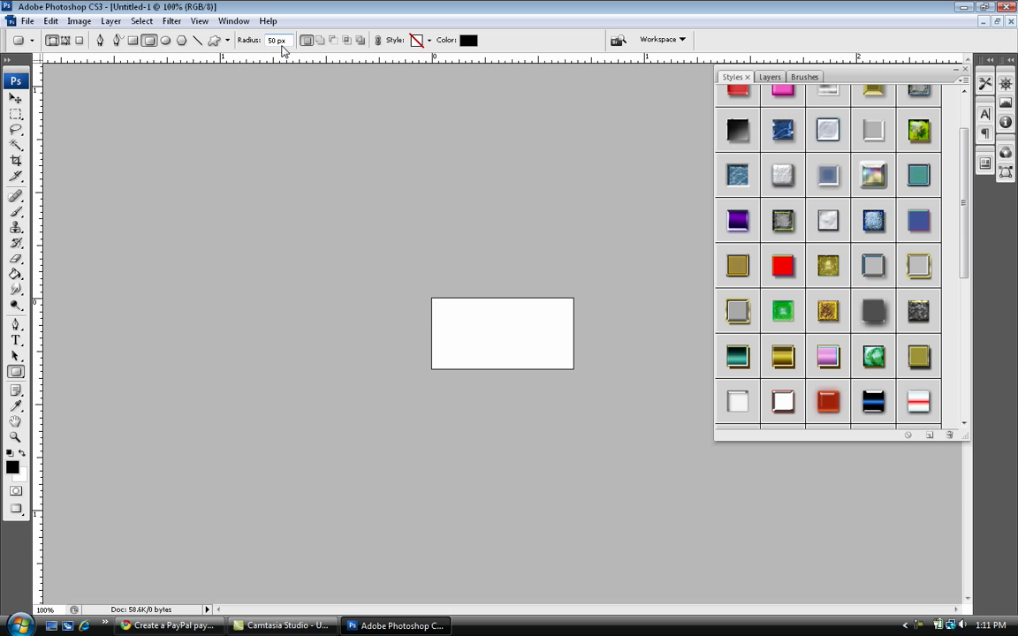
{"action": "left_click", "coordinate": [276, 40]}
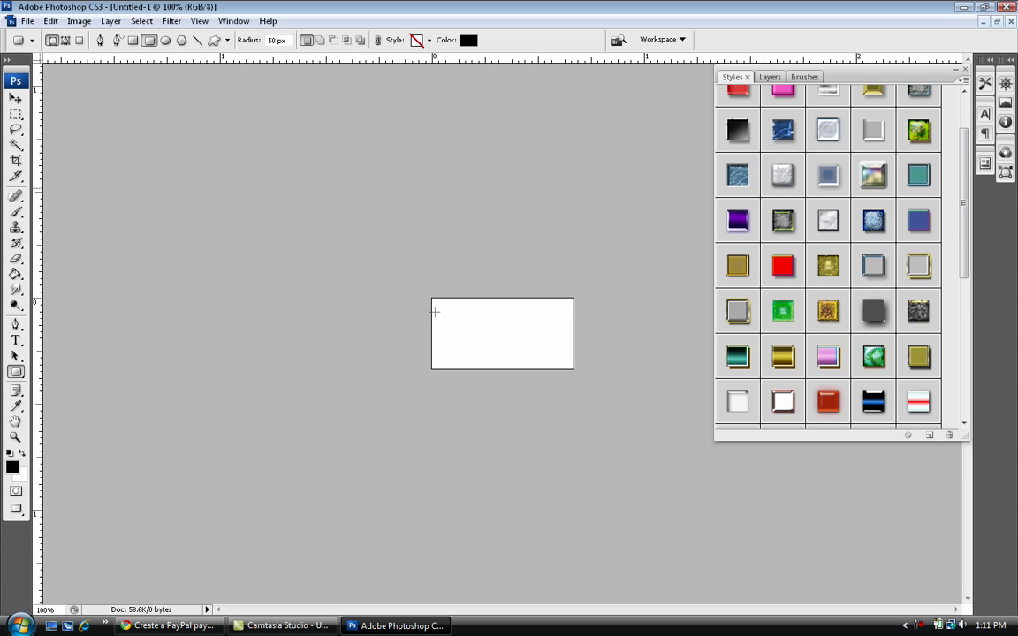
{"action": "left_click_drag", "start_coordinate": [434, 312], "coordinate": [560, 355]}
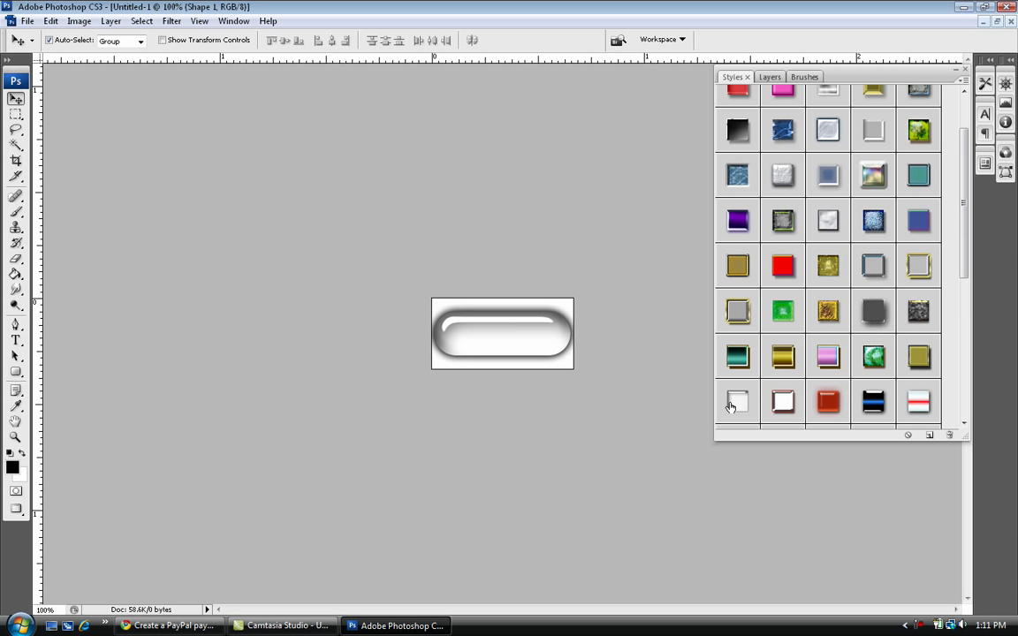
{"action": "mouse_move", "coordinate": [527, 341]}
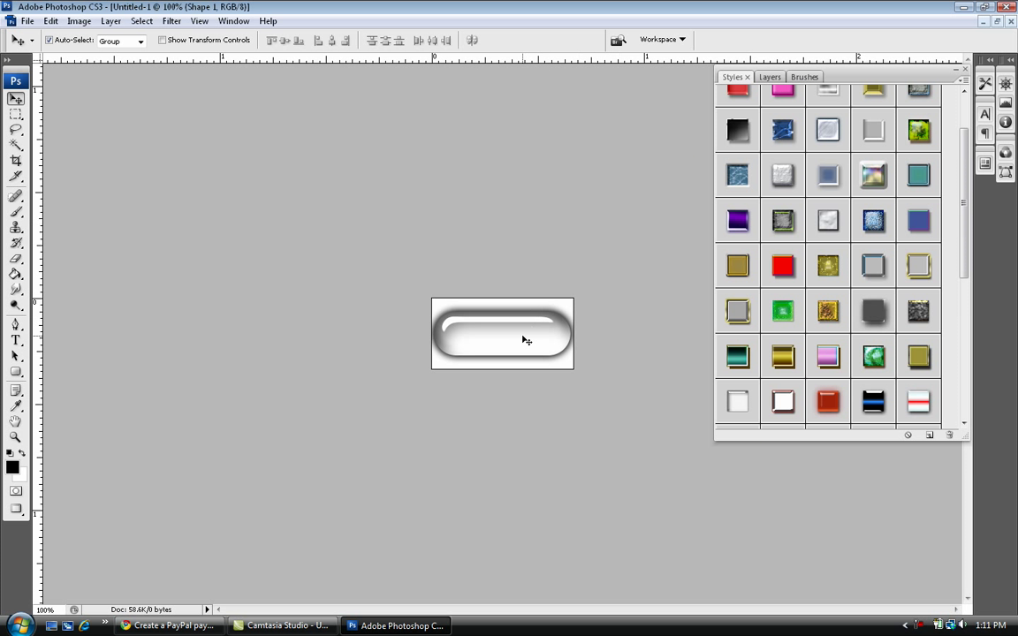
Step: In Shape 1's Layer Style, adjust the Drop Shadow spread
{"action": "left_click", "coordinate": [764, 77]}
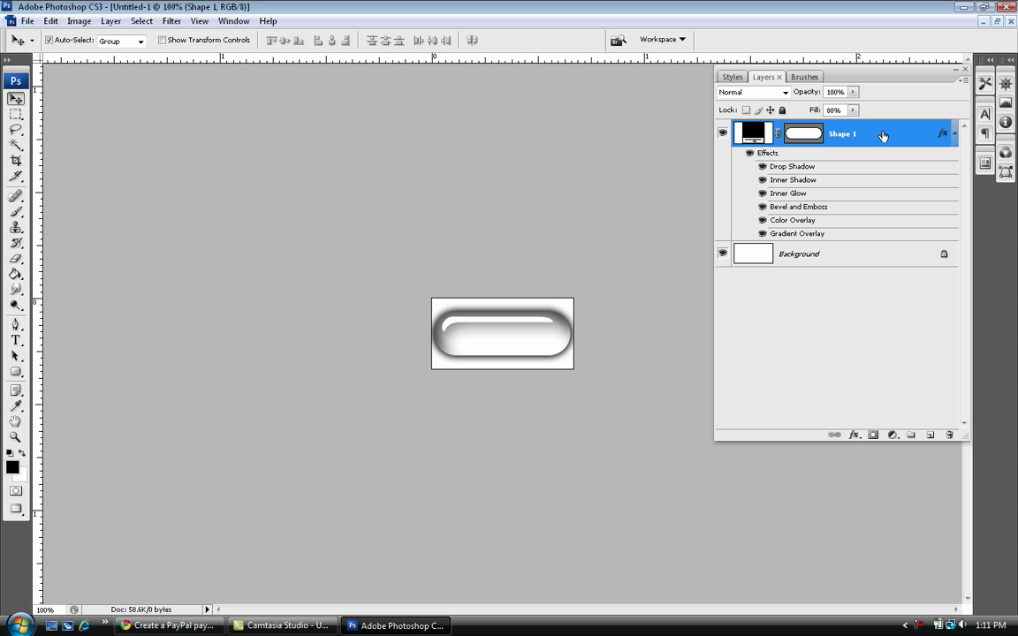
{"action": "double_click", "coordinate": [843, 133]}
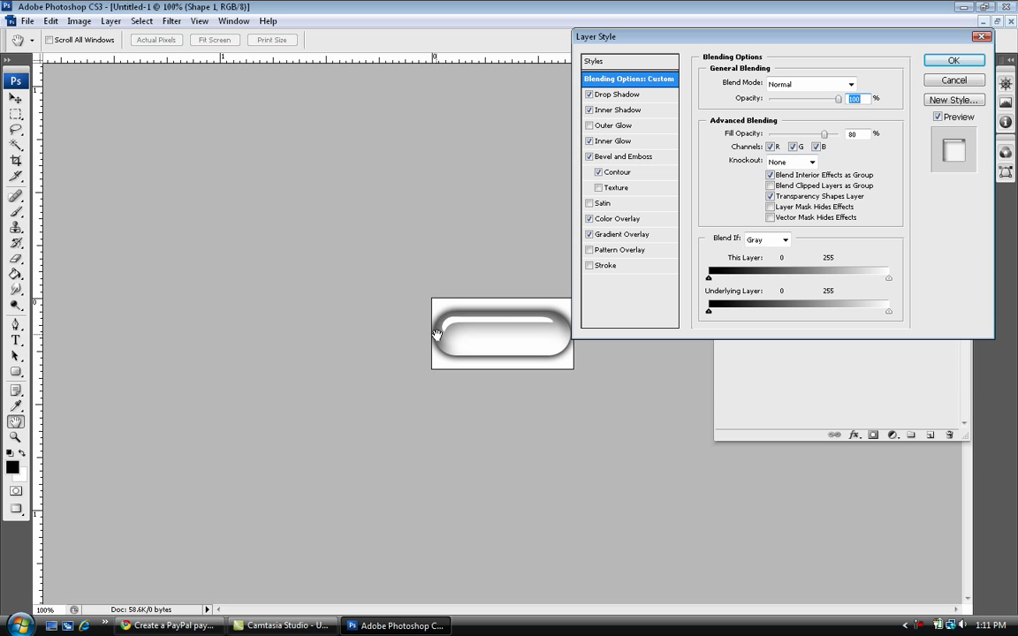
{"action": "mouse_move", "coordinate": [564, 176]}
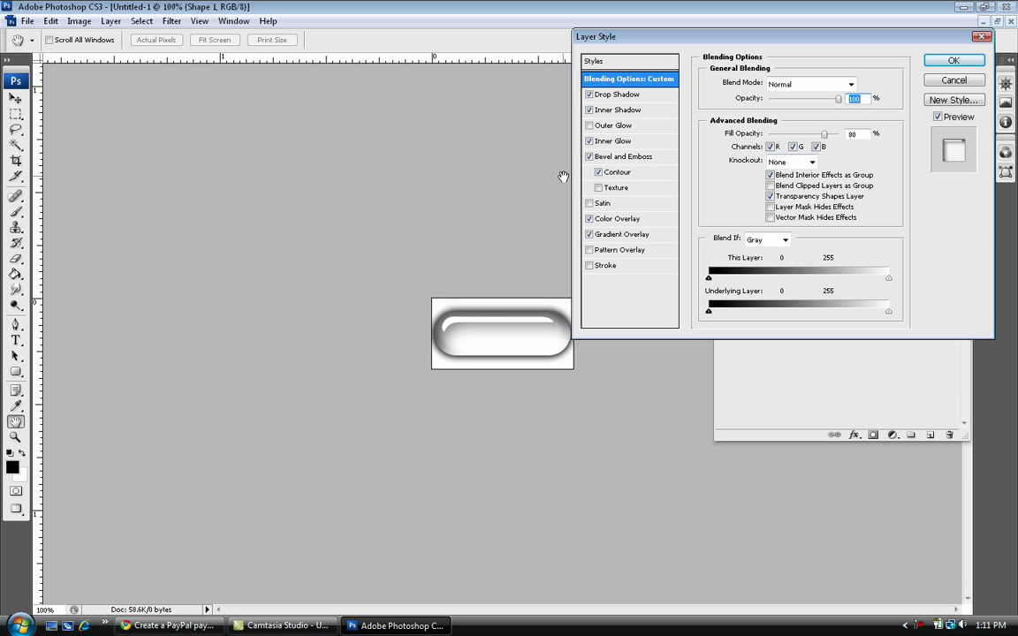
{"action": "mouse_move", "coordinate": [533, 205]}
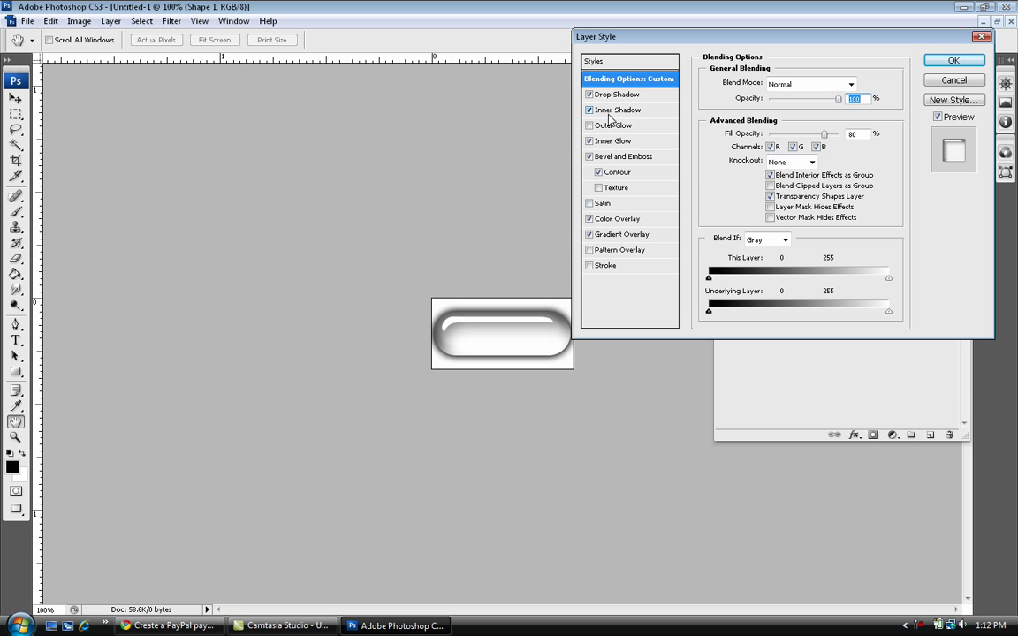
{"action": "mouse_move", "coordinate": [616, 95]}
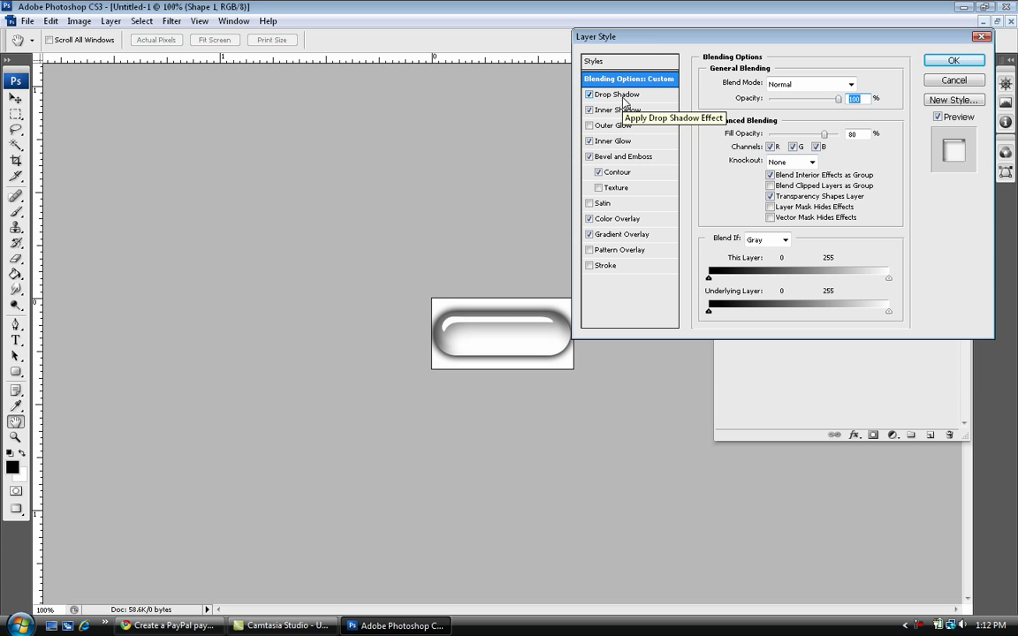
{"action": "left_click", "coordinate": [617, 94]}
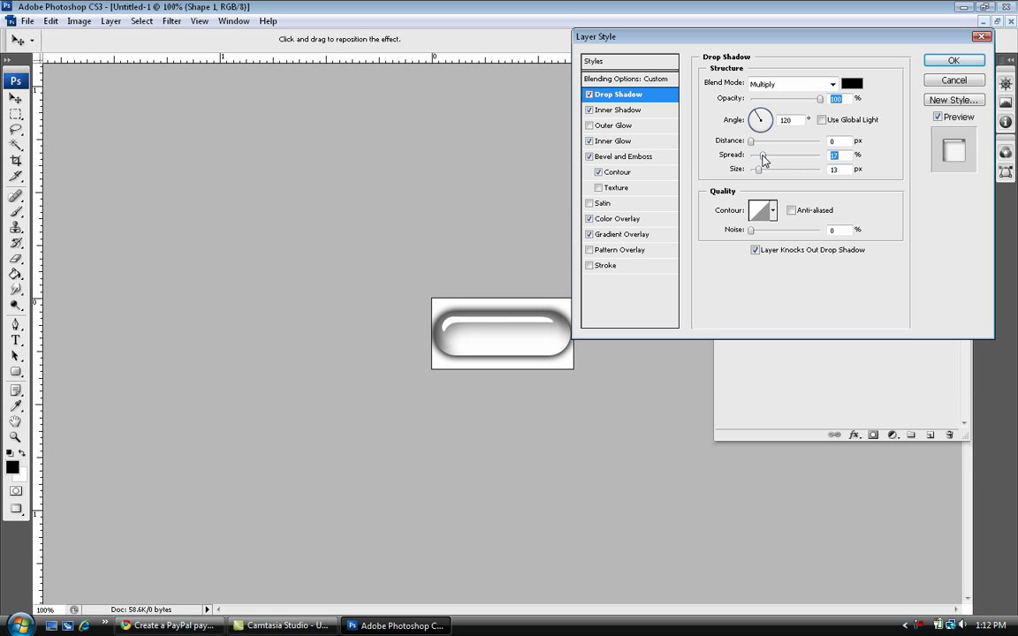
{"action": "left_click_drag", "start_coordinate": [759, 168], "coordinate": [751, 168]}
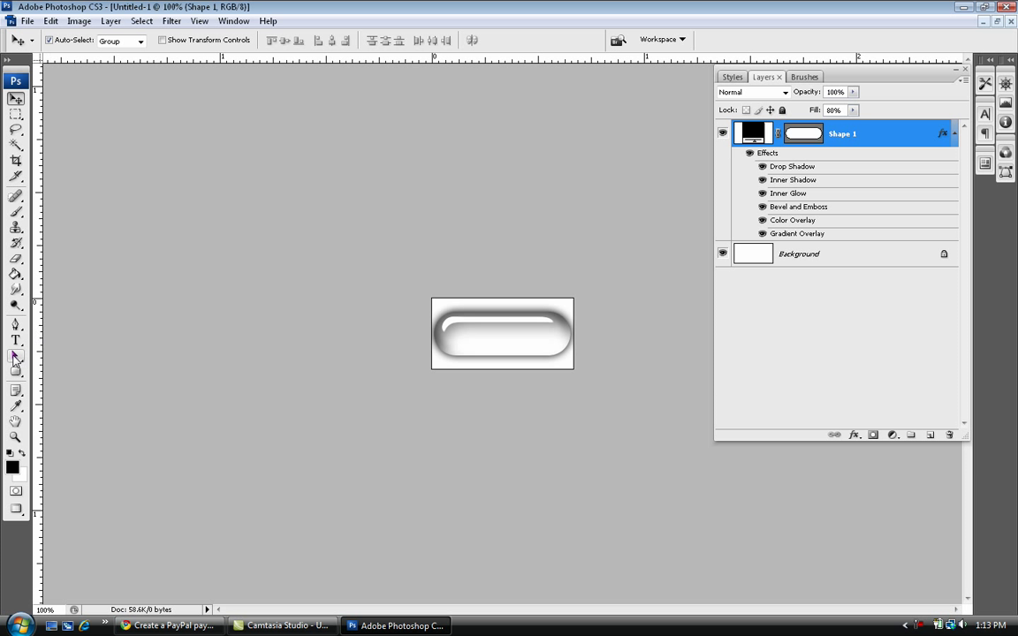
Step: Type 'Donate' across the button with the Horizontal Type Tool
{"action": "left_click", "coordinate": [16, 340]}
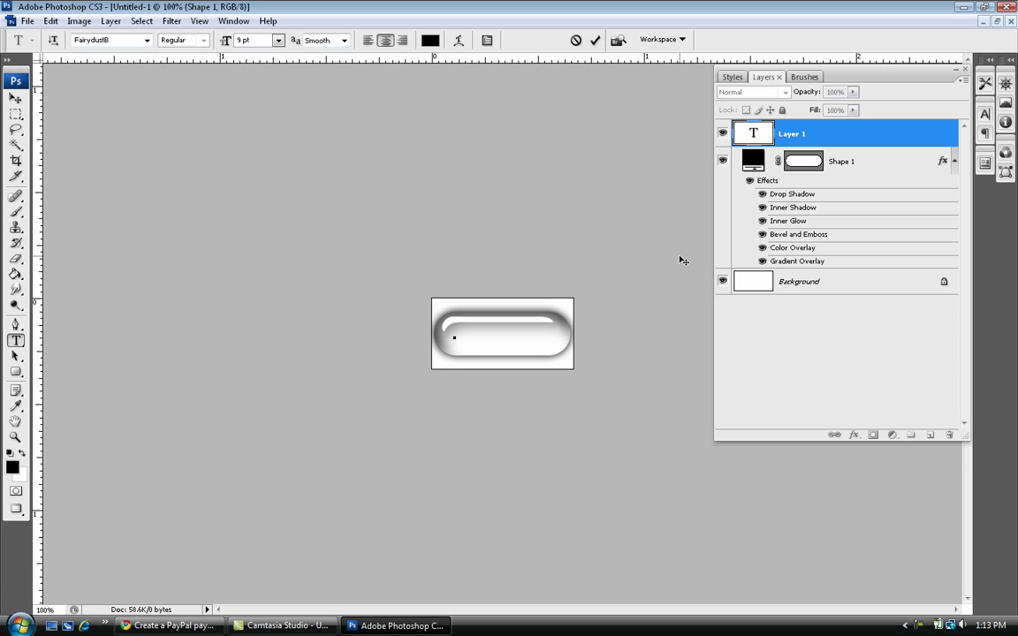
{"action": "mouse_move", "coordinate": [723, 281]}
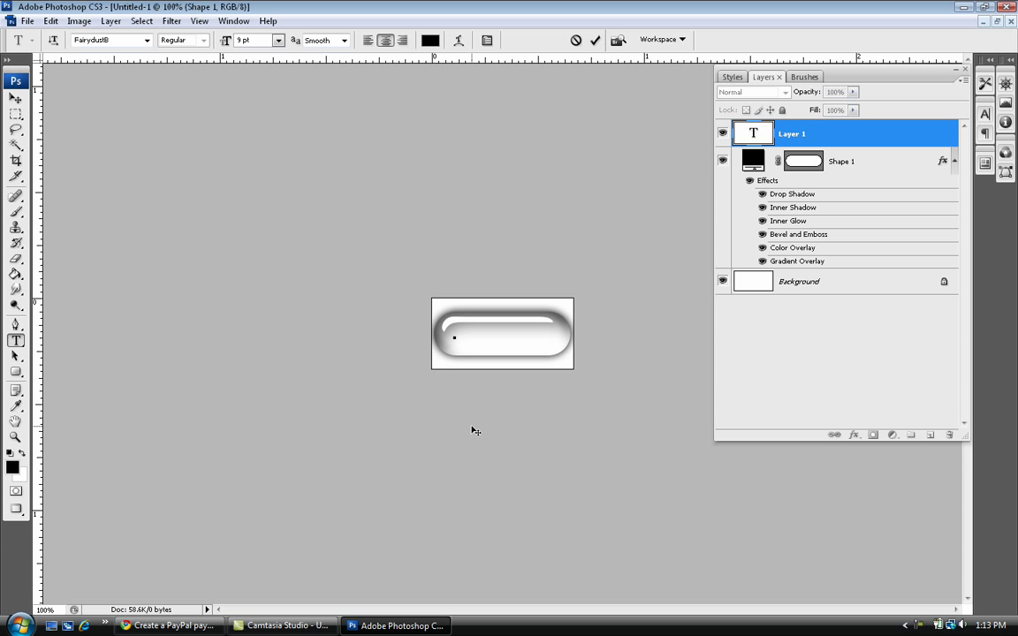
{"action": "type", "text": "D"}
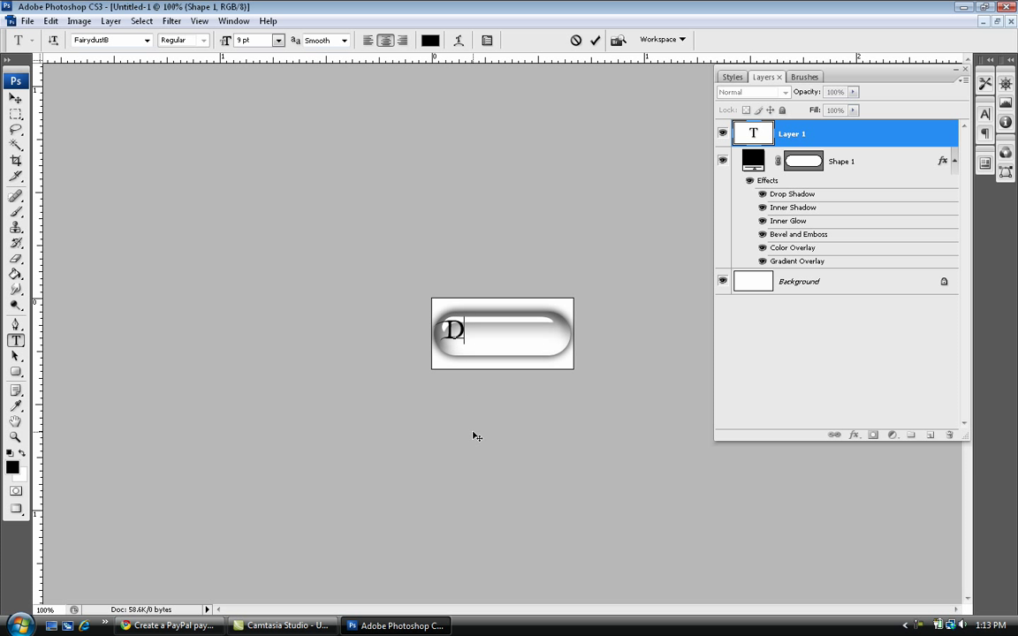
{"action": "type", "text": "onate"}
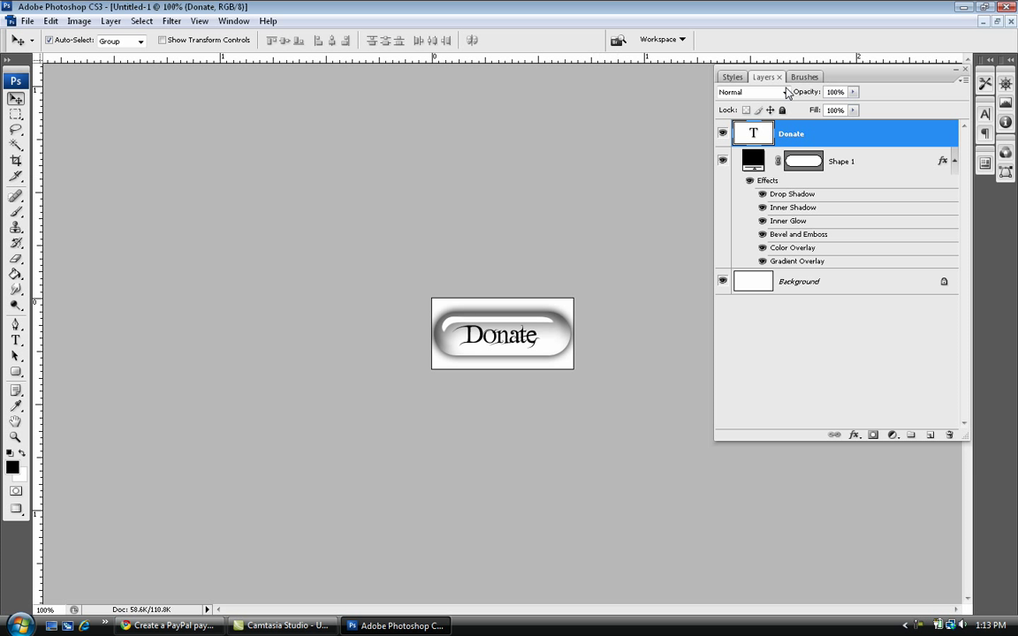
{"action": "left_click", "coordinate": [723, 281]}
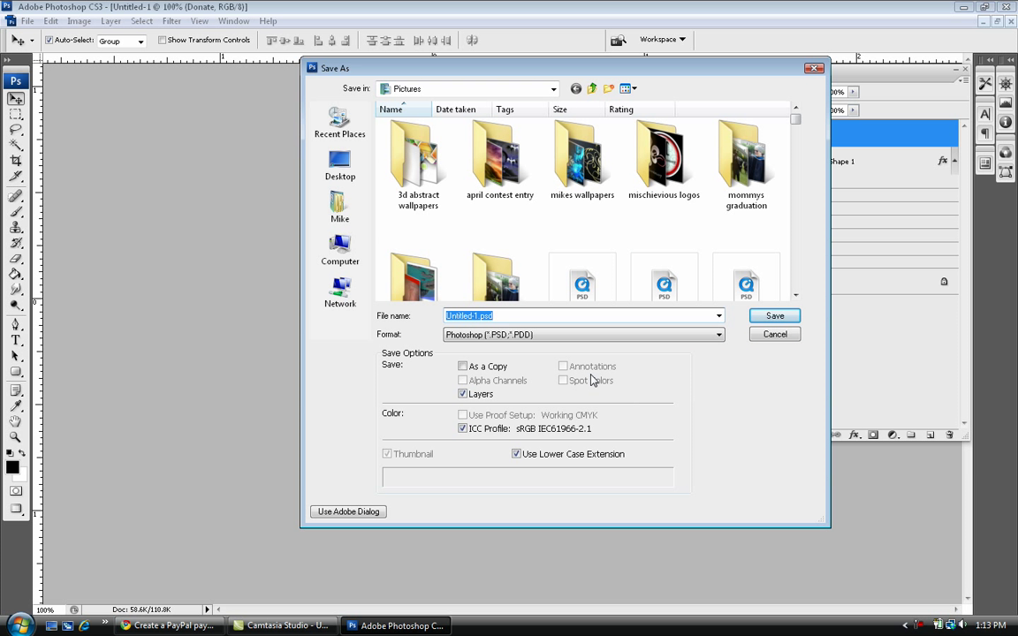
Step: Save the button as donate2.psd, then save a PNG copy 'donate2 copy.png'
{"action": "type", "text": "donate"}
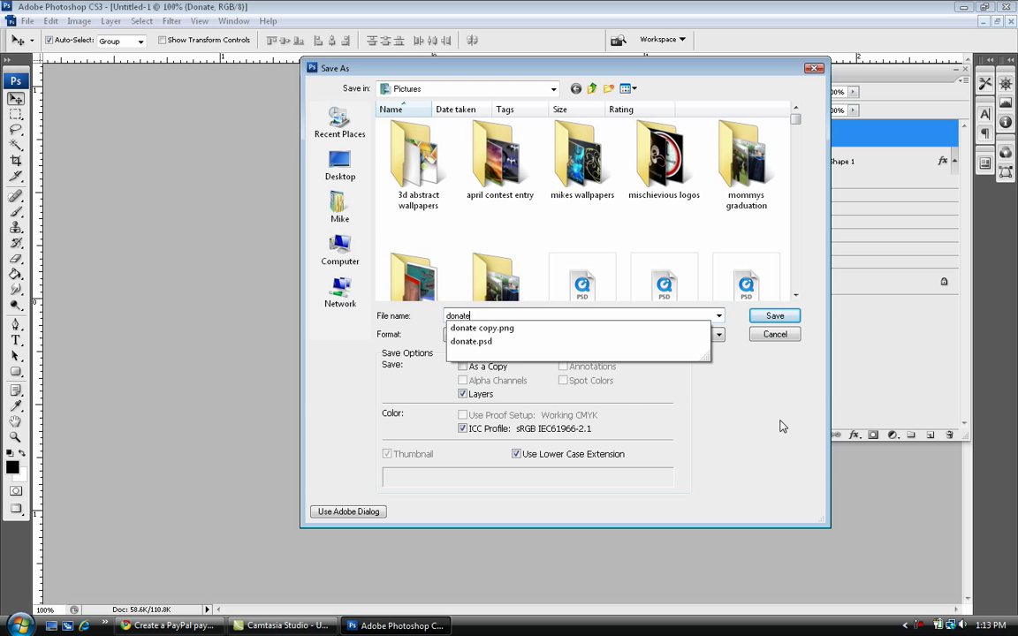
{"action": "left_click", "coordinate": [773, 315]}
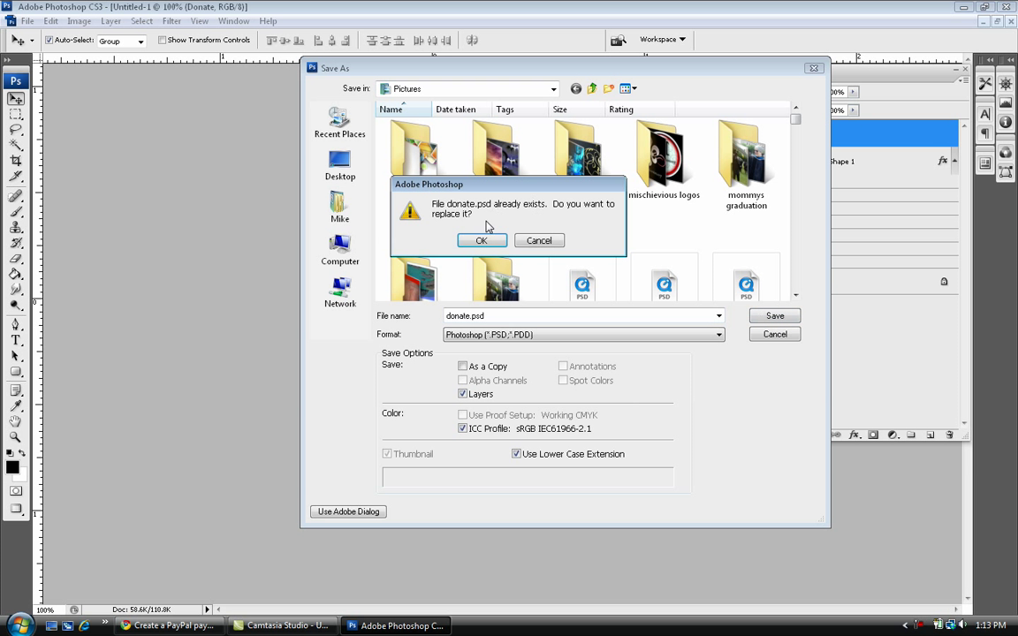
{"action": "left_click", "coordinate": [482, 240]}
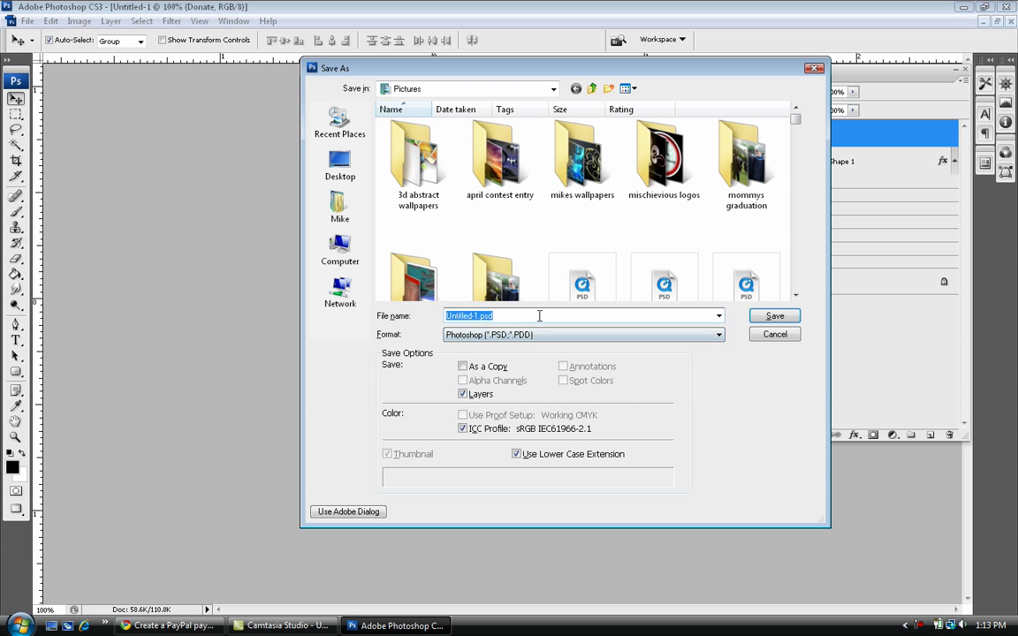
{"action": "type", "text": "donate2"}
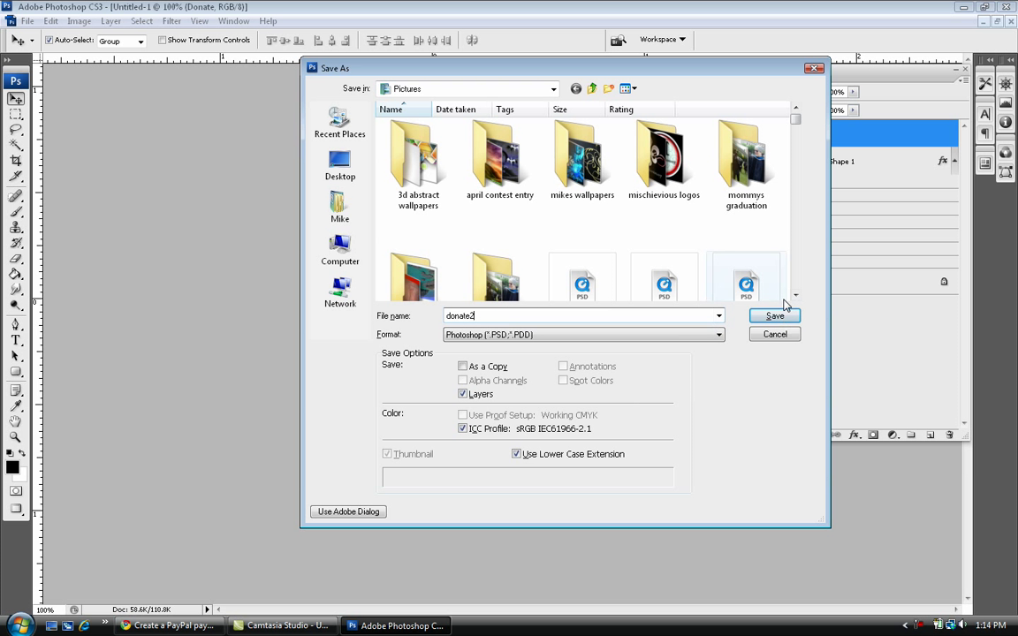
{"action": "left_click", "coordinate": [773, 315]}
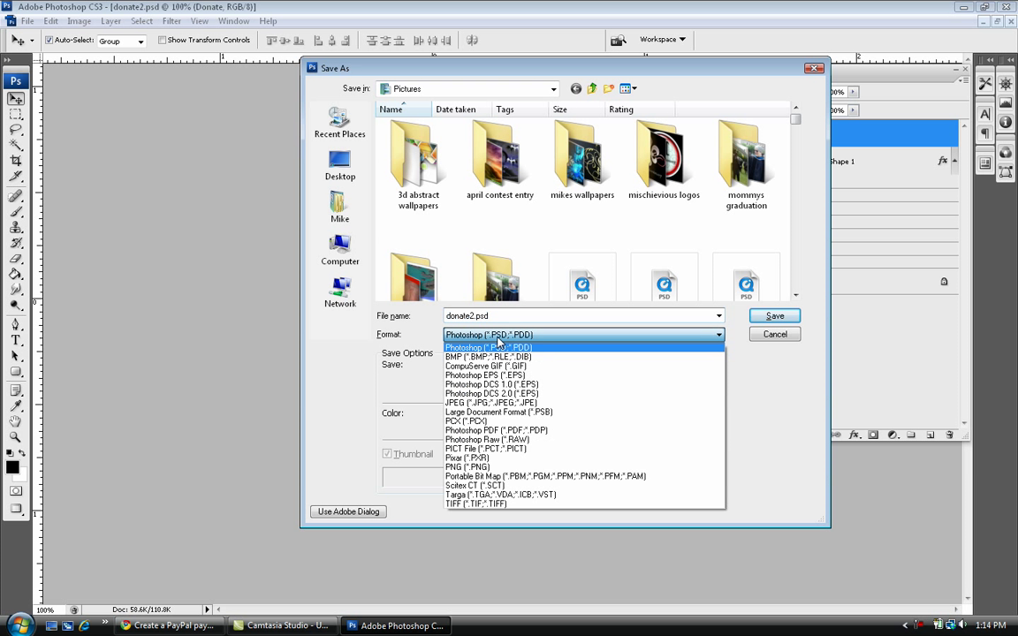
{"action": "left_click", "coordinate": [467, 466]}
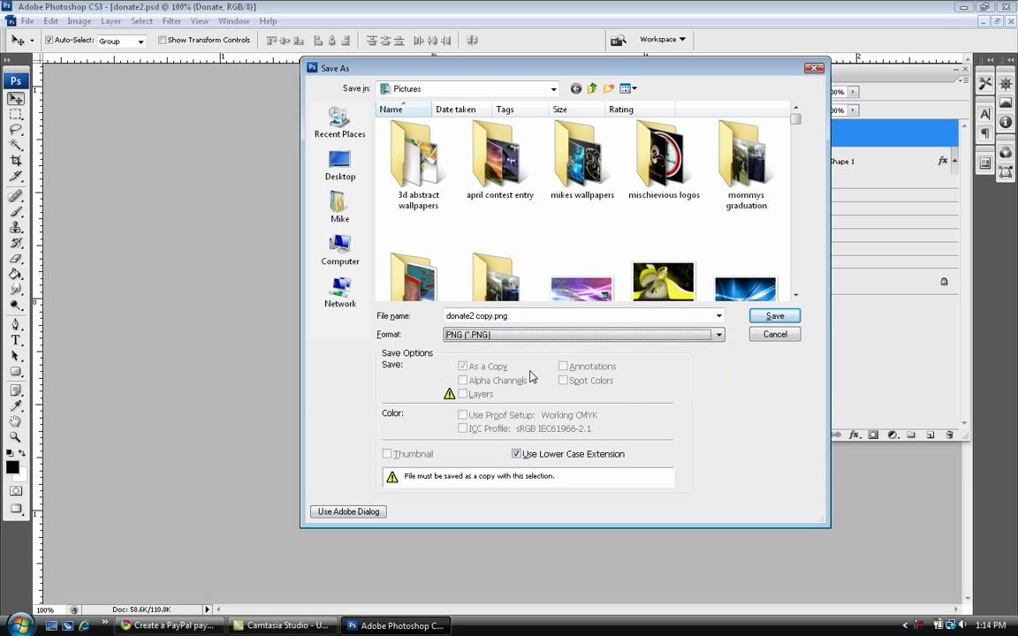
{"action": "left_click", "coordinate": [773, 316]}
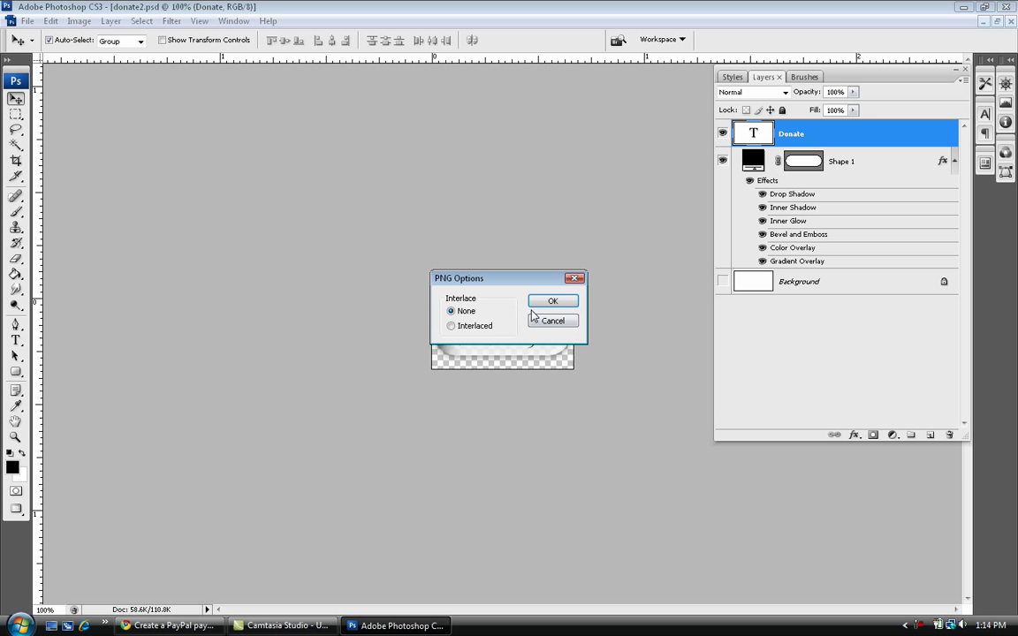
Step: Save the PNG without interlacing and reach the Add Photos form under My Photos
{"action": "left_click", "coordinate": [553, 301]}
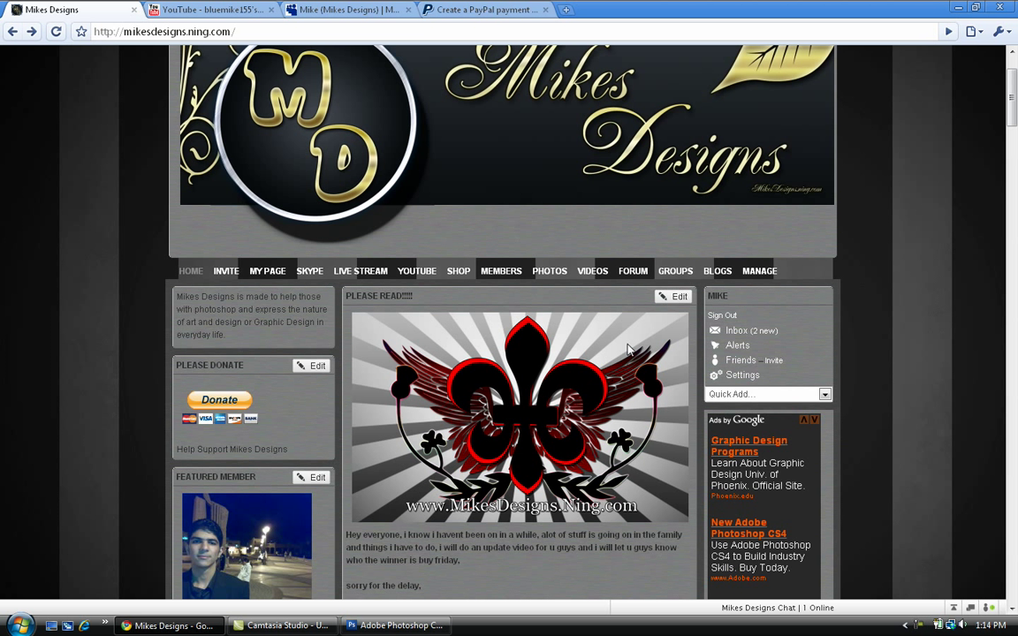
{"action": "mouse_move", "coordinate": [550, 283]}
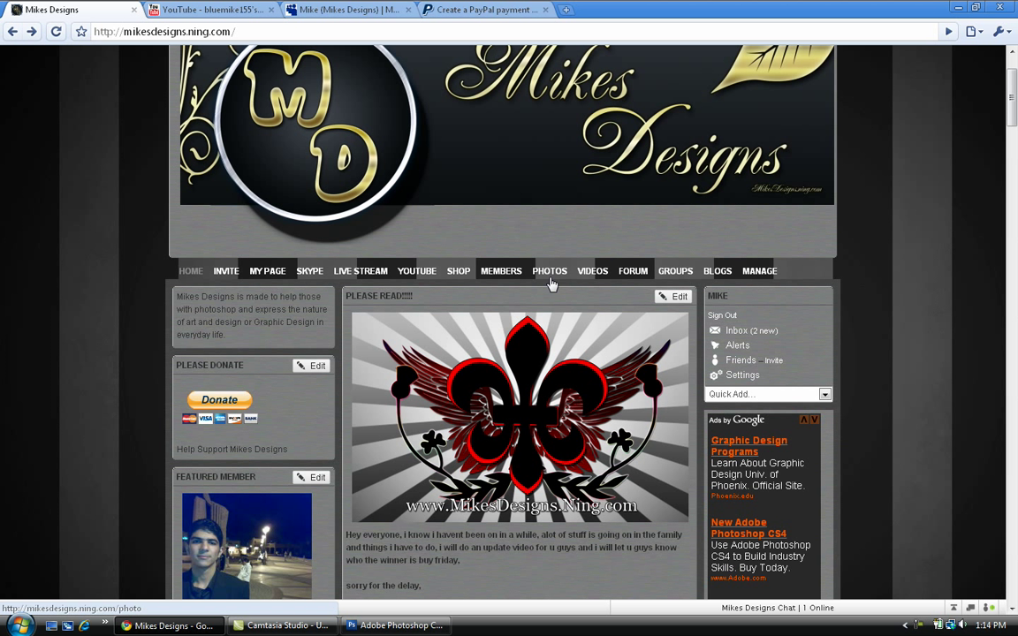
{"action": "left_click", "coordinate": [550, 271]}
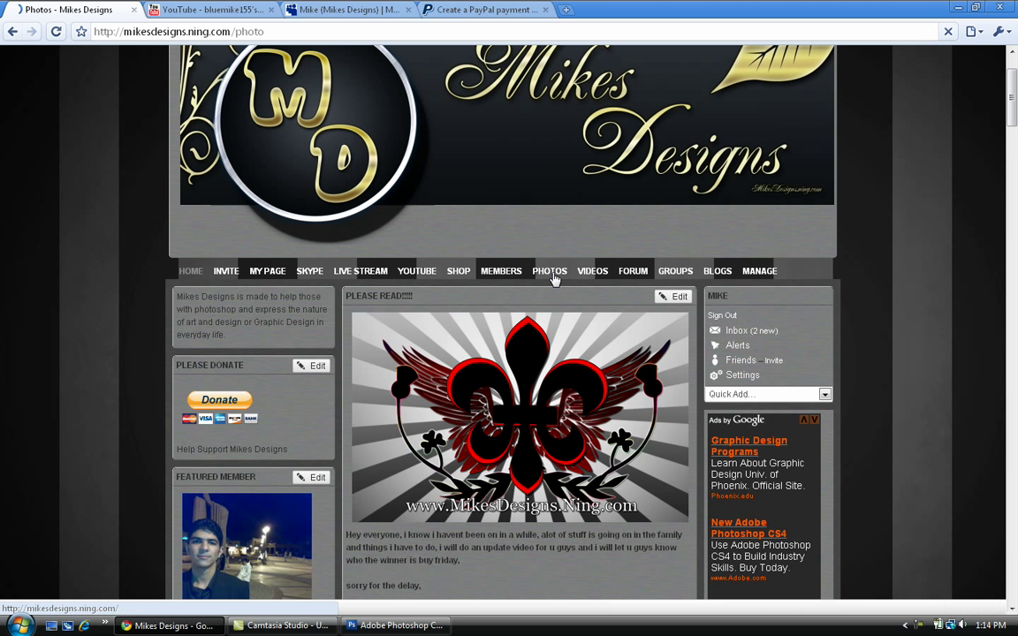
{"action": "left_click", "coordinate": [550, 270]}
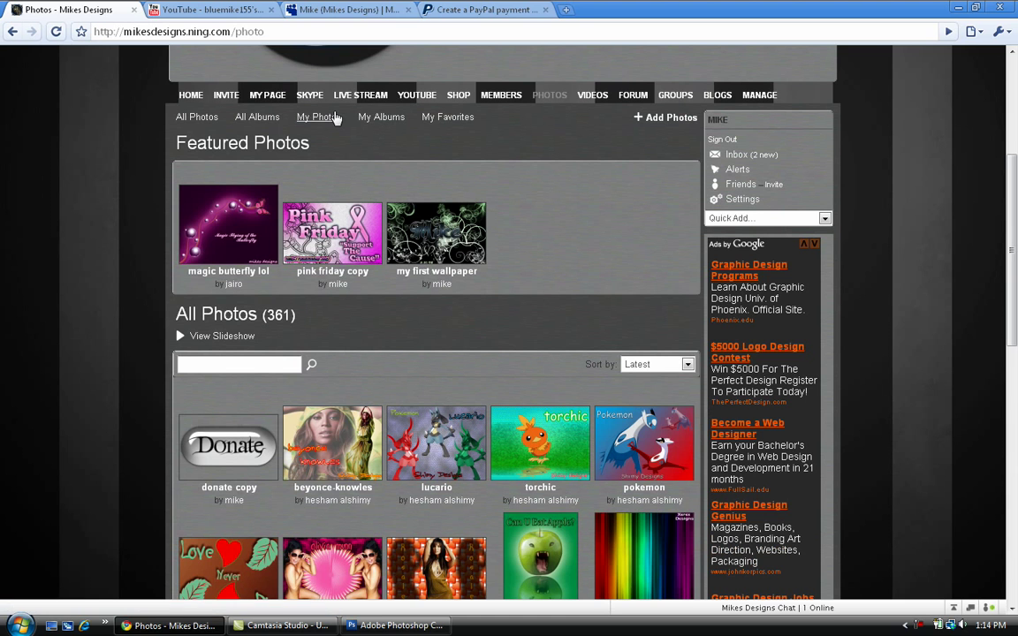
{"action": "left_click", "coordinate": [314, 117]}
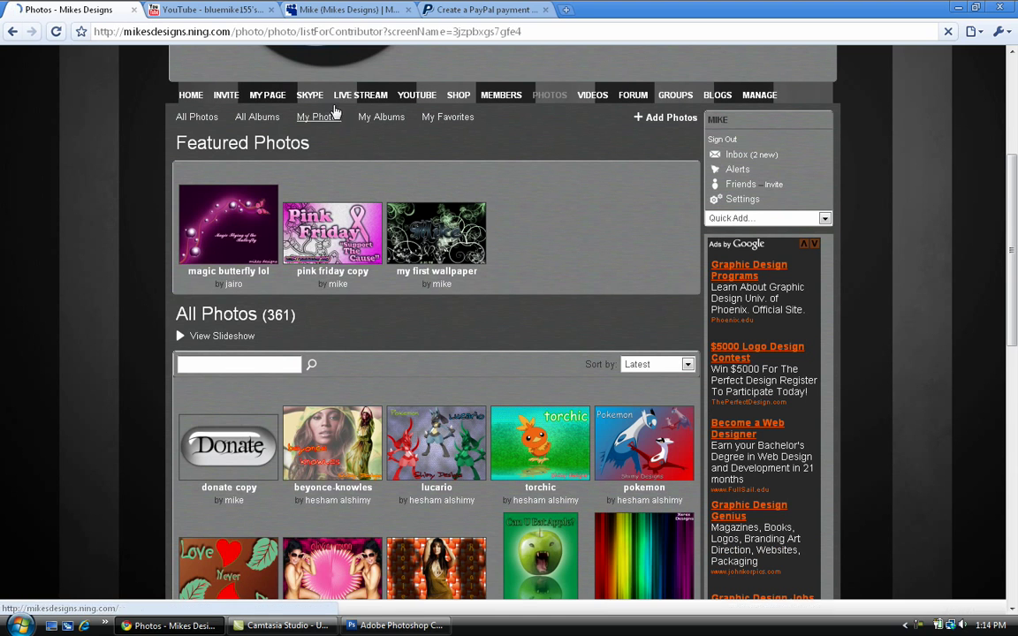
{"action": "left_click", "coordinate": [319, 117]}
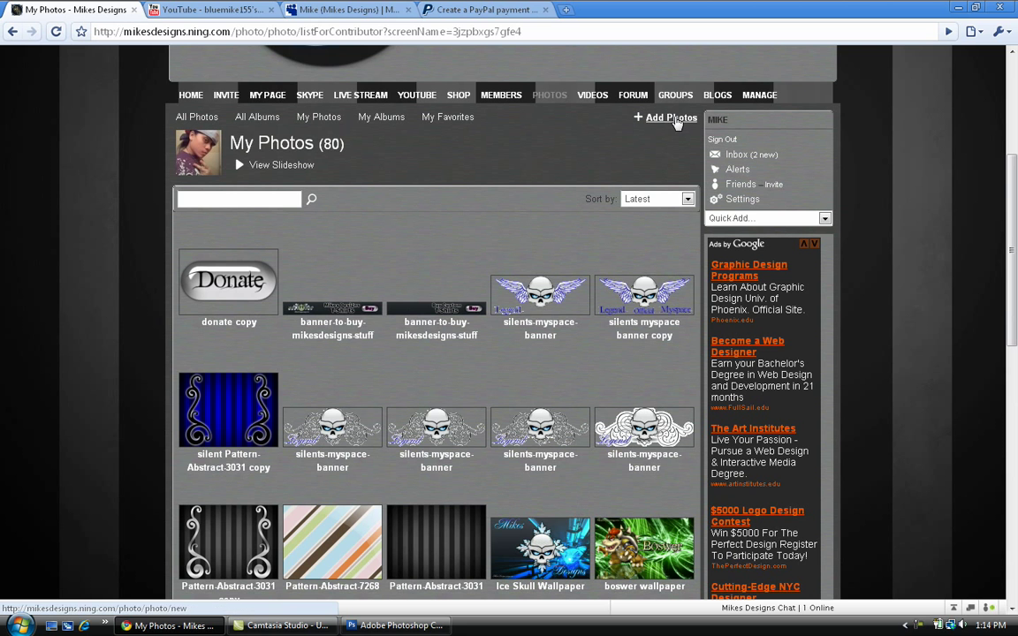
{"action": "left_click", "coordinate": [670, 116]}
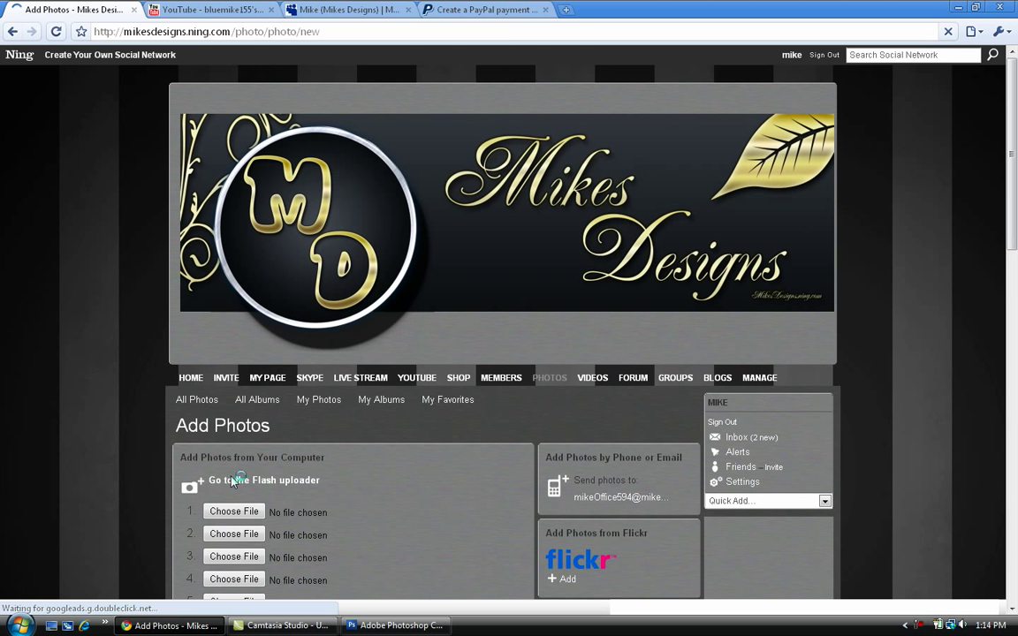
Step: Choose donate2 copy.png and upload it
{"action": "left_click", "coordinate": [233, 512]}
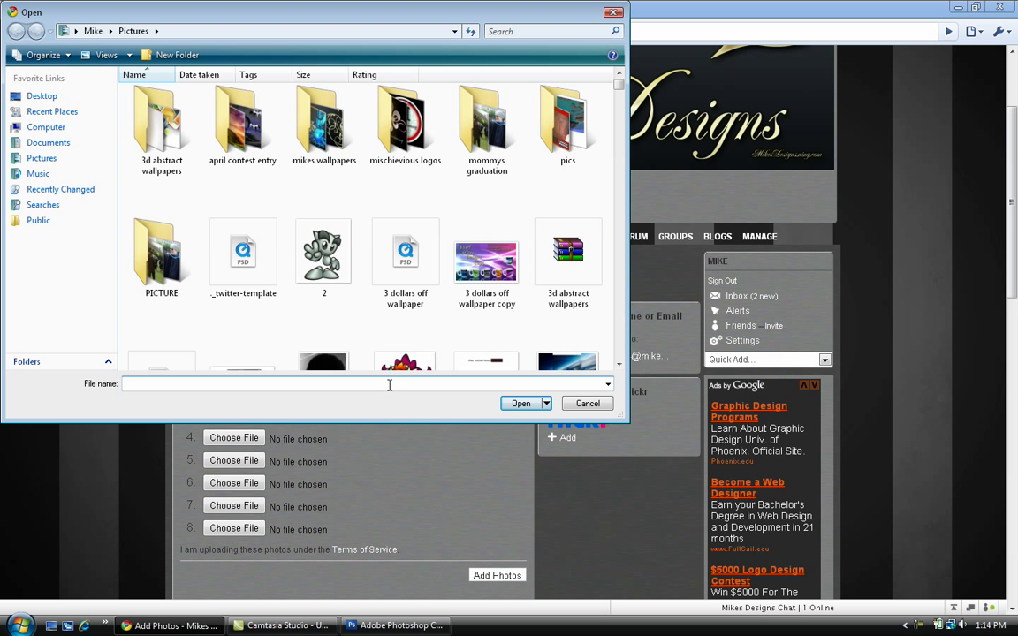
{"action": "type", "text": "d"}
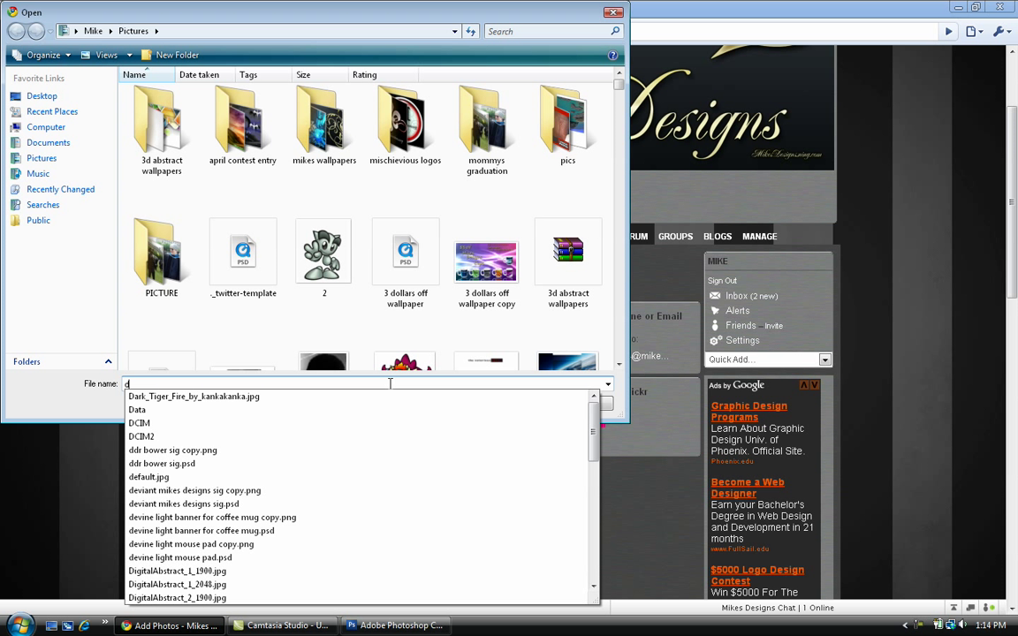
{"action": "type", "text": "onate"}
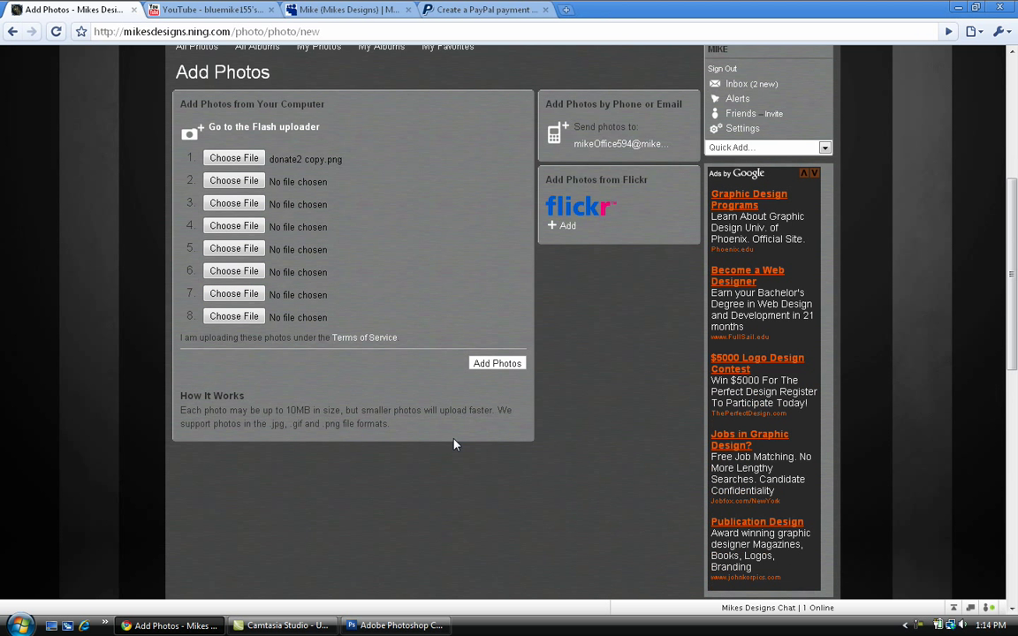
{"action": "left_click", "coordinate": [497, 363]}
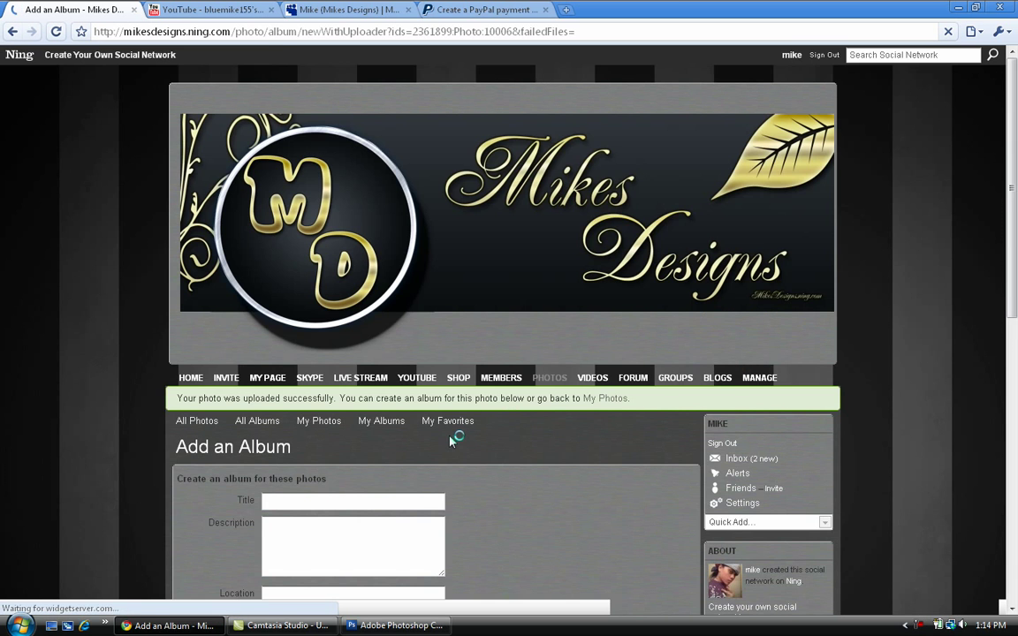
Step: Skip album creation and set the donate2 copy photo's visibility to Just Me
{"action": "scroll", "scroll_direction": "down", "scroll_amount": 3}
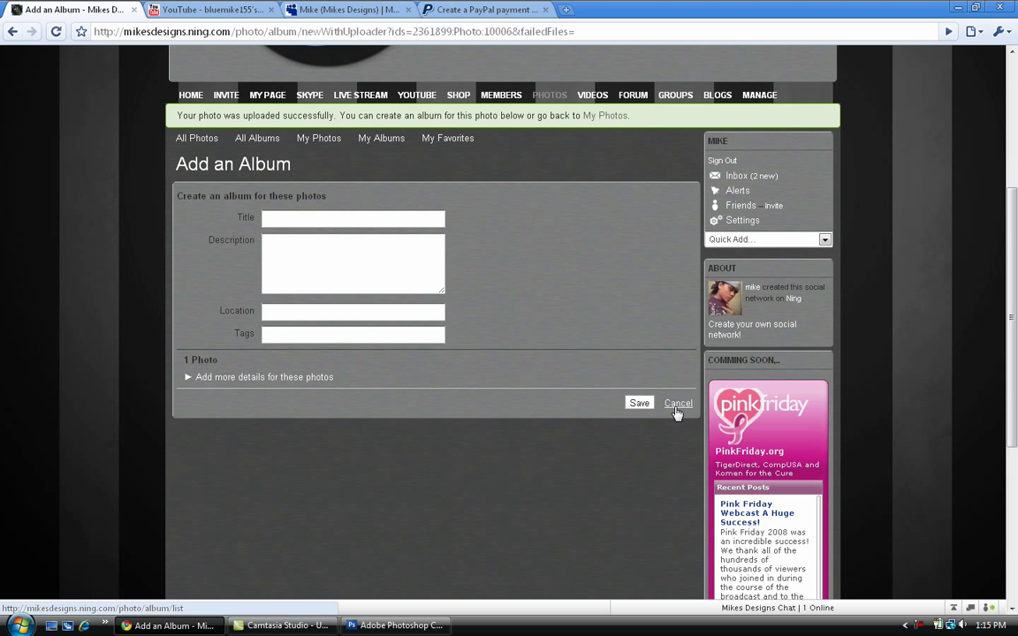
{"action": "left_click", "coordinate": [678, 403]}
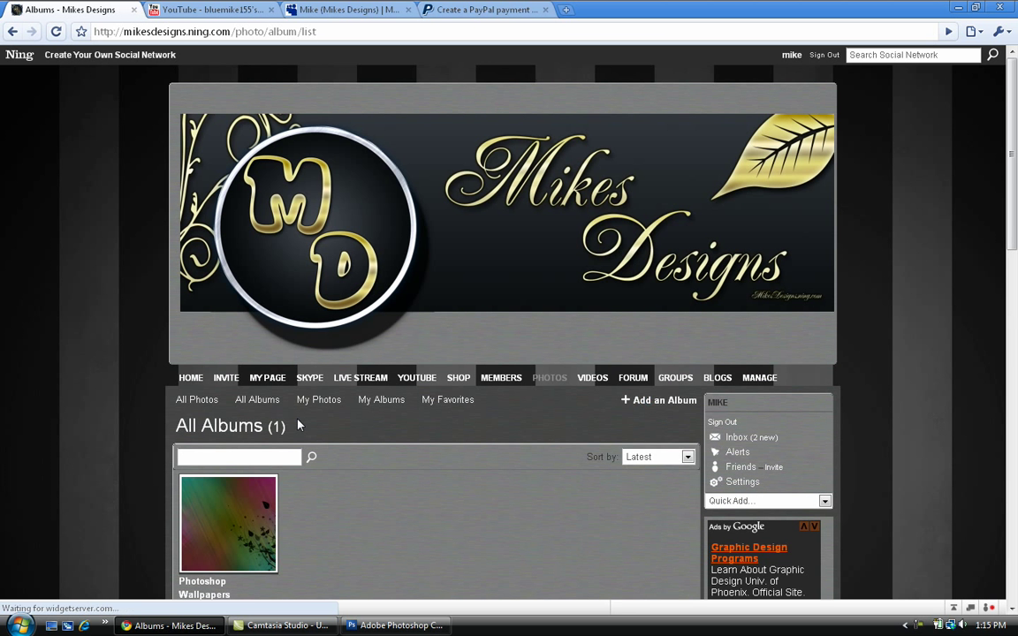
{"action": "left_click", "coordinate": [319, 400]}
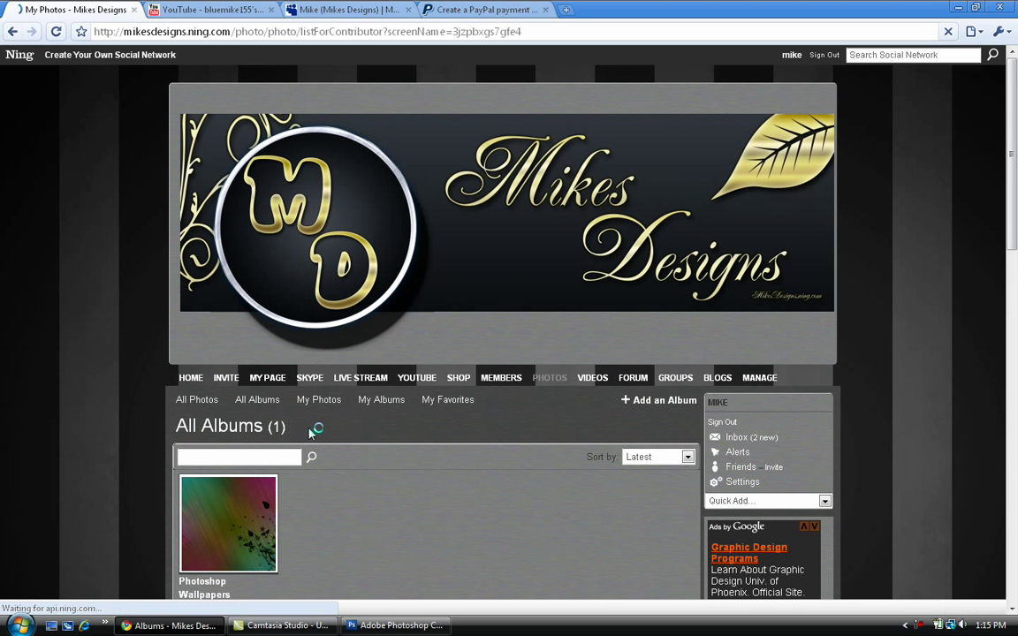
{"action": "left_click", "coordinate": [319, 399]}
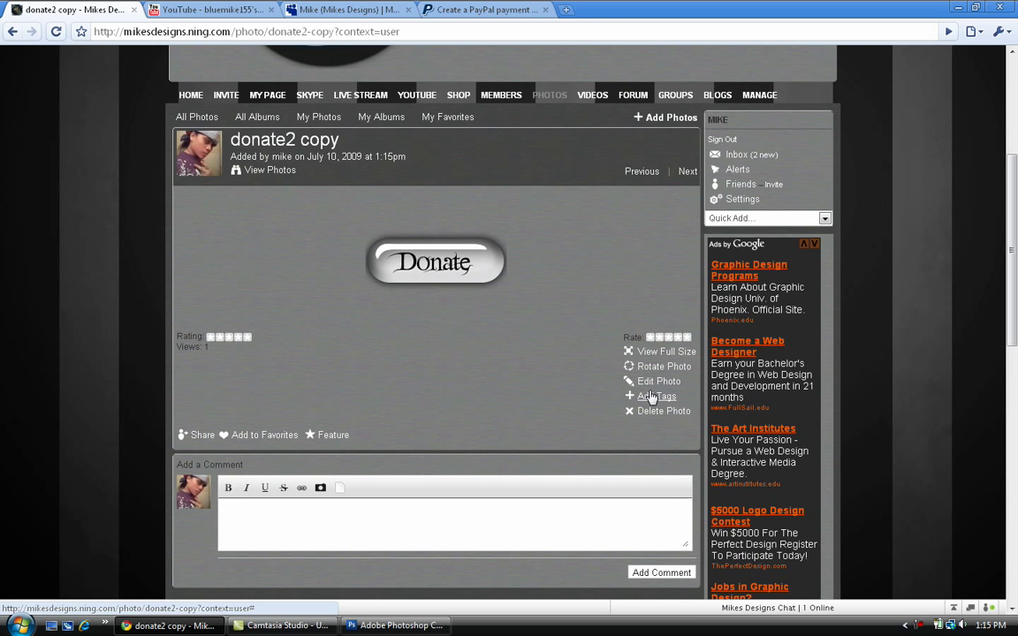
{"action": "left_click", "coordinate": [659, 381]}
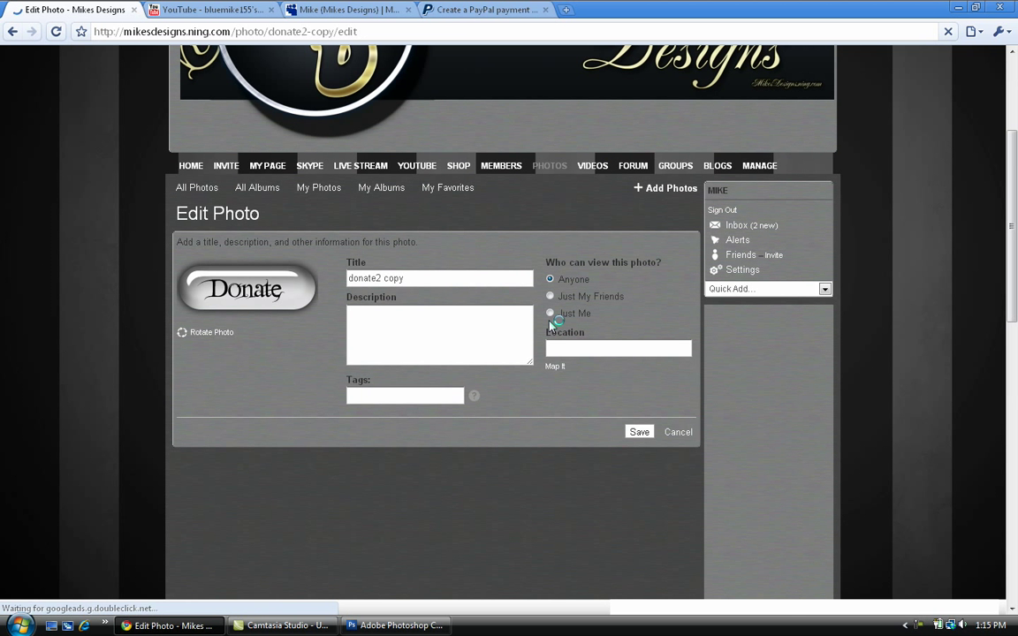
{"action": "left_click", "coordinate": [550, 312]}
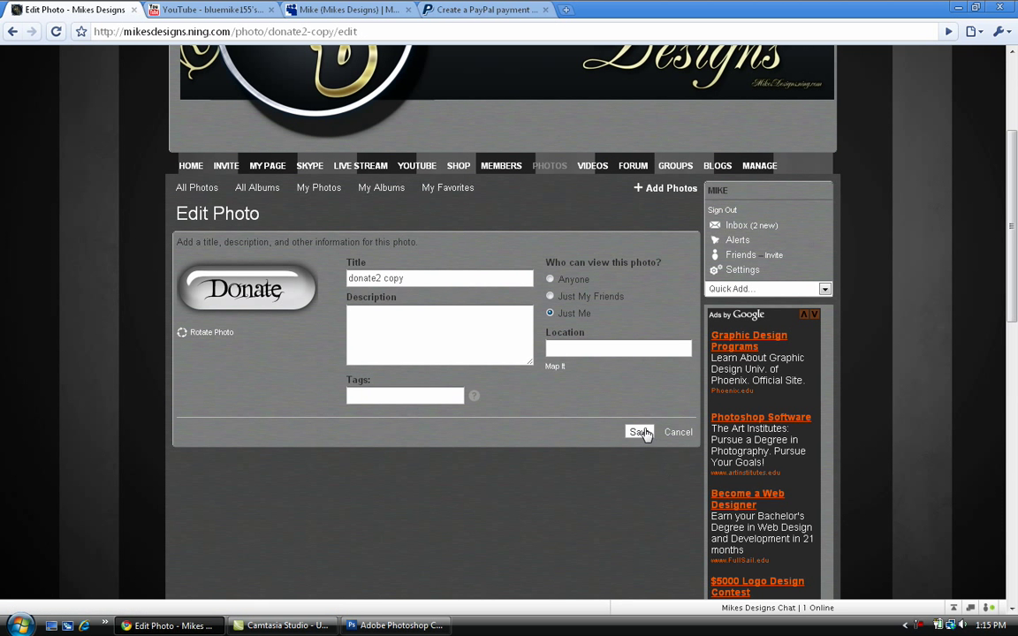
{"action": "left_click", "coordinate": [639, 432]}
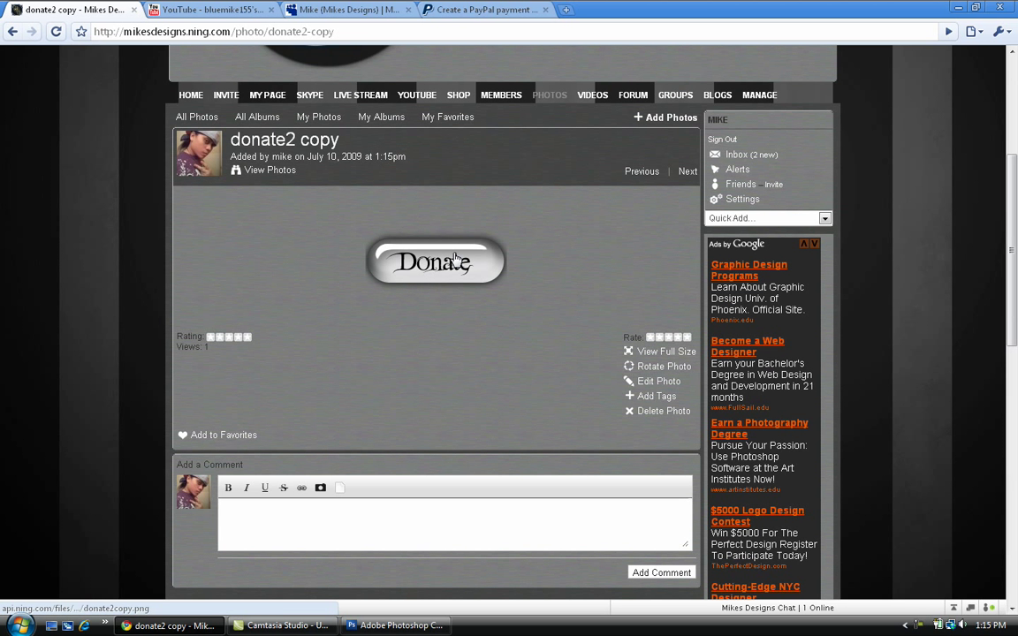
{"action": "mouse_move", "coordinate": [461, 303]}
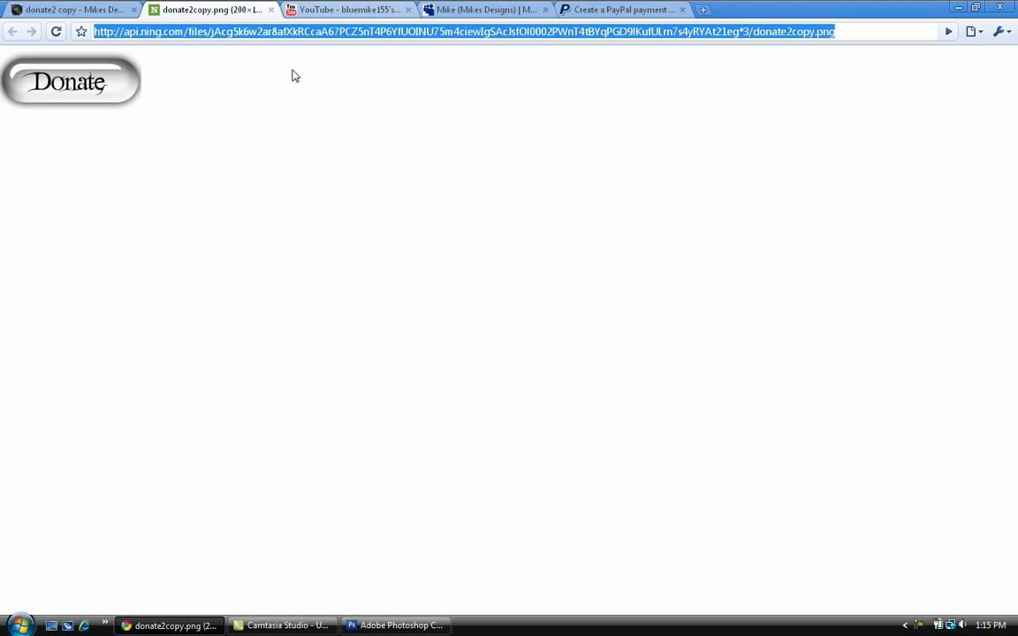
Step: Return to the PayPal button setup tab
{"action": "left_click", "coordinate": [621, 10]}
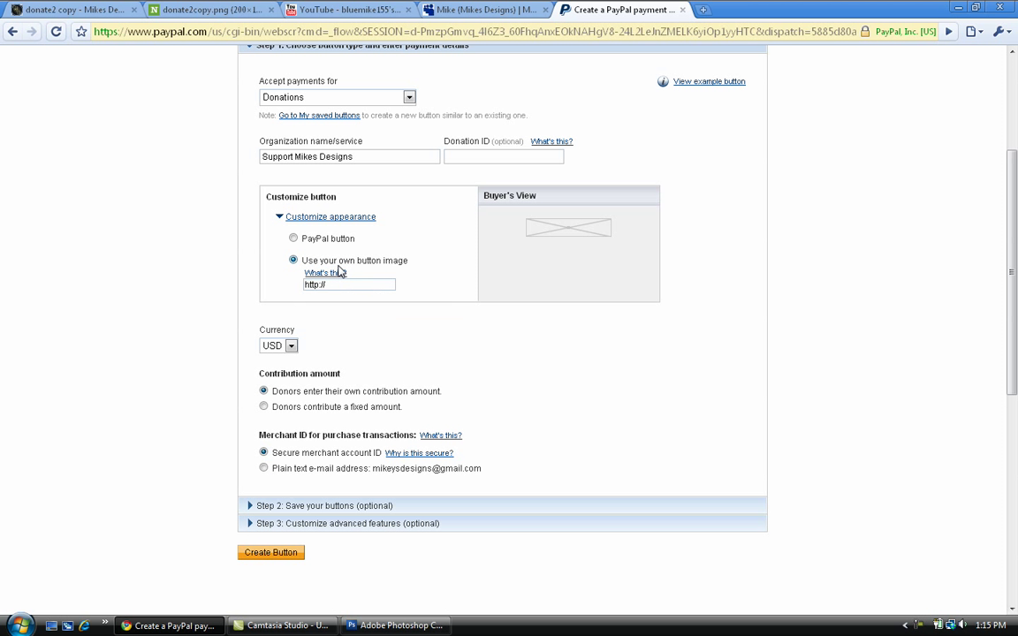
Step: Paste the hosted Ning image address into the custom button image field
{"action": "left_click", "coordinate": [350, 284]}
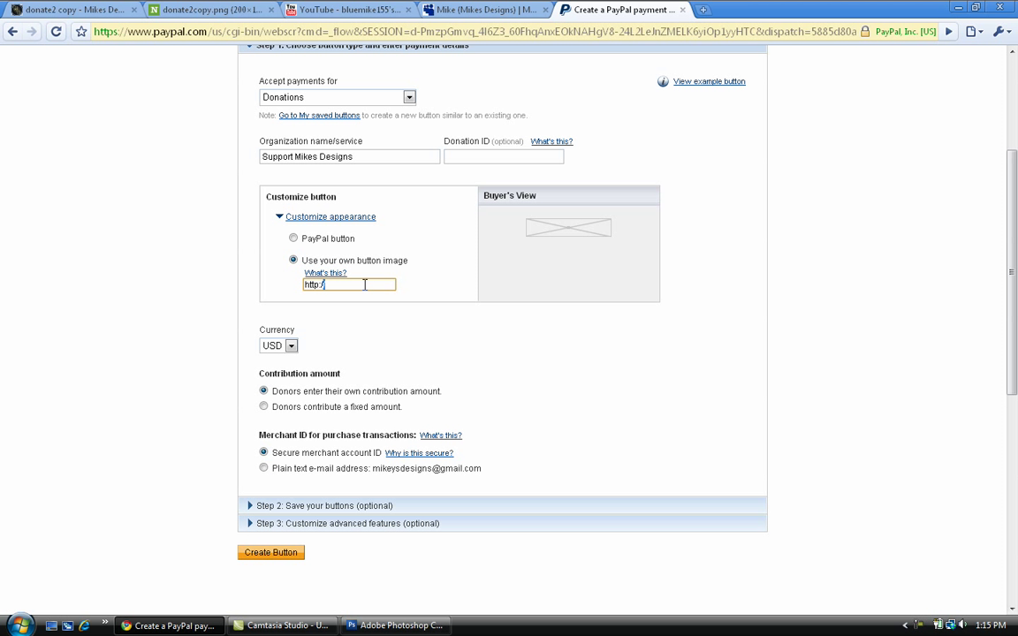
{"action": "right_click", "coordinate": [336, 285]}
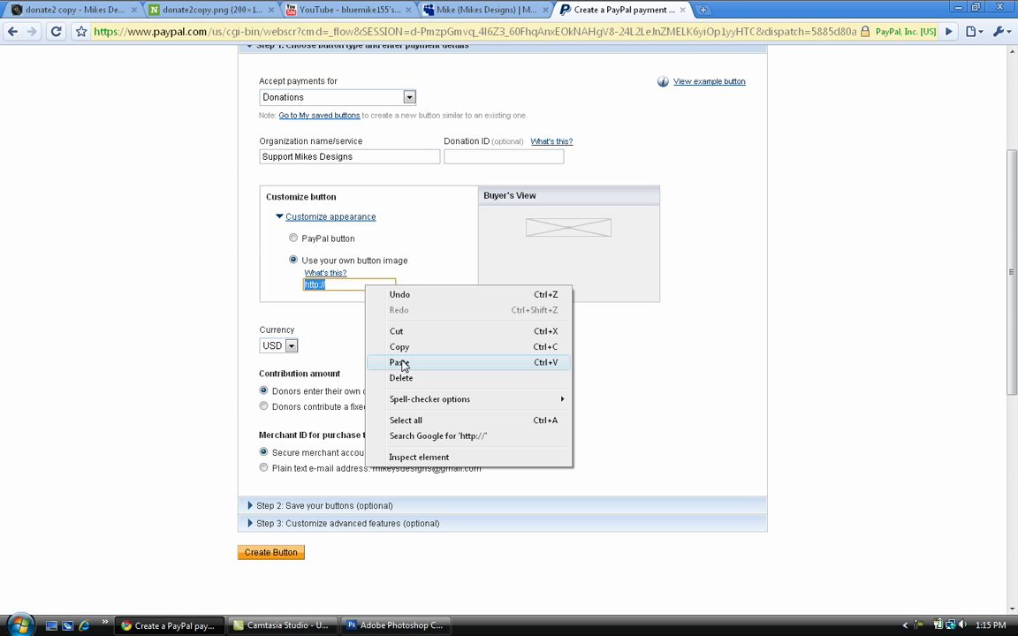
{"action": "left_click", "coordinate": [400, 362]}
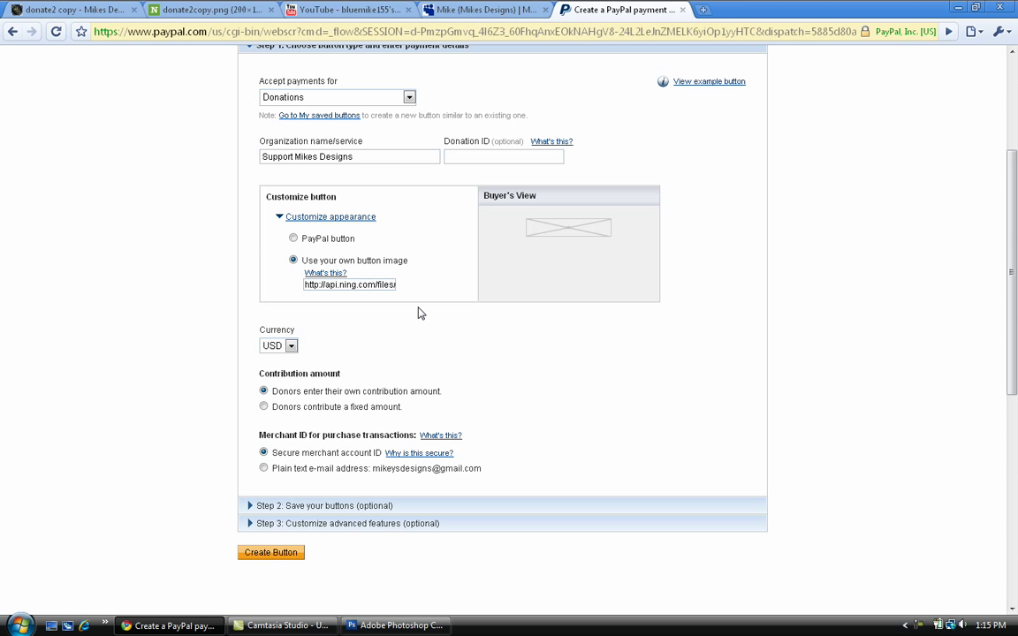
{"action": "mouse_move", "coordinate": [566, 237]}
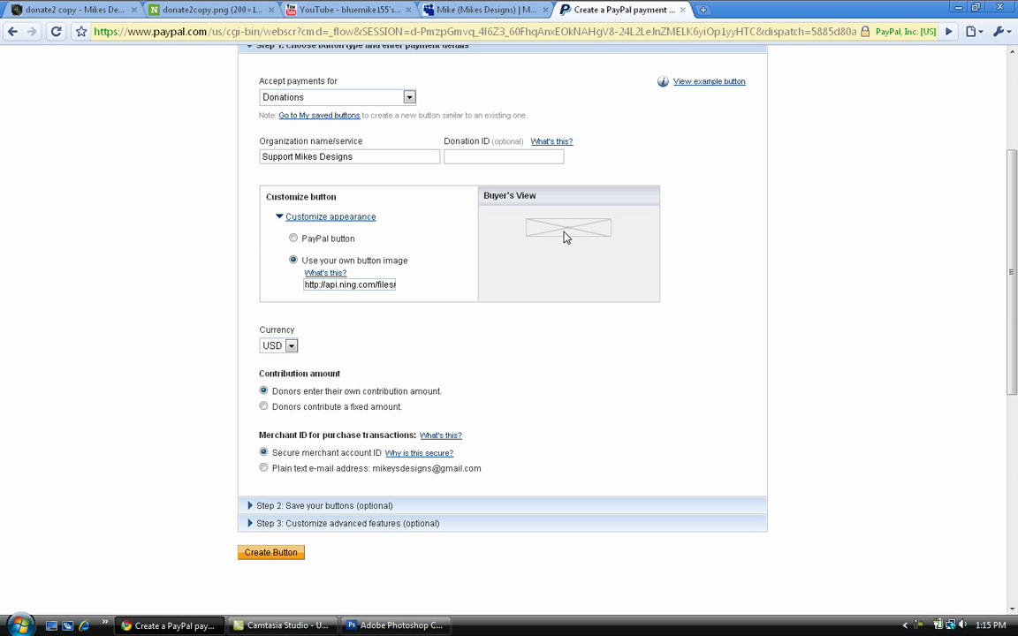
{"action": "mouse_move", "coordinate": [408, 326]}
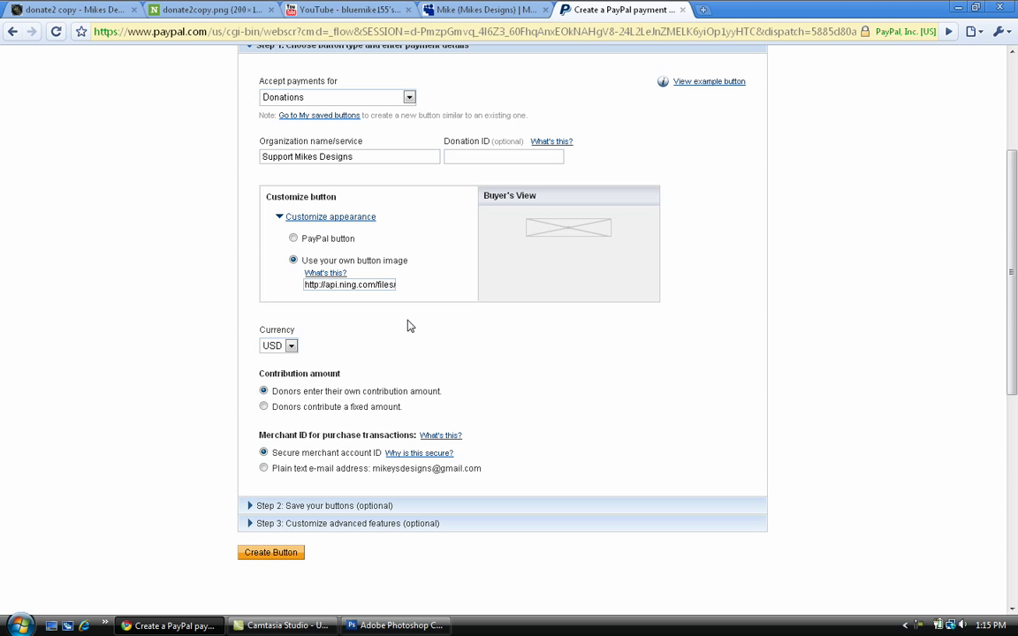
Step: Keep US dollars, let donors enter their own amount, and create the button
{"action": "left_click", "coordinate": [291, 345]}
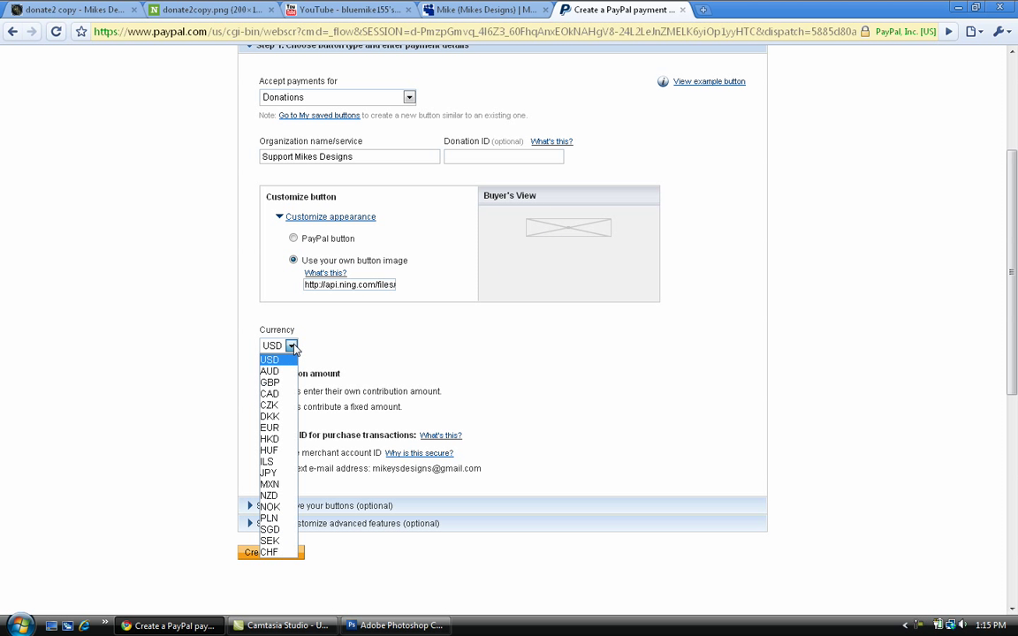
{"action": "left_click", "coordinate": [269, 359]}
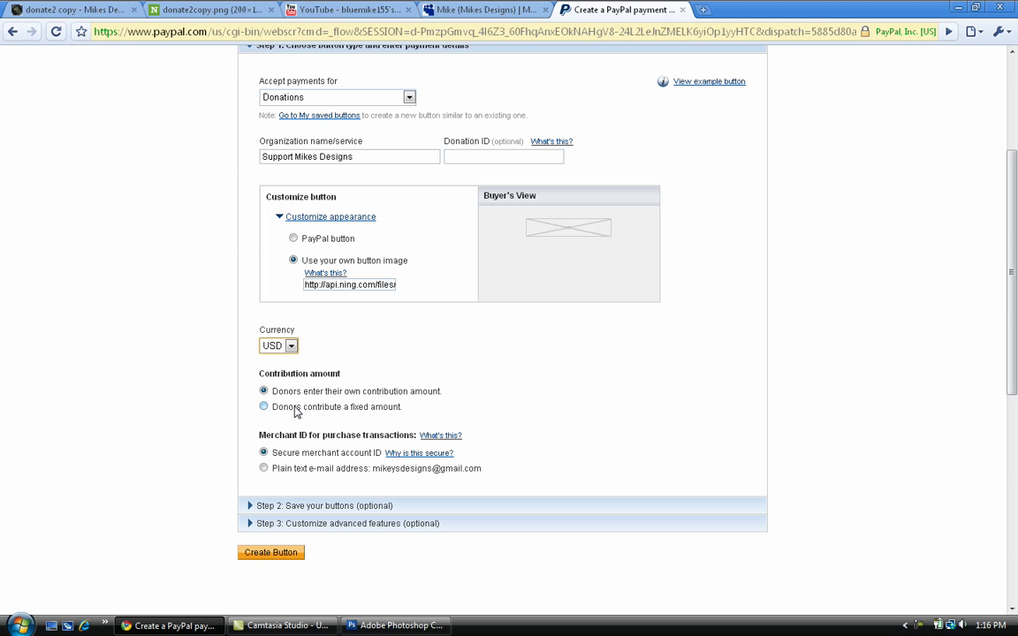
{"action": "left_click", "coordinate": [264, 407]}
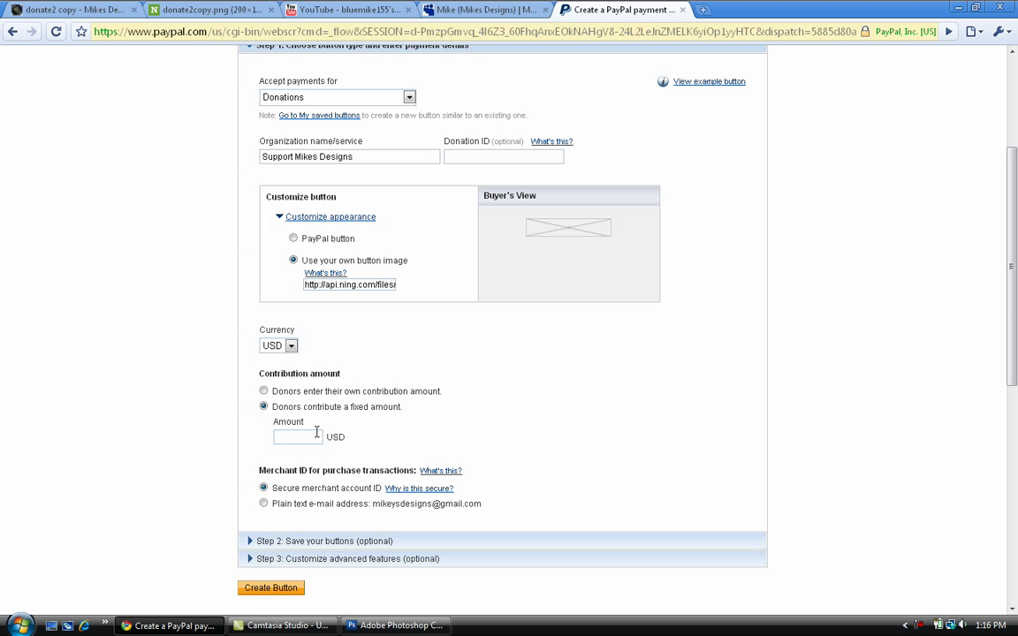
{"action": "left_click", "coordinate": [298, 436]}
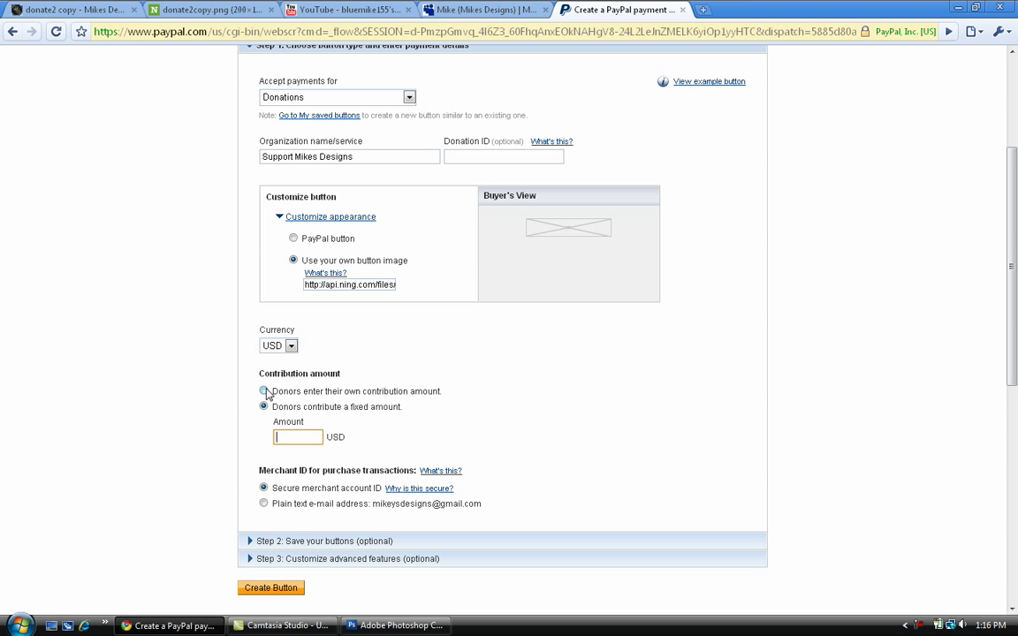
{"action": "left_click", "coordinate": [264, 391]}
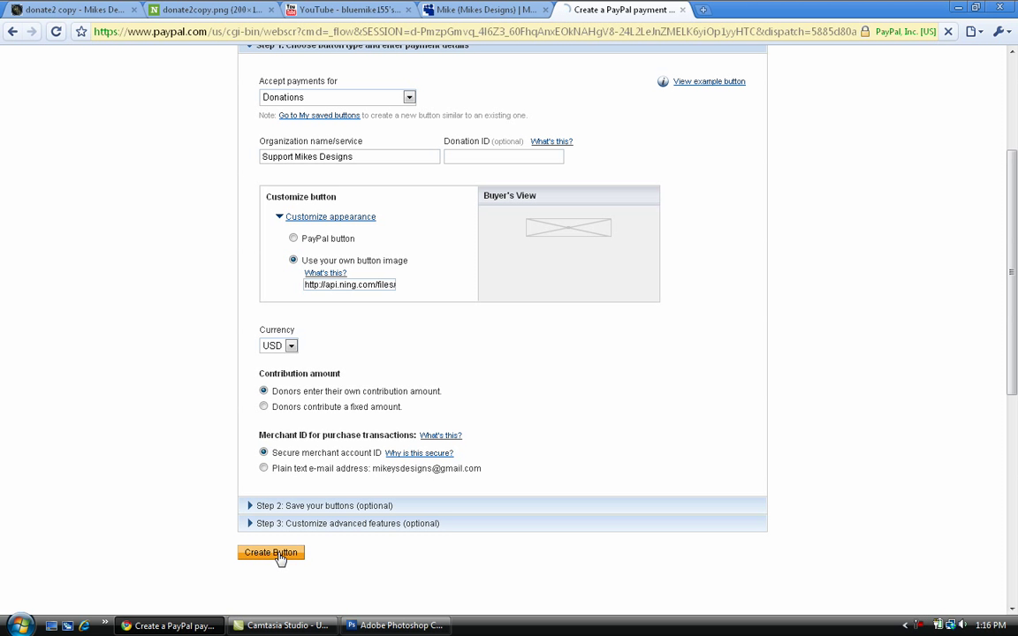
{"action": "left_click", "coordinate": [271, 552]}
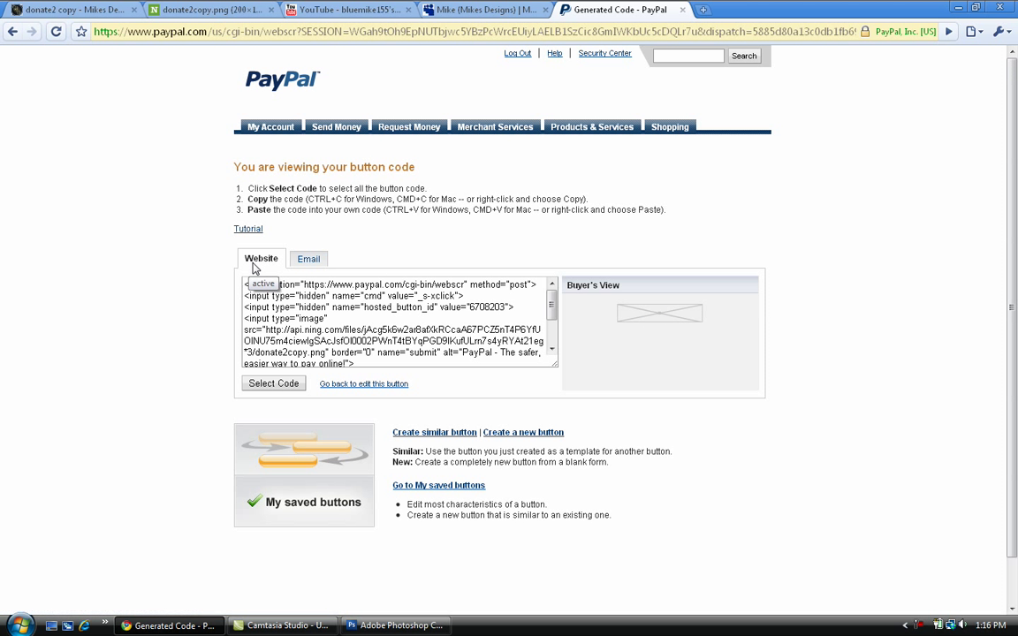
Step: Copy the generated website button code after checking the Email tab version
{"action": "left_click", "coordinate": [274, 383]}
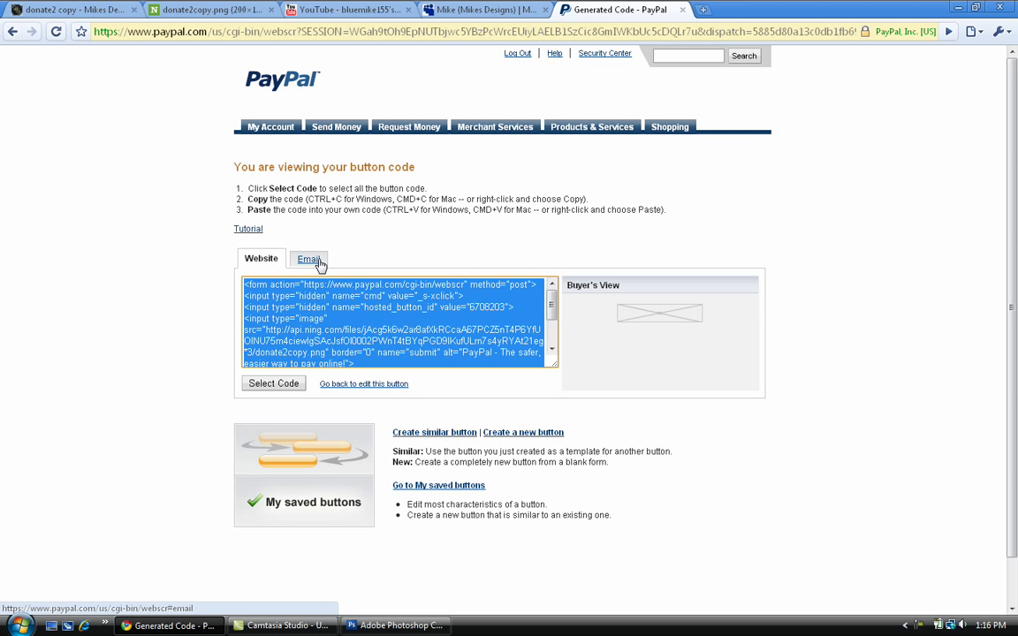
{"action": "left_click", "coordinate": [308, 258]}
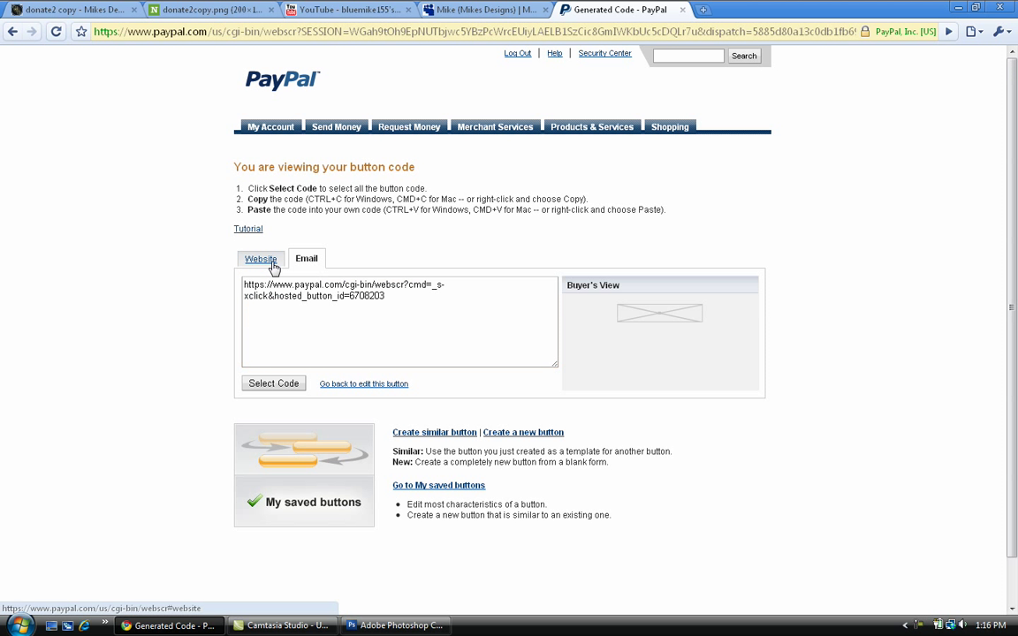
{"action": "left_click", "coordinate": [261, 258]}
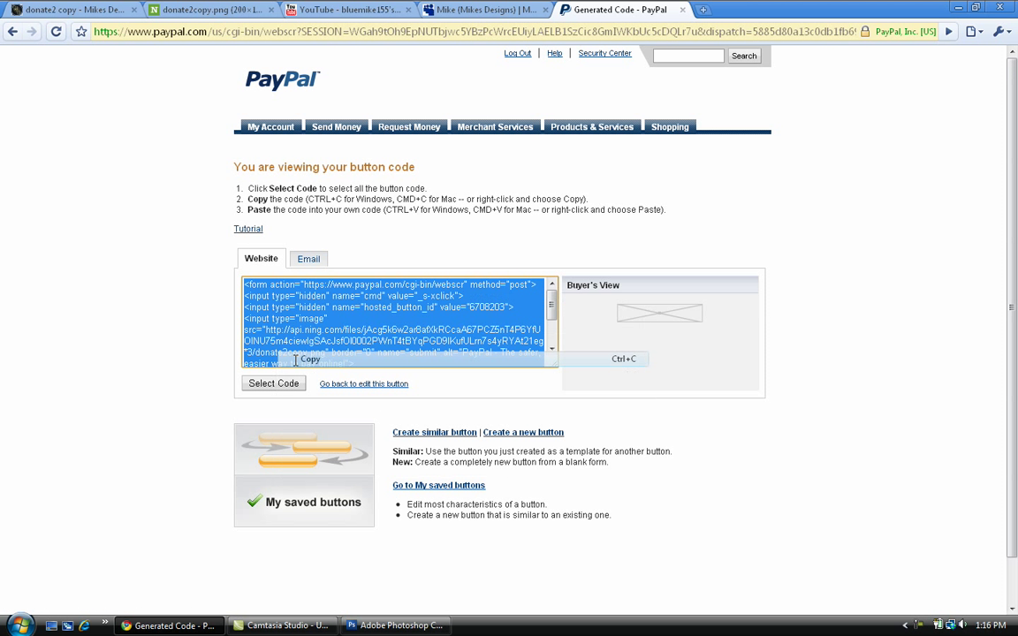
{"action": "left_click", "coordinate": [70, 10]}
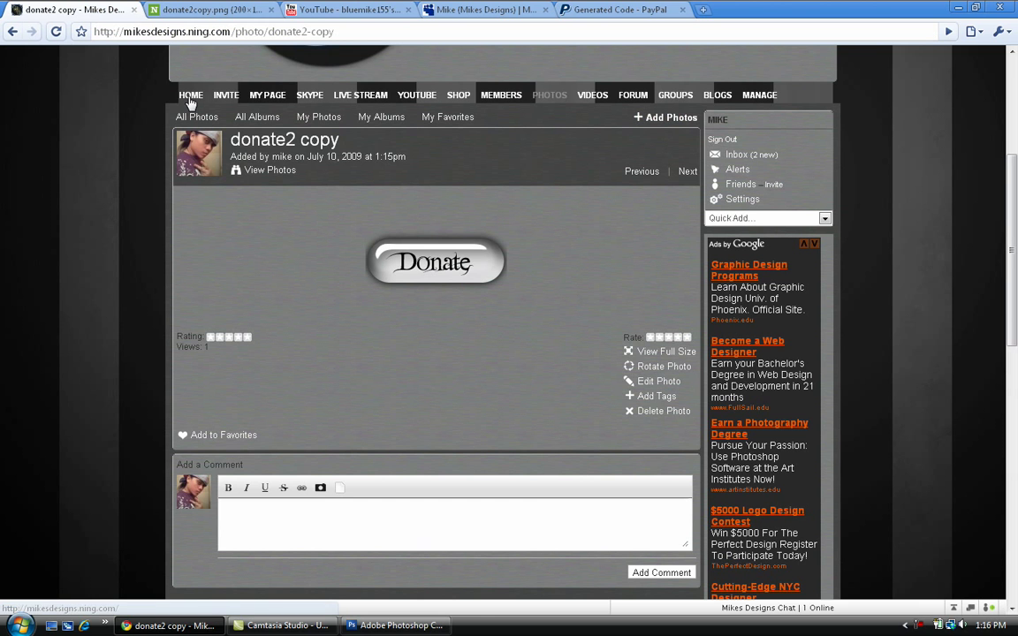
Step: Paste the PayPal code into the homepage's Please Donate box, save, and test the button
{"action": "left_click", "coordinate": [191, 94]}
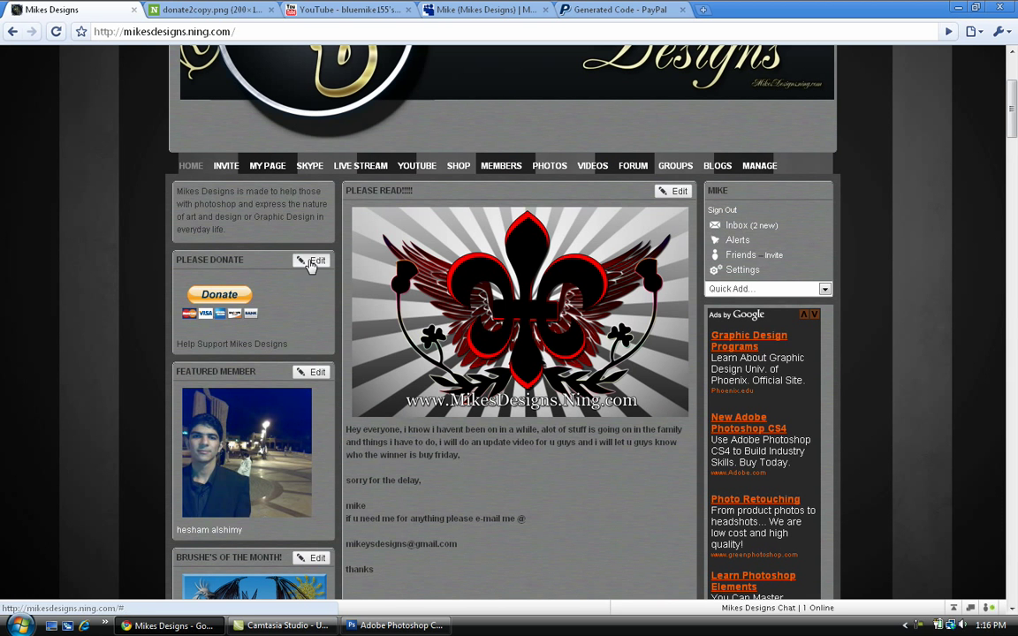
{"action": "mouse_move", "coordinate": [302, 267]}
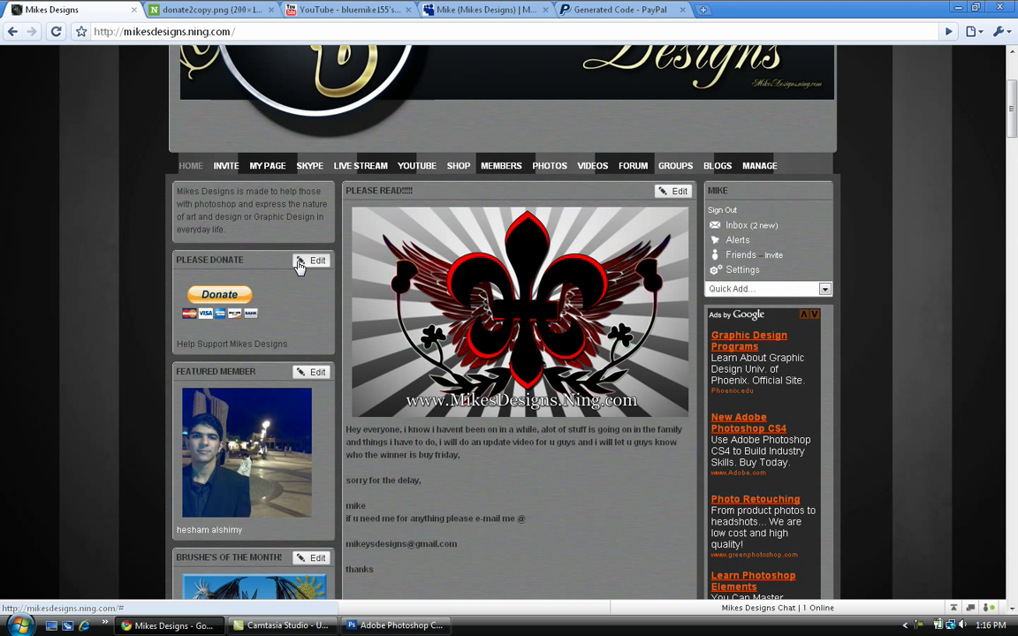
{"action": "left_click", "coordinate": [317, 259]}
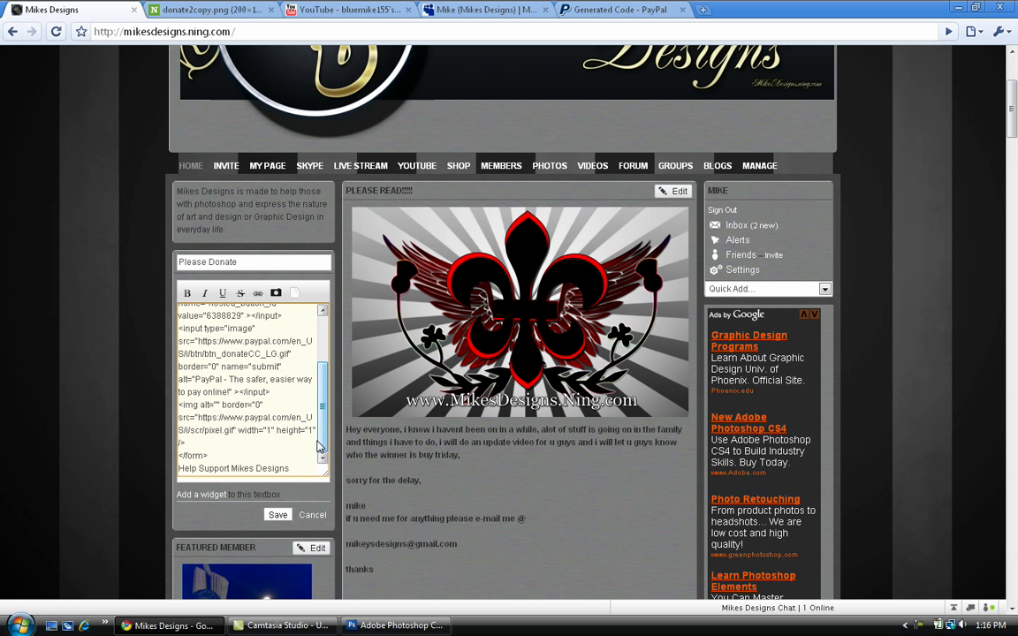
{"action": "scroll", "scroll_direction": "down", "scroll_amount": 3}
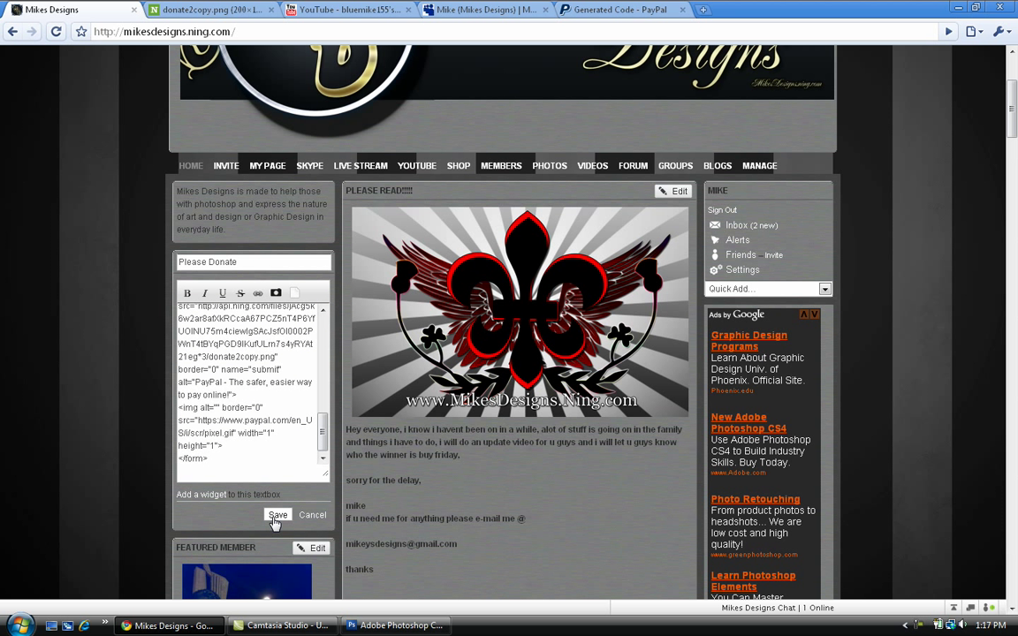
{"action": "left_click", "coordinate": [277, 515]}
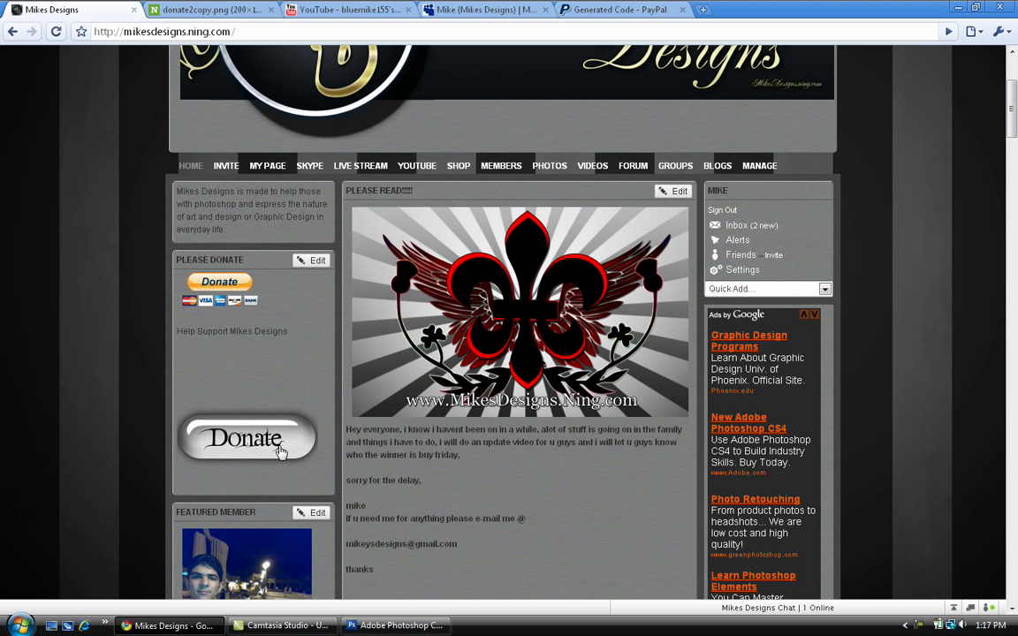
{"action": "mouse_move", "coordinate": [241, 422]}
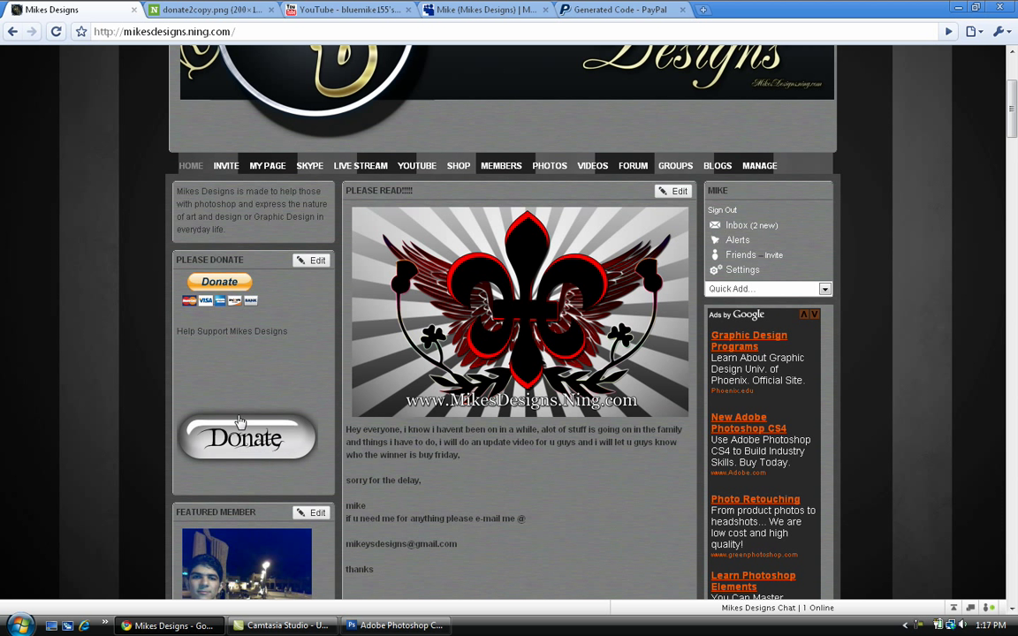
{"action": "mouse_move", "coordinate": [229, 312]}
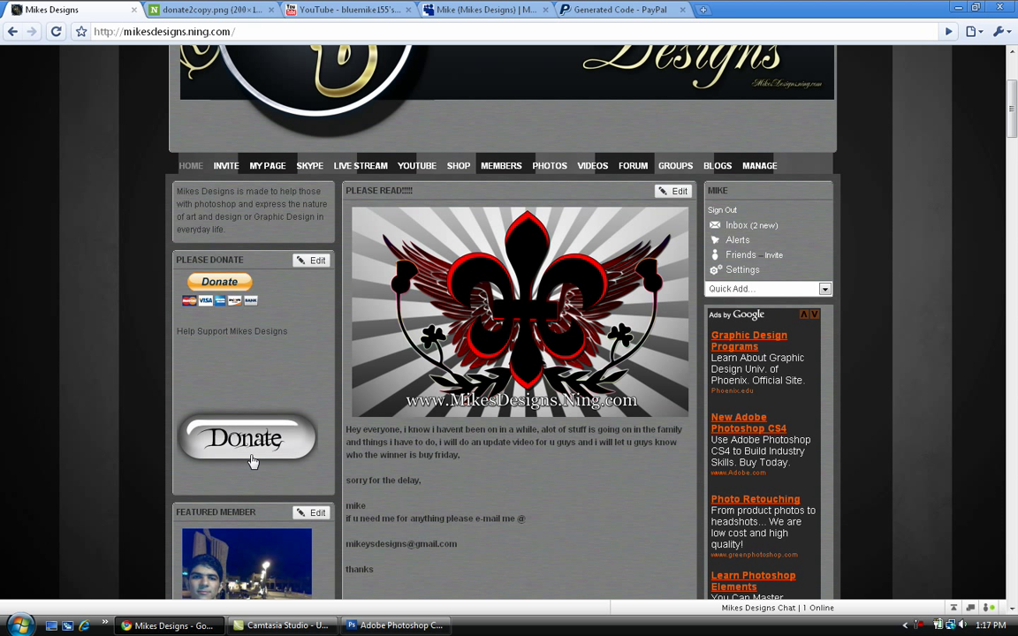
{"action": "left_click", "coordinate": [245, 439]}
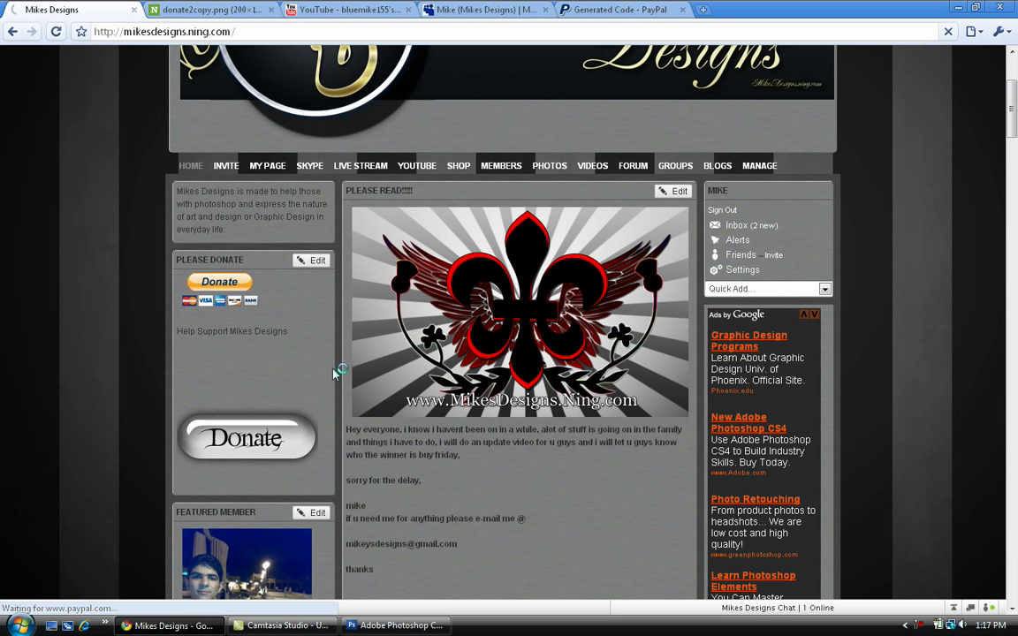
Step: Click into the Donation amount field on the Support Mikes Designs page
{"action": "left_click", "coordinate": [218, 281]}
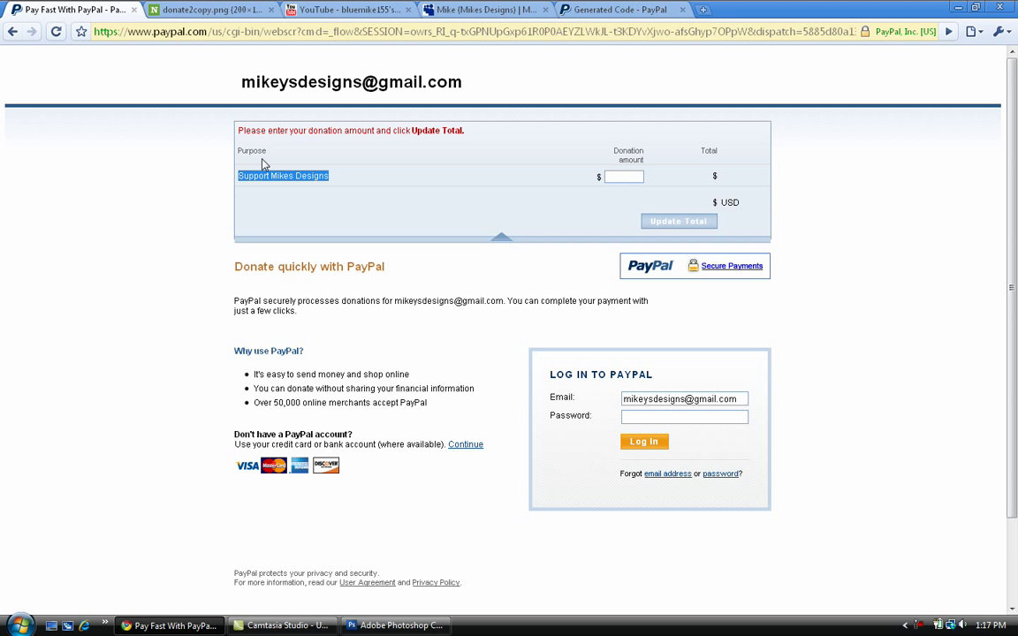
{"action": "mouse_move", "coordinate": [633, 171]}
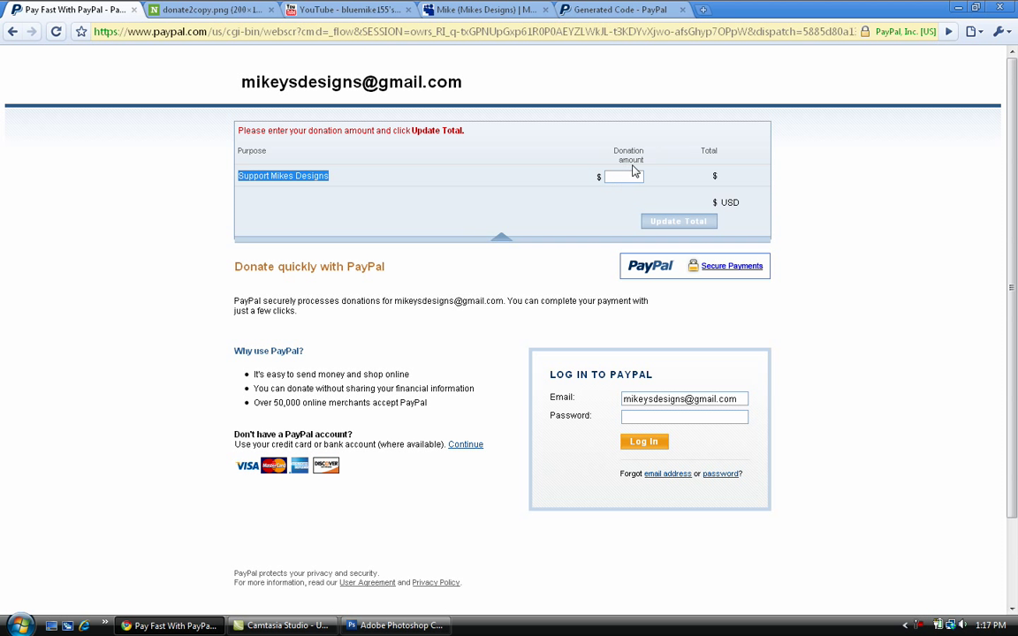
{"action": "left_click", "coordinate": [622, 176]}
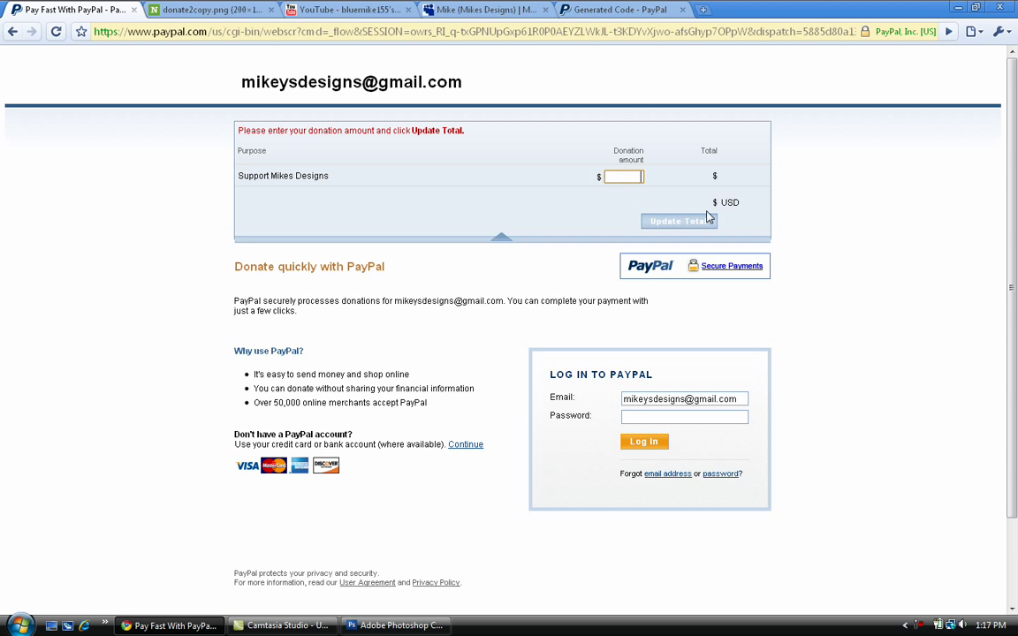
{"action": "mouse_move", "coordinate": [772, 233]}
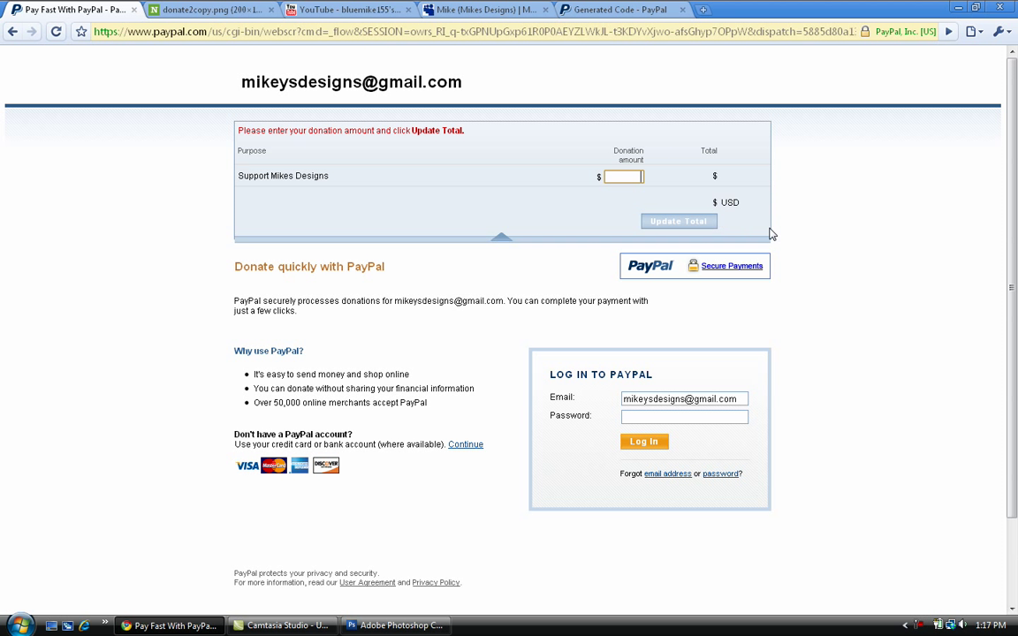
{"action": "mouse_move", "coordinate": [705, 222]}
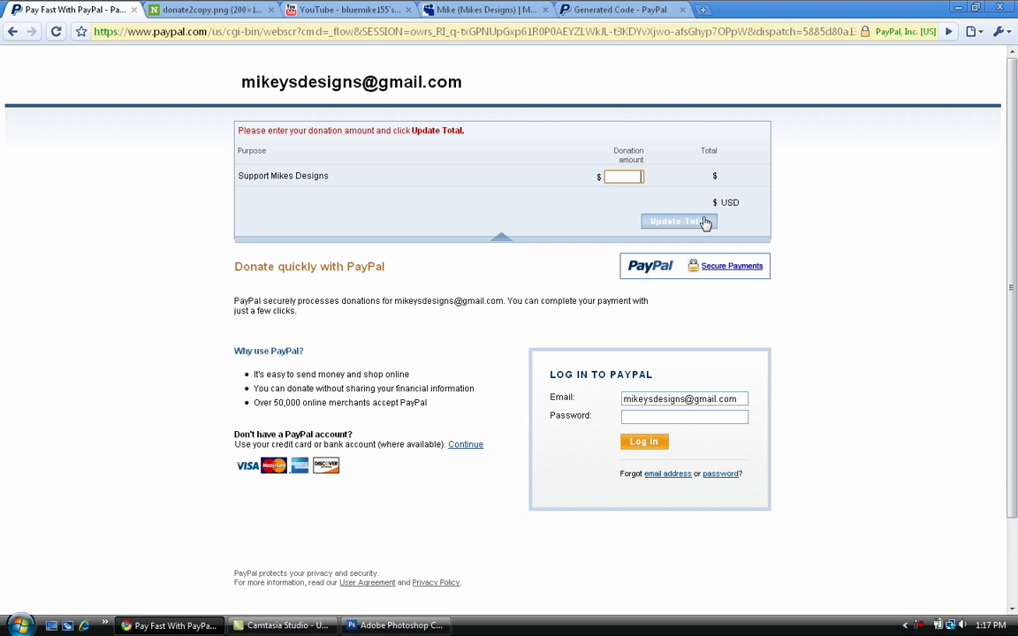
{"action": "mouse_move", "coordinate": [596, 395]}
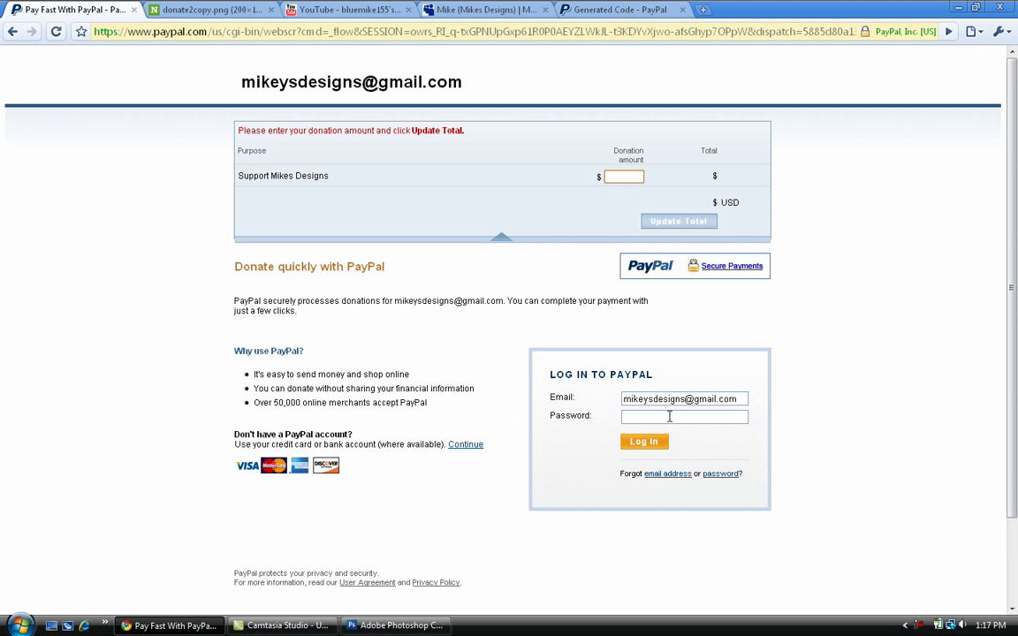
{"action": "mouse_move", "coordinate": [615, 354]}
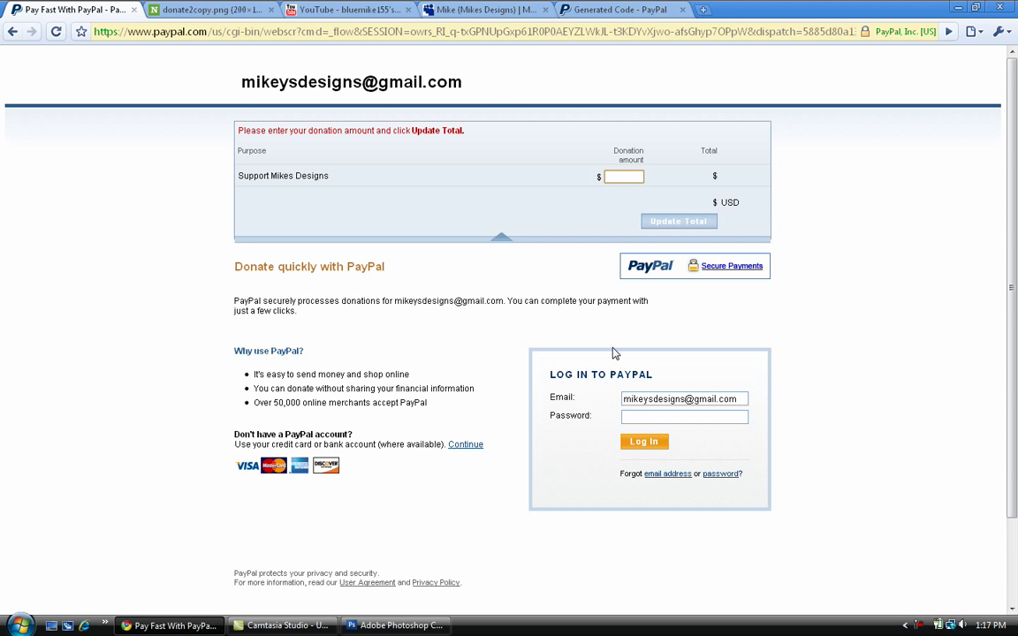
{"action": "mouse_move", "coordinate": [483, 467]}
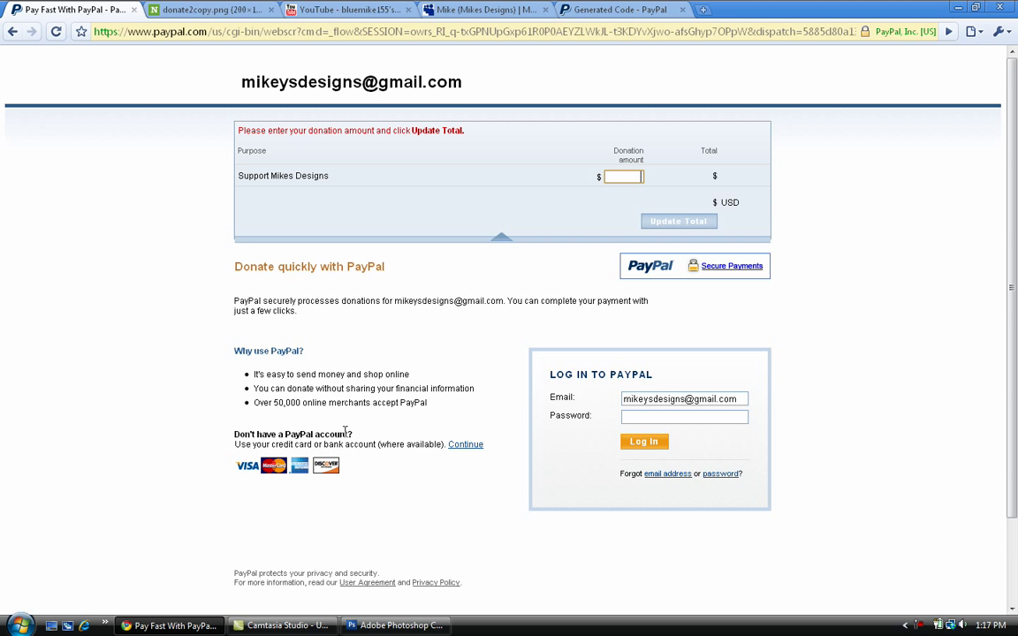
{"action": "mouse_move", "coordinate": [519, 102]}
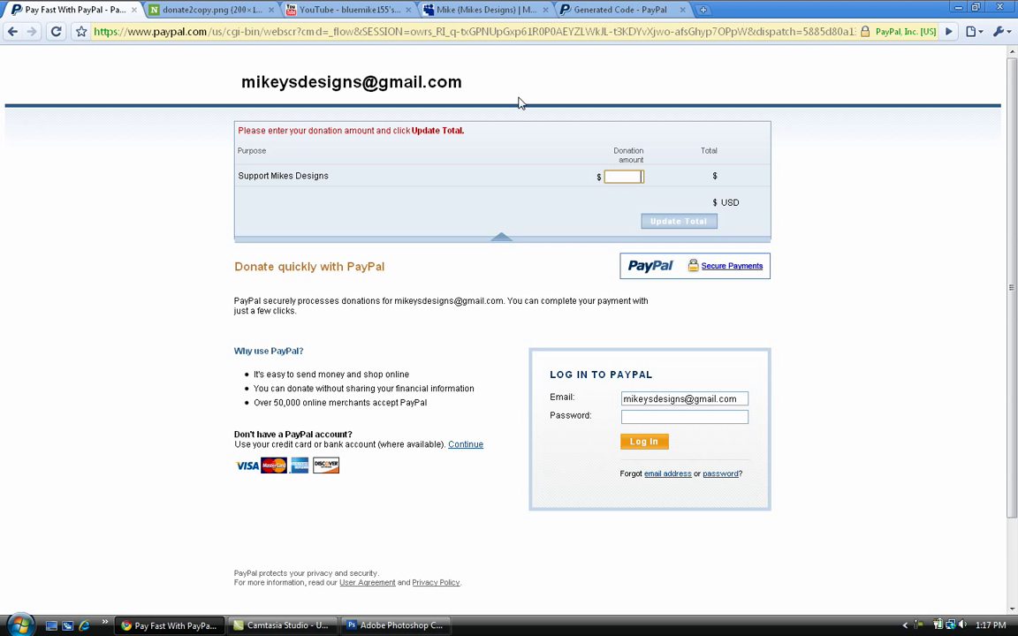
{"action": "mouse_move", "coordinate": [212, 233]}
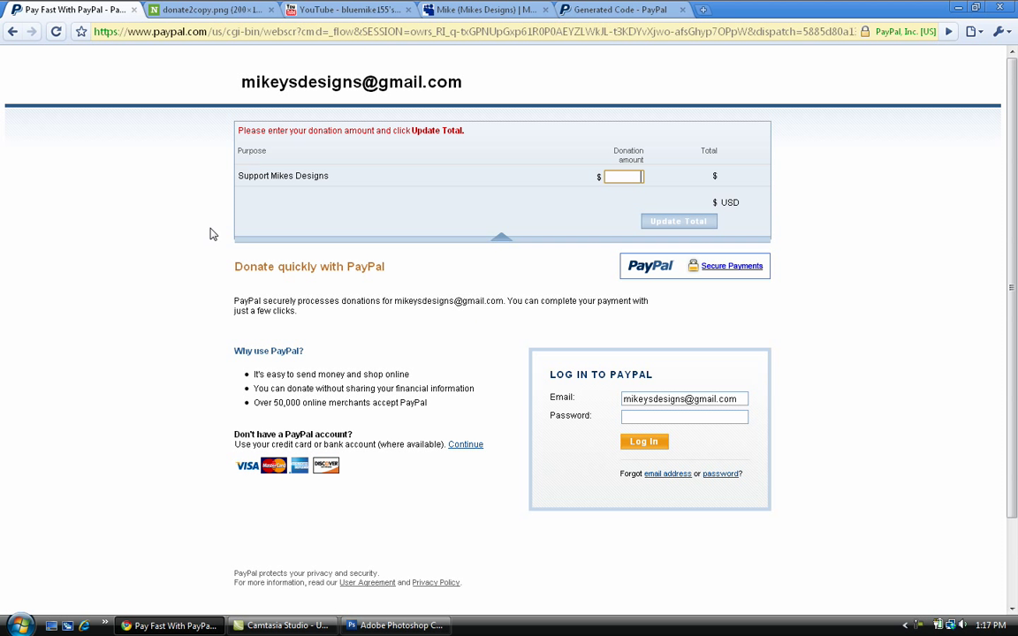
{"action": "mouse_move", "coordinate": [649, 186]}
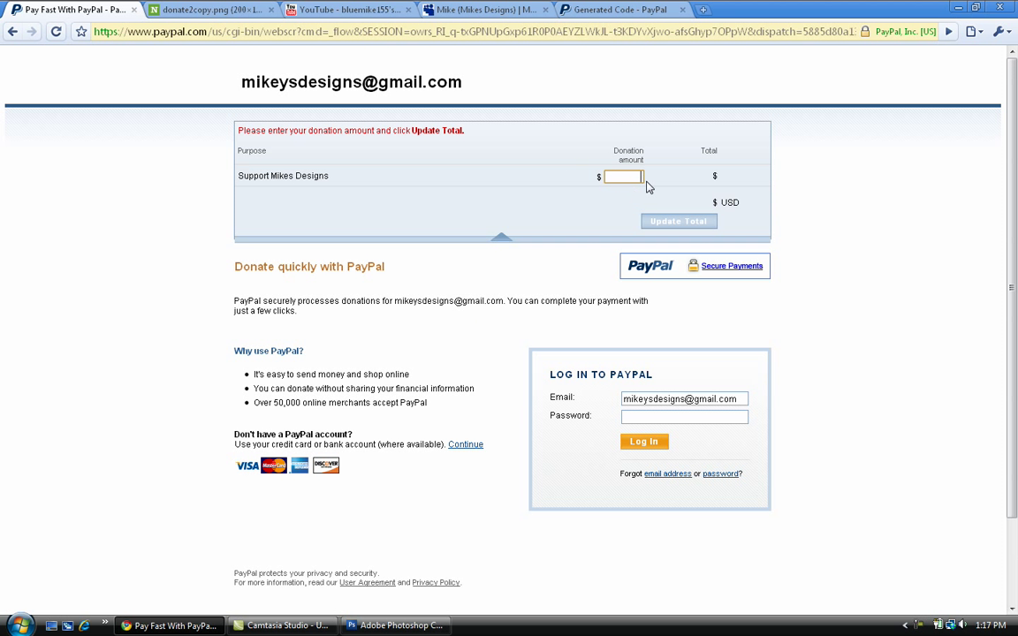